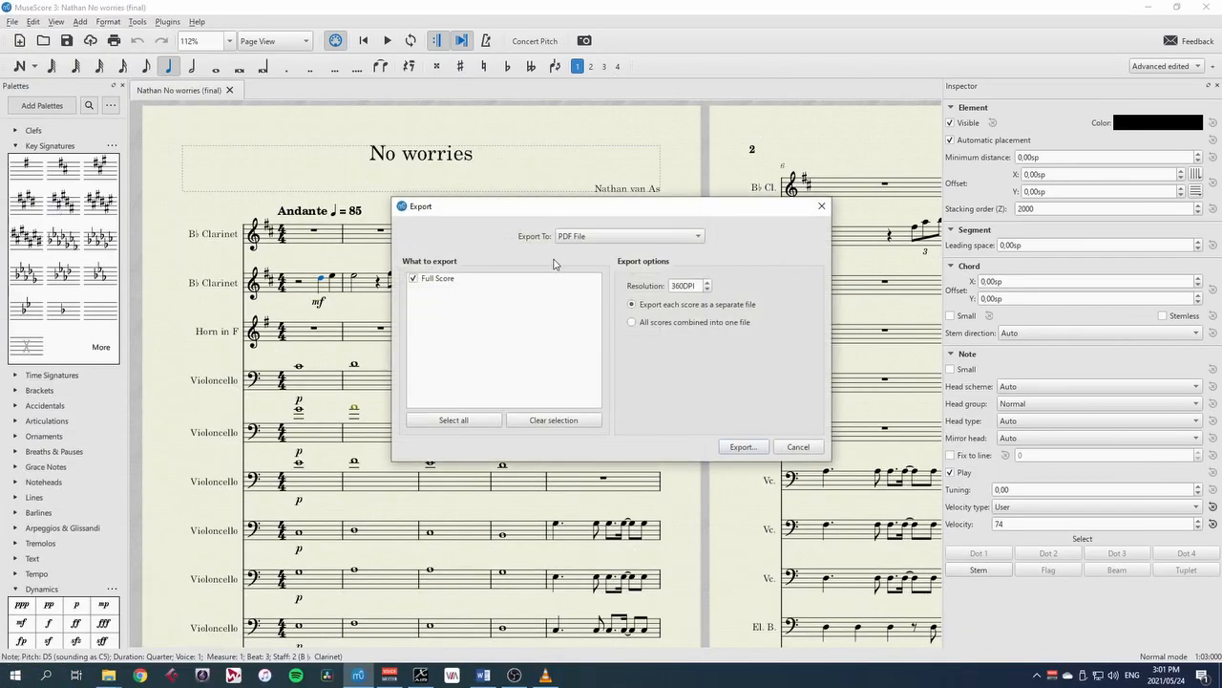
Choose MIDI as the full score's export format in the Export To list
{"action": "left_click", "coordinate": [628, 237]}
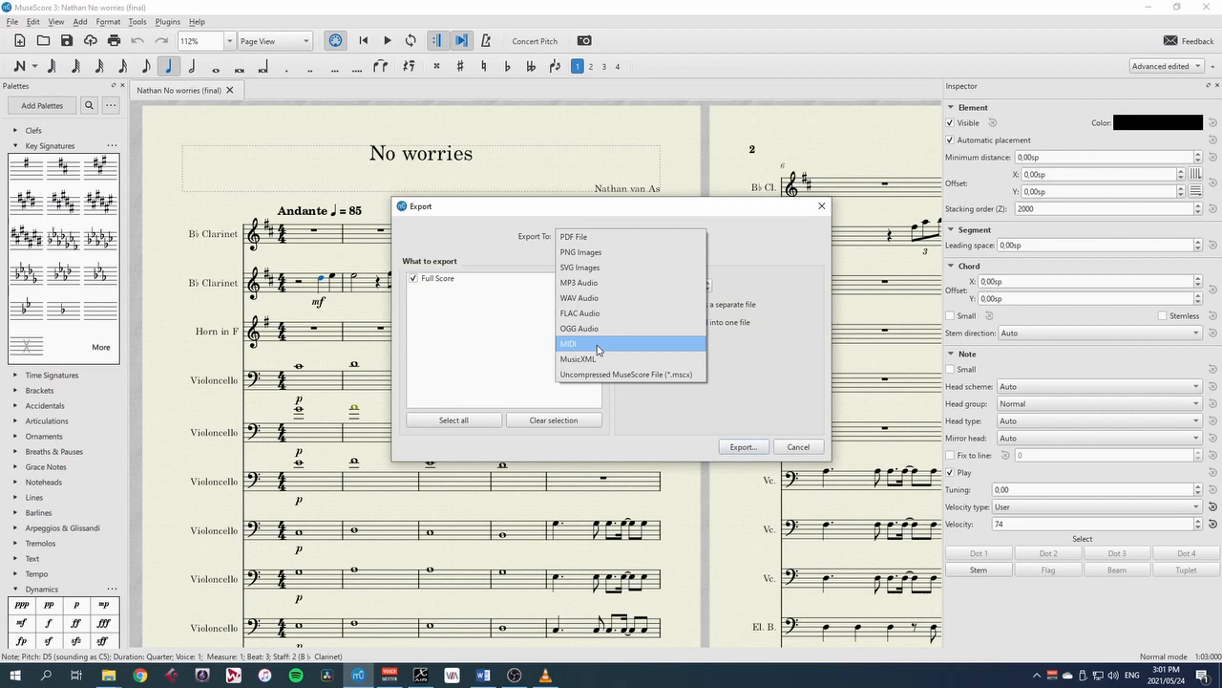
{"action": "left_click", "coordinate": [569, 343]}
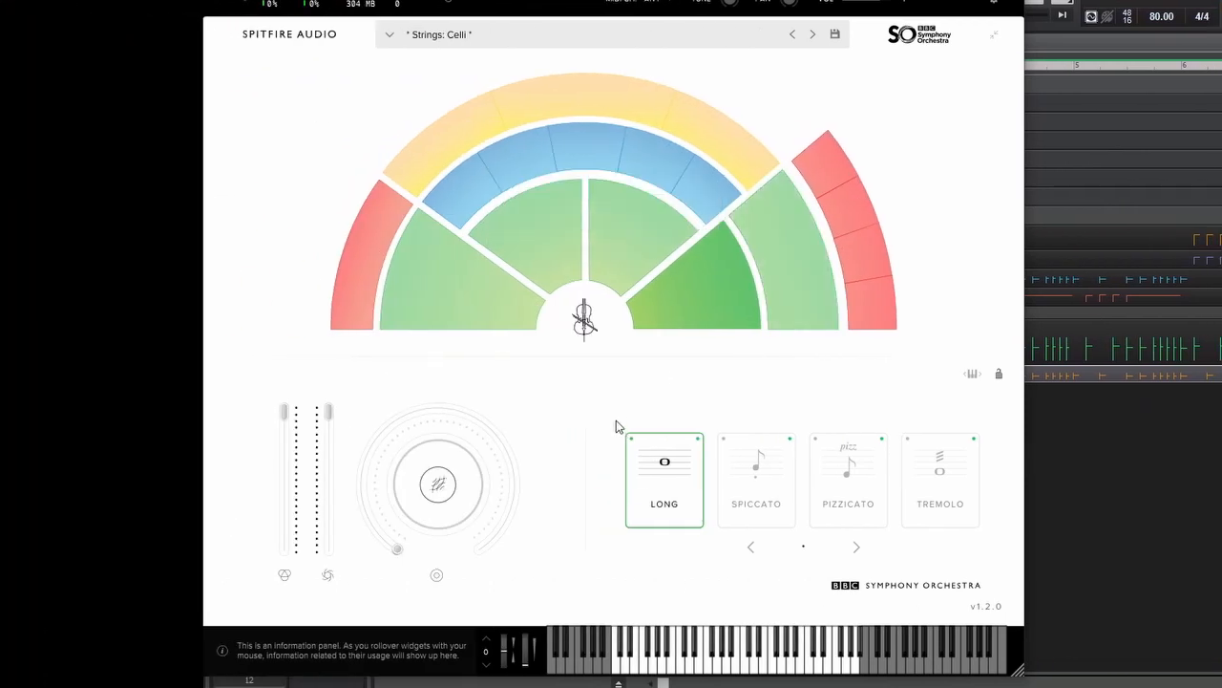
{"action": "mouse_move", "coordinate": [707, 393]}
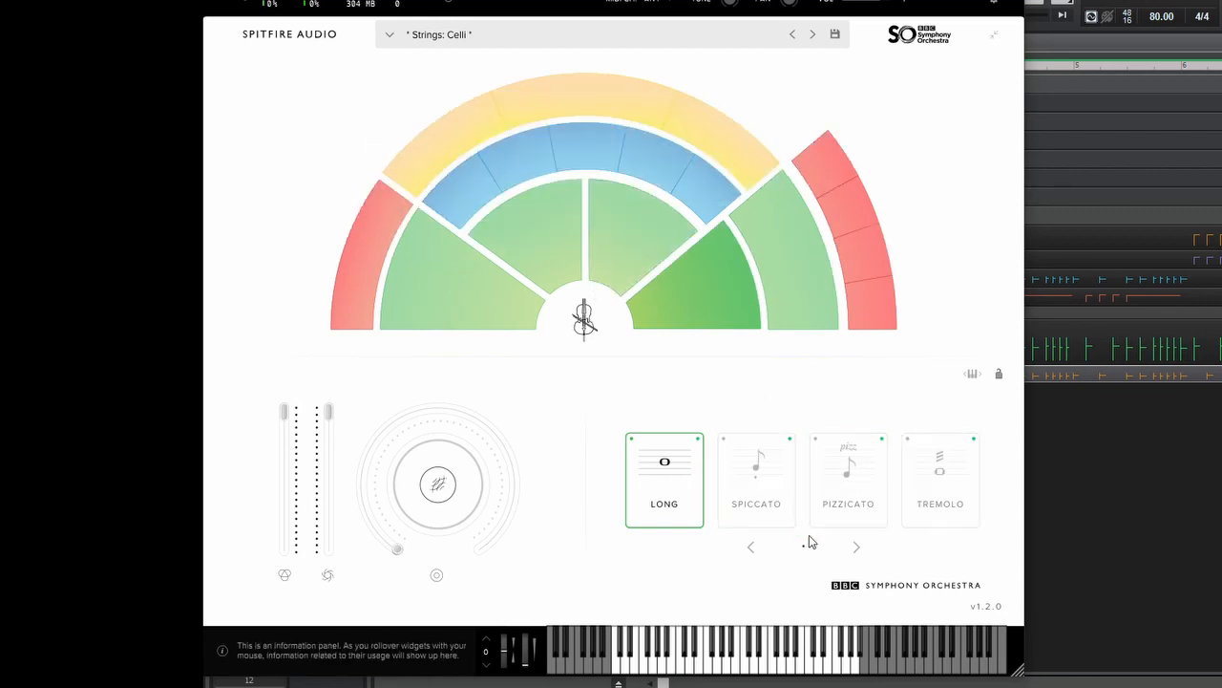
{"action": "mouse_move", "coordinate": [924, 555]}
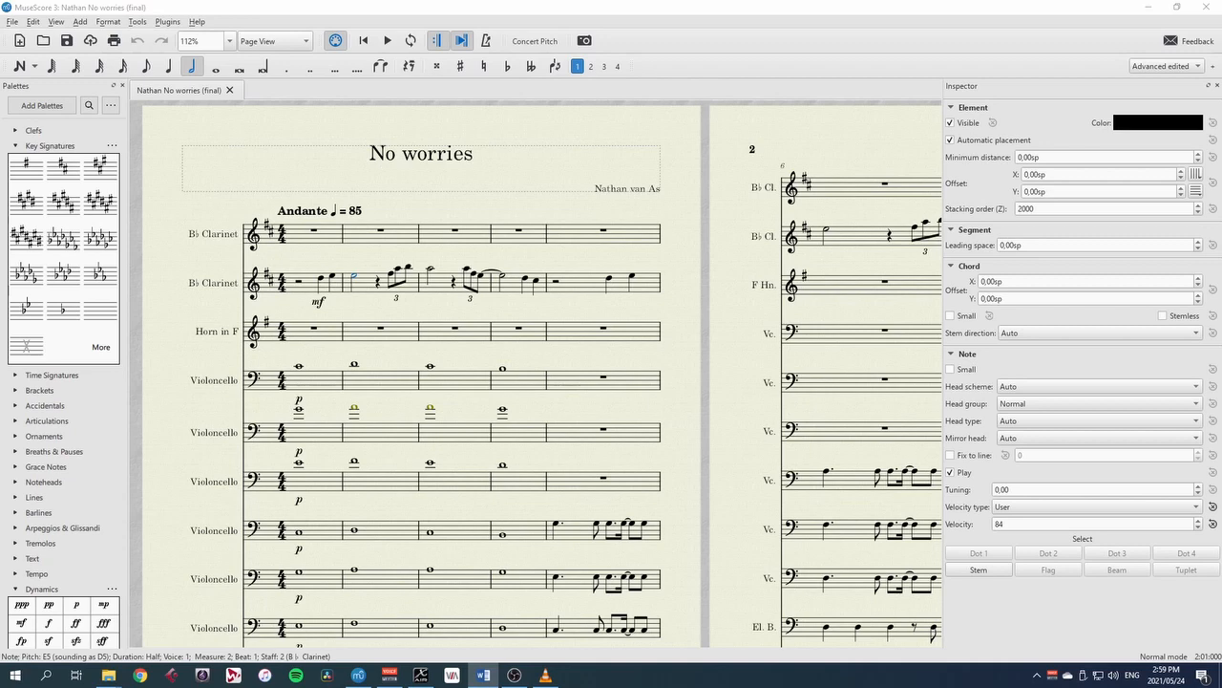
{"action": "mouse_move", "coordinate": [323, 445]}
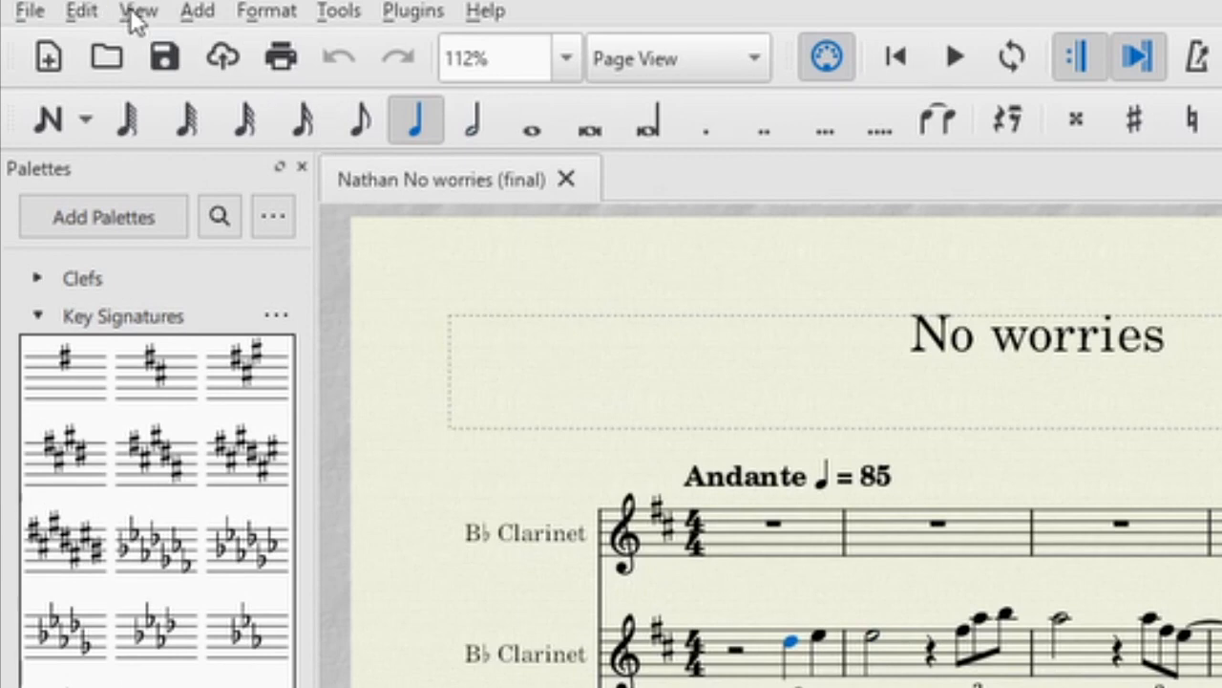
Show the Synthesizer panel from the View menu to see its loaded SoundFonts
{"action": "left_click", "coordinate": [137, 12]}
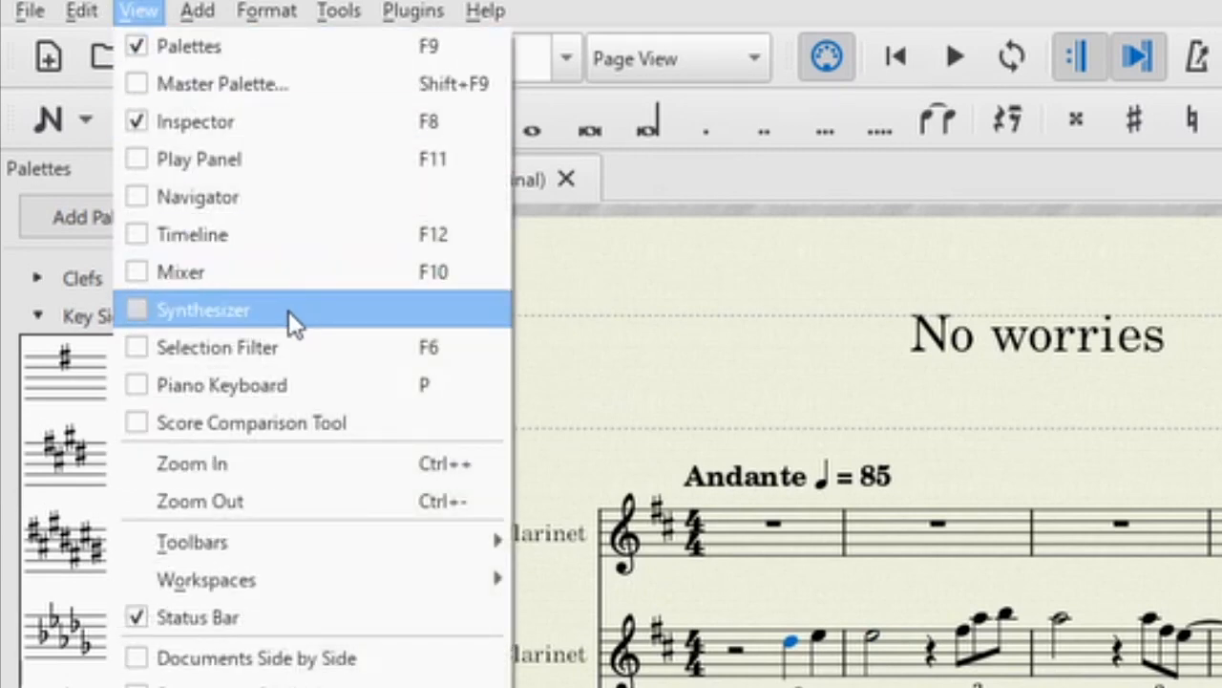
{"action": "left_click", "coordinate": [202, 309]}
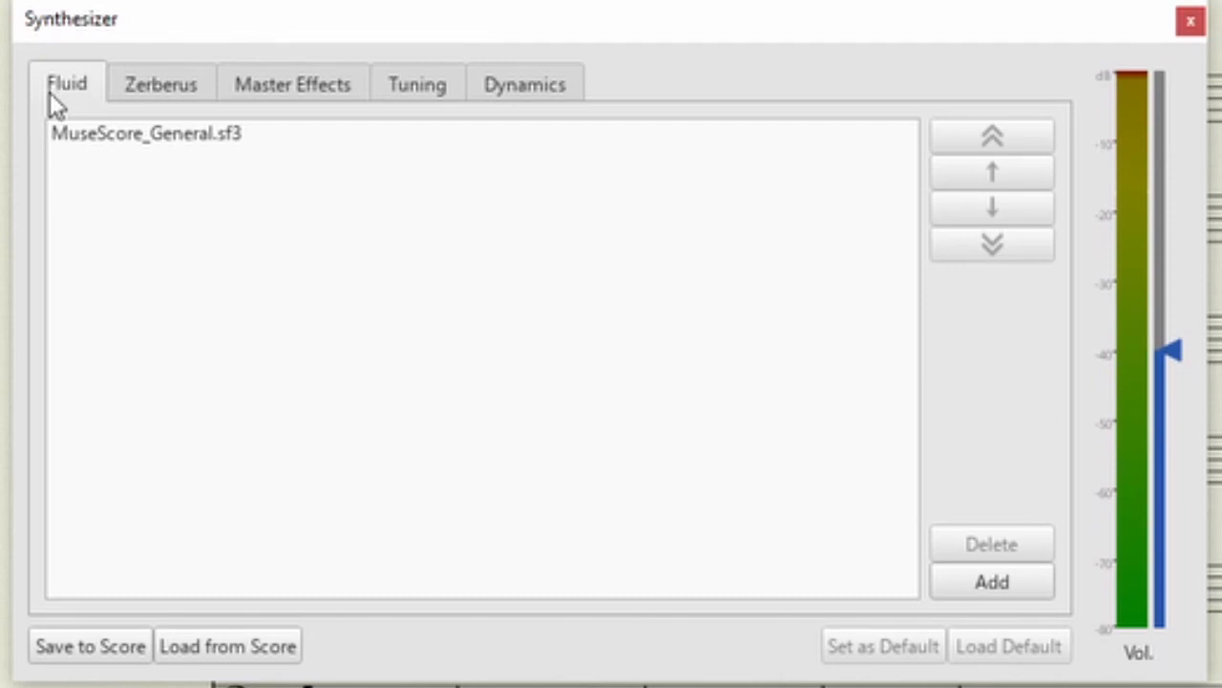
{"action": "mouse_move", "coordinate": [271, 170]}
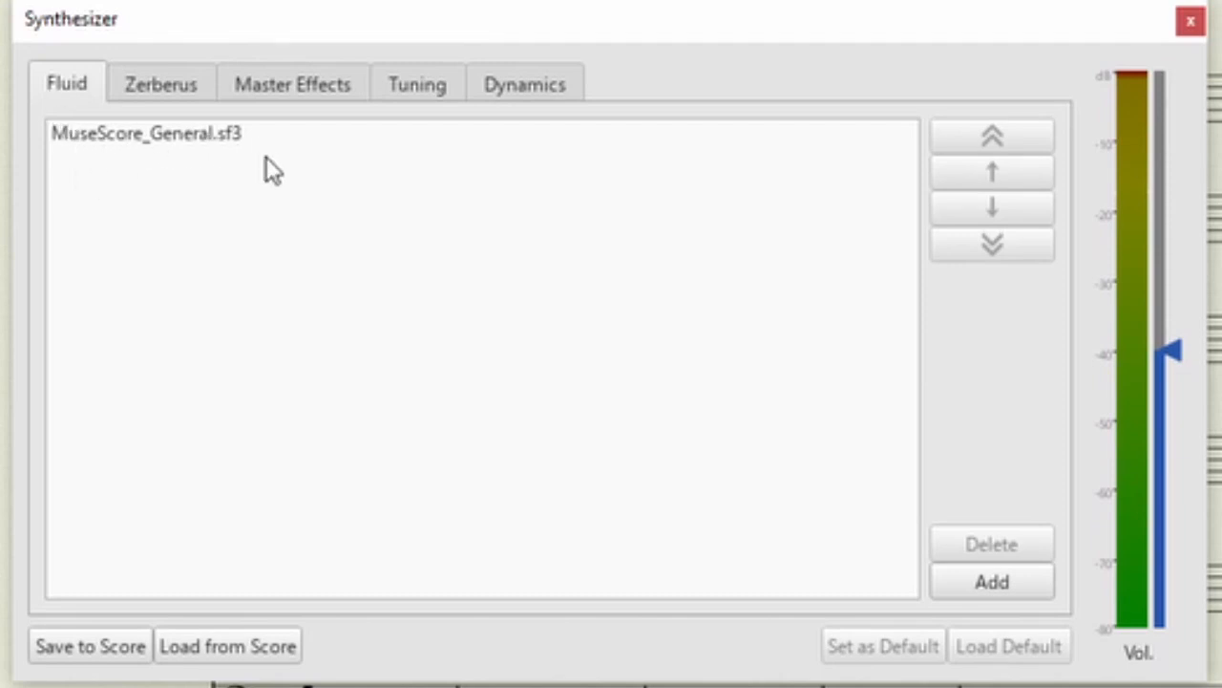
{"action": "mouse_move", "coordinate": [237, 156]}
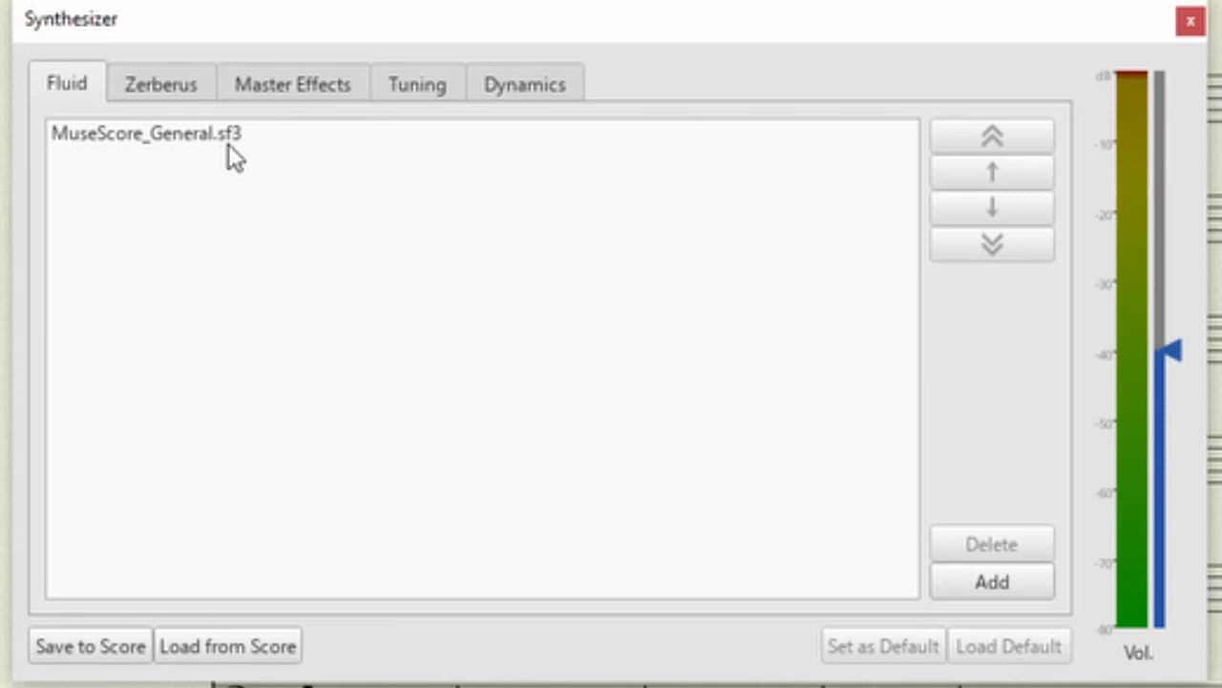
{"action": "mouse_move", "coordinate": [328, 340]}
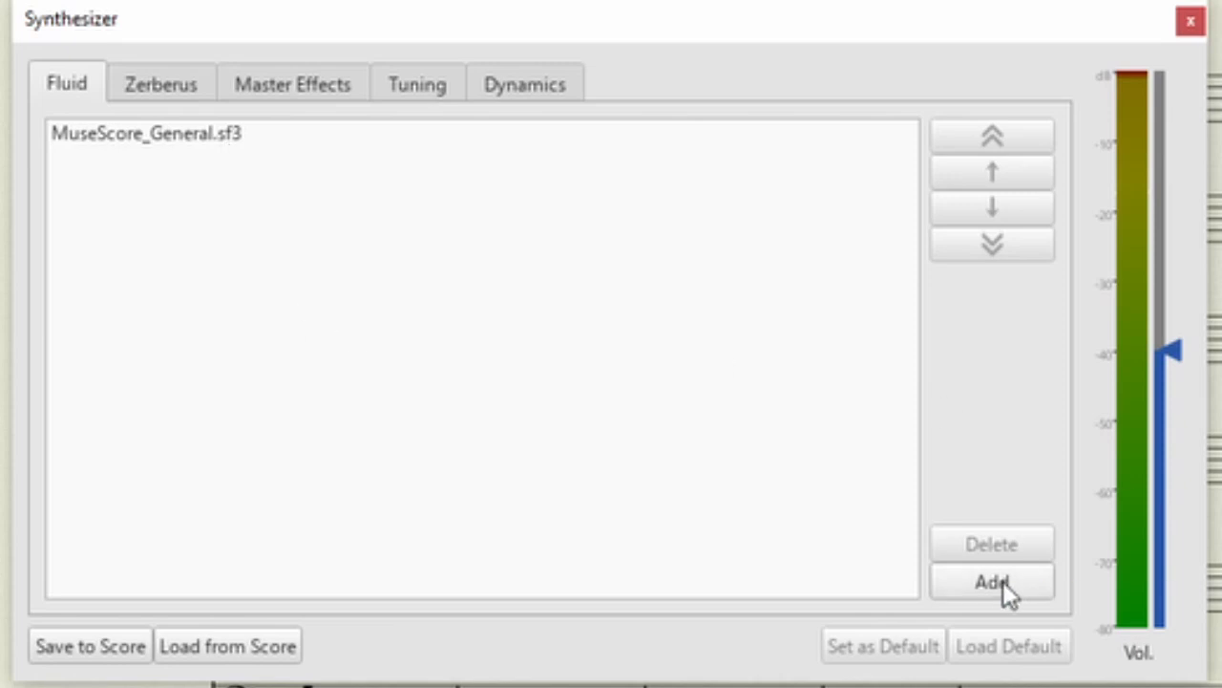
{"action": "mouse_move", "coordinate": [462, 408]}
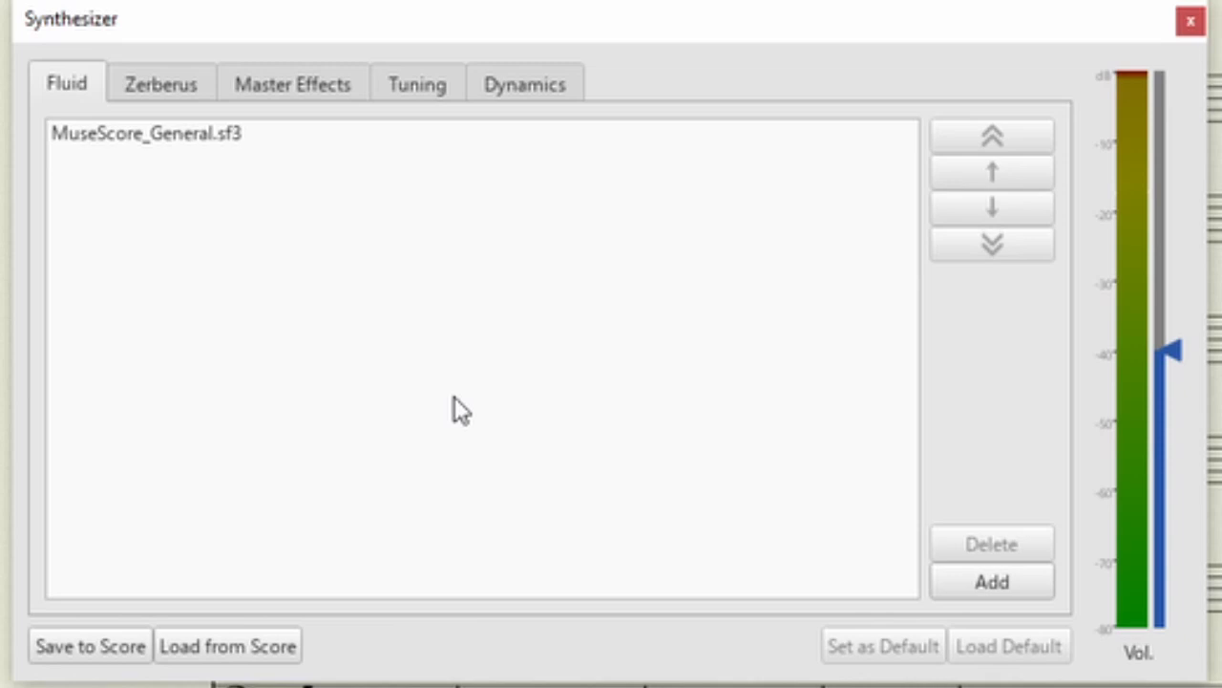
{"action": "mouse_move", "coordinate": [1192, 21]}
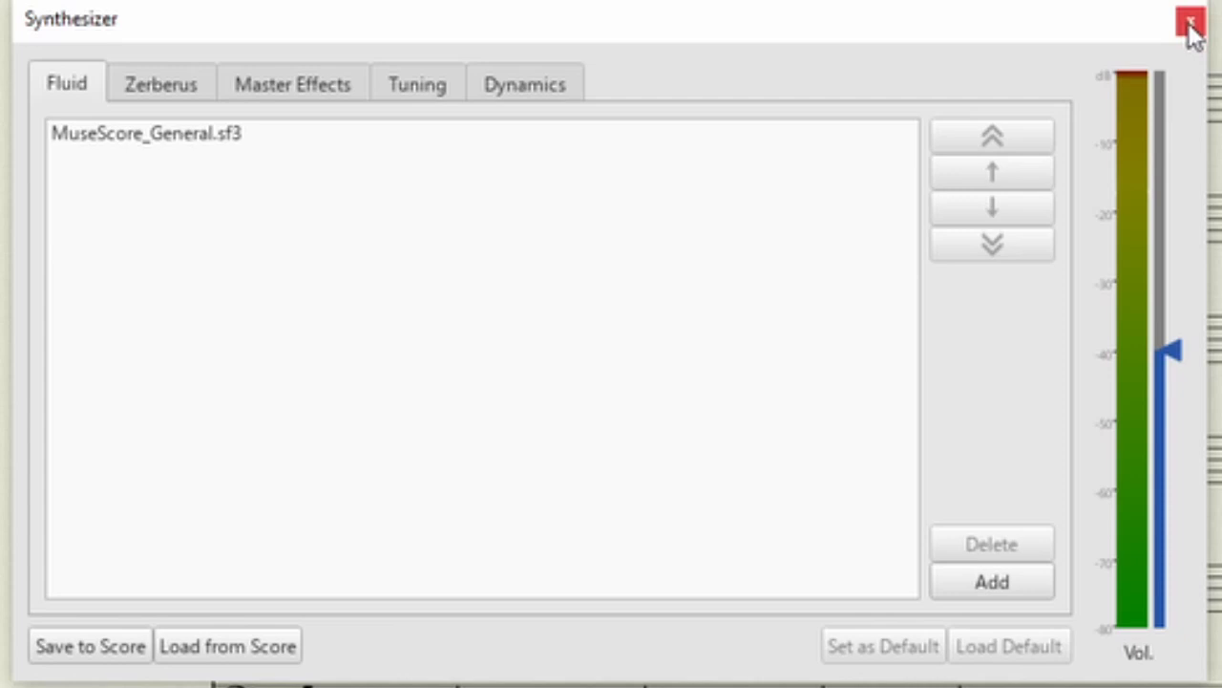
Close the Synthesizer and start a new export of the full score with MIDI as the format
{"action": "left_click", "coordinate": [1192, 19]}
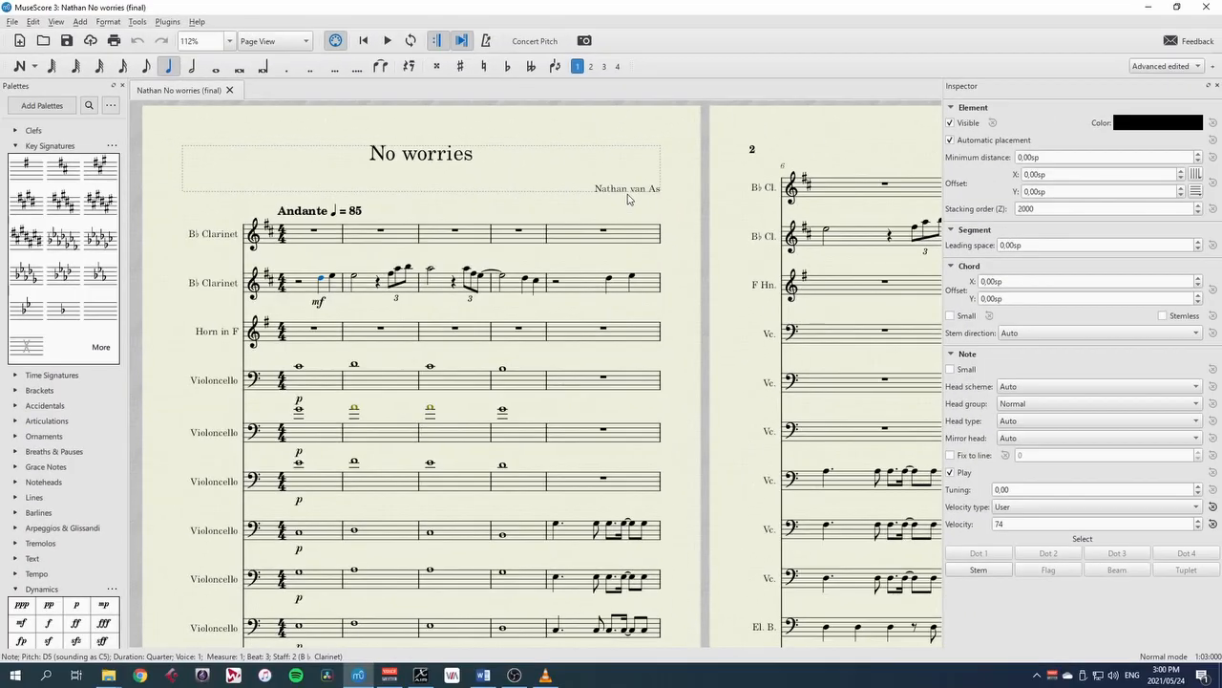
{"action": "mouse_move", "coordinate": [562, 346]}
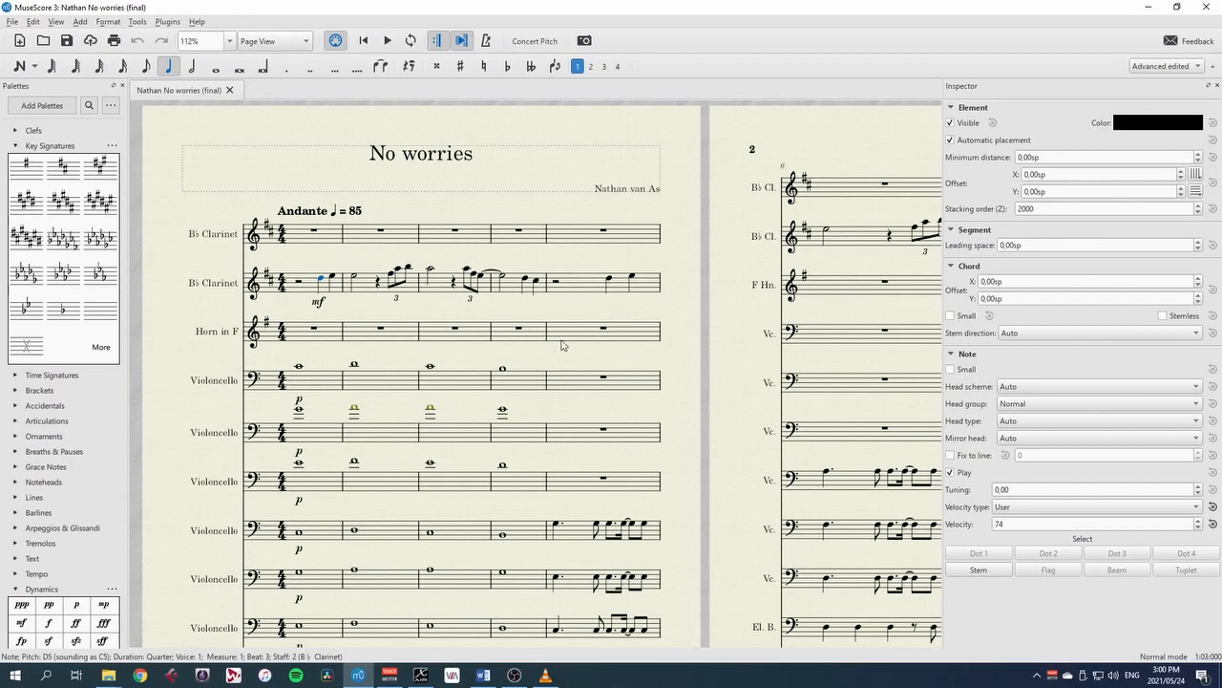
{"action": "mouse_move", "coordinate": [405, 329]}
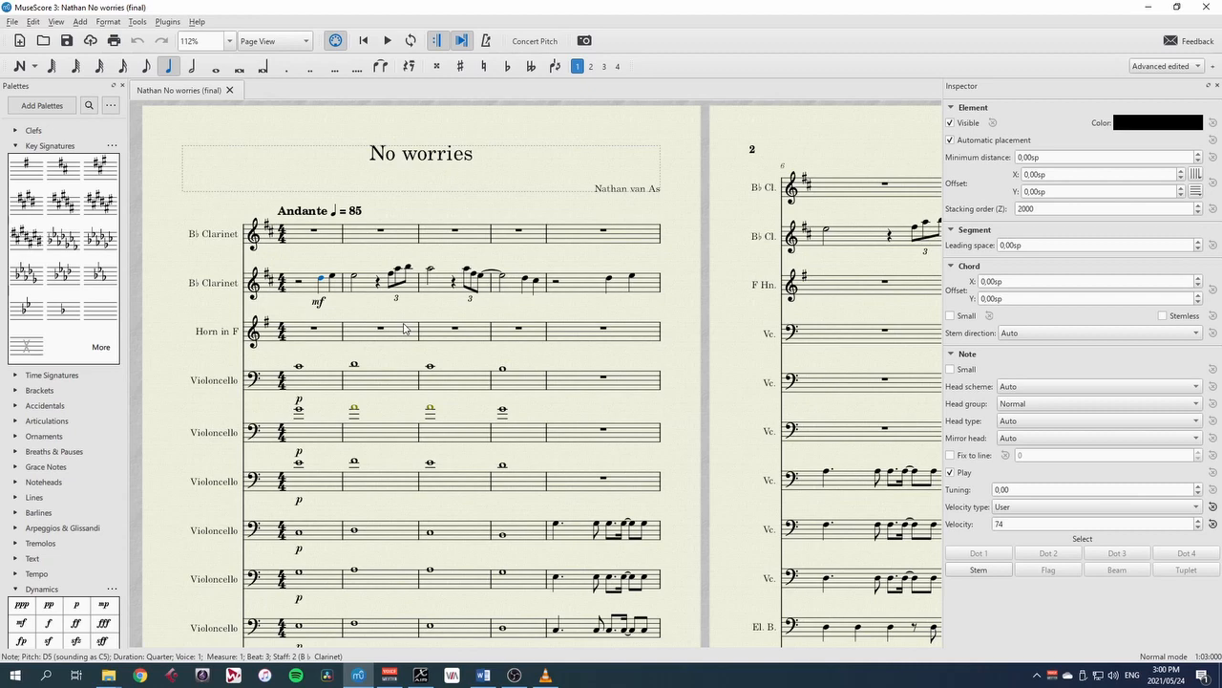
{"action": "mouse_move", "coordinate": [410, 328]}
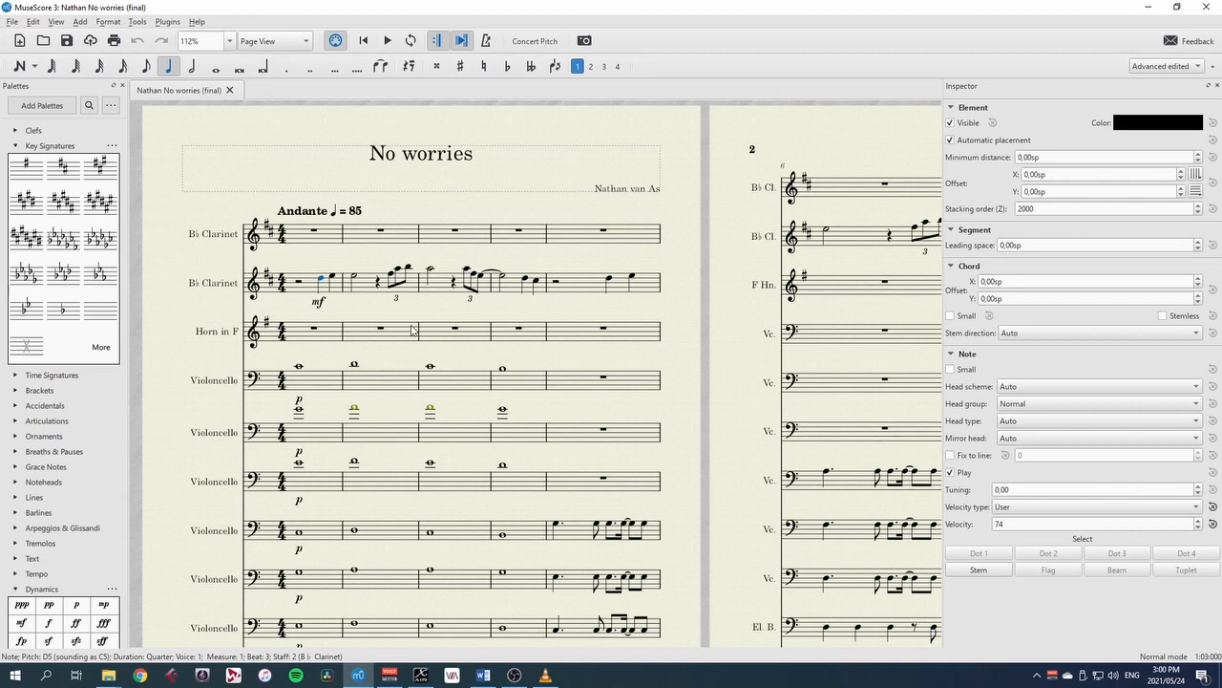
{"action": "left_click", "coordinate": [11, 21]}
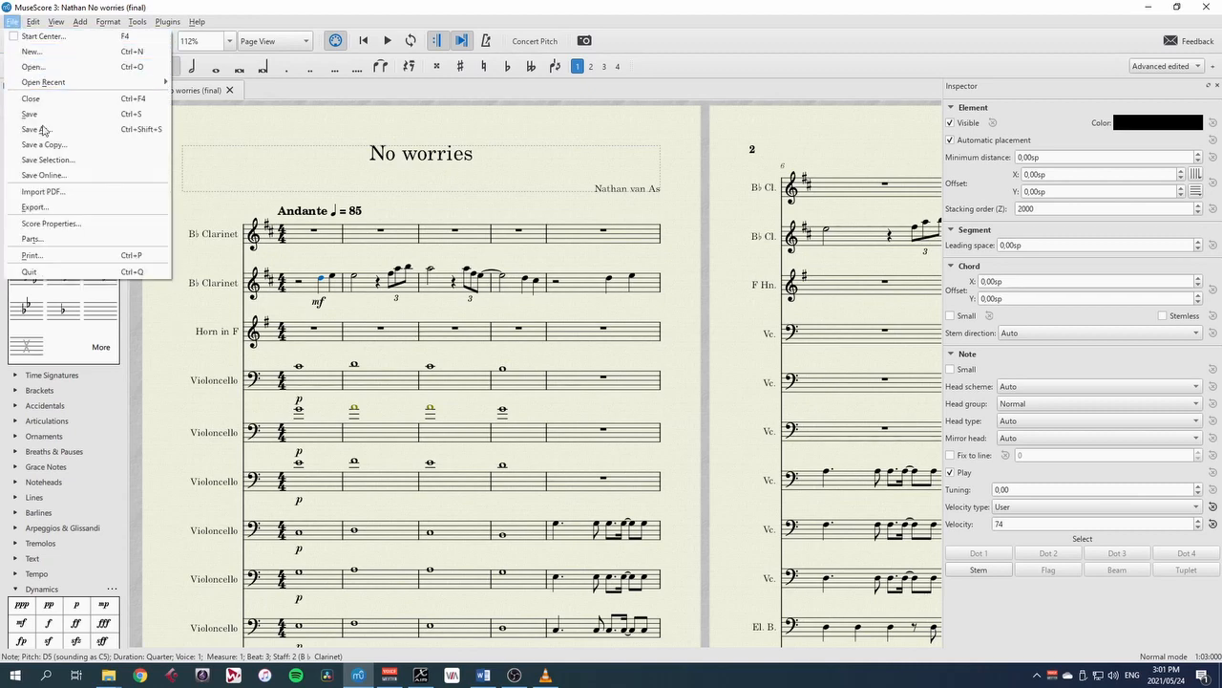
{"action": "left_click", "coordinate": [34, 207]}
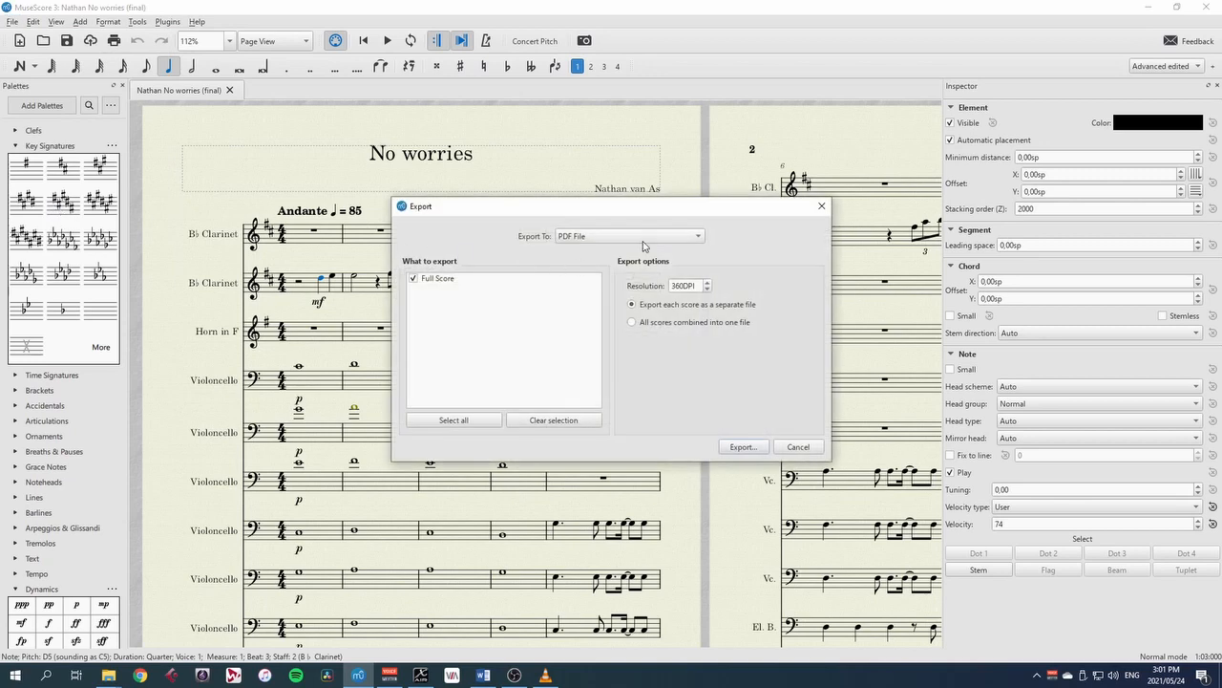
{"action": "left_click", "coordinate": [629, 237]}
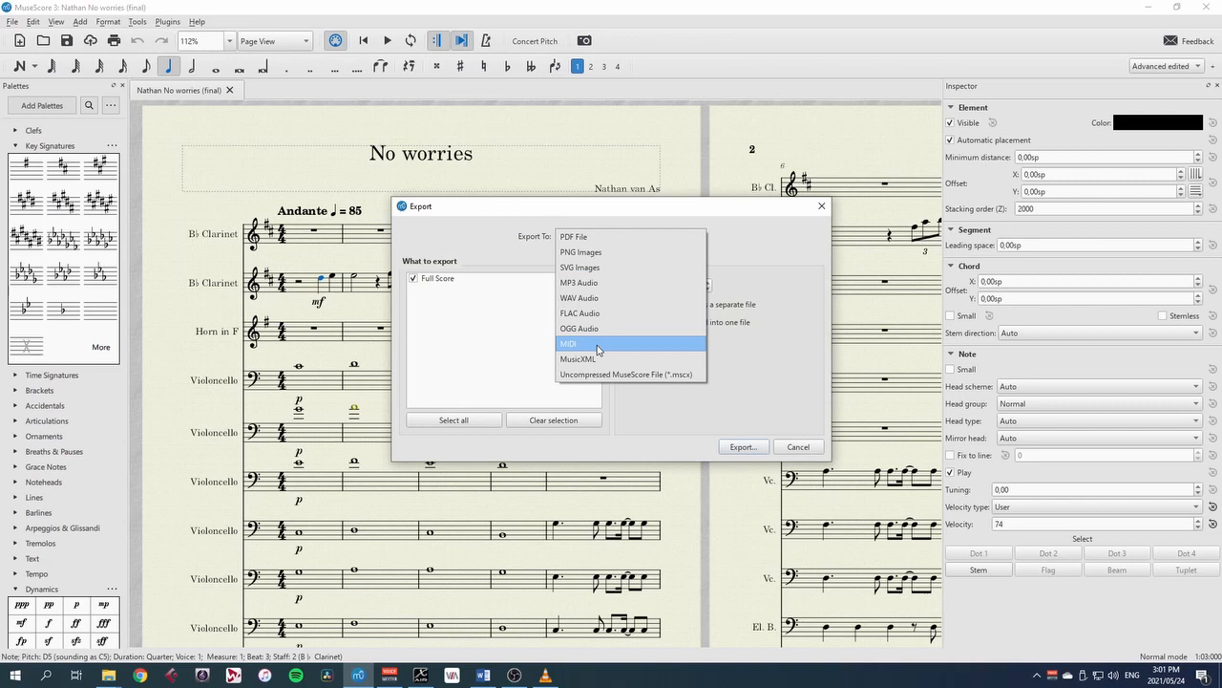
{"action": "left_click", "coordinate": [569, 344]}
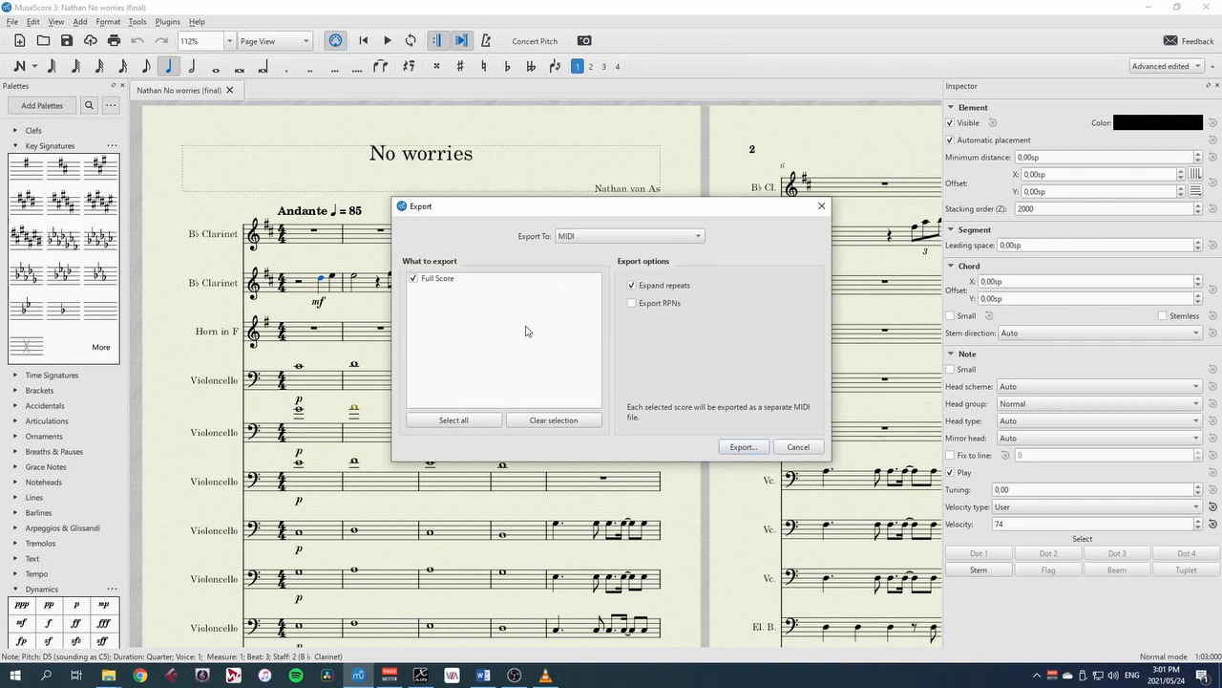
{"action": "mouse_move", "coordinate": [456, 279]}
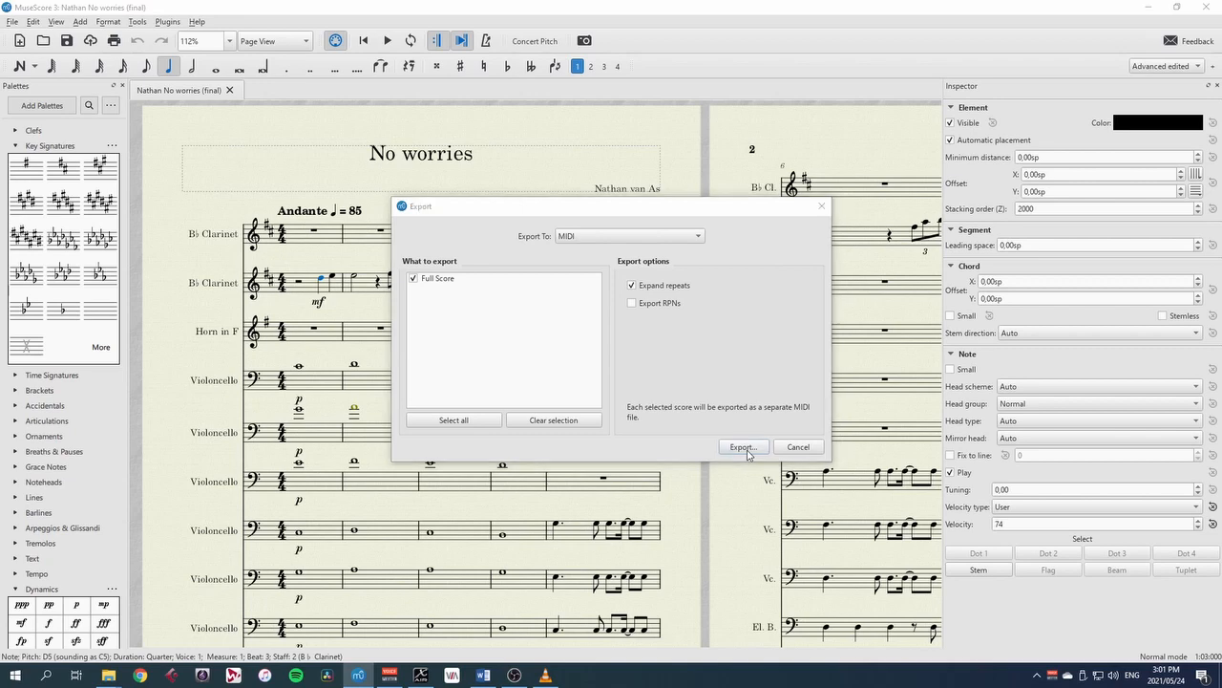
Save the export as 'Nathan No worries (final) midi file'
{"action": "left_click", "coordinate": [743, 447]}
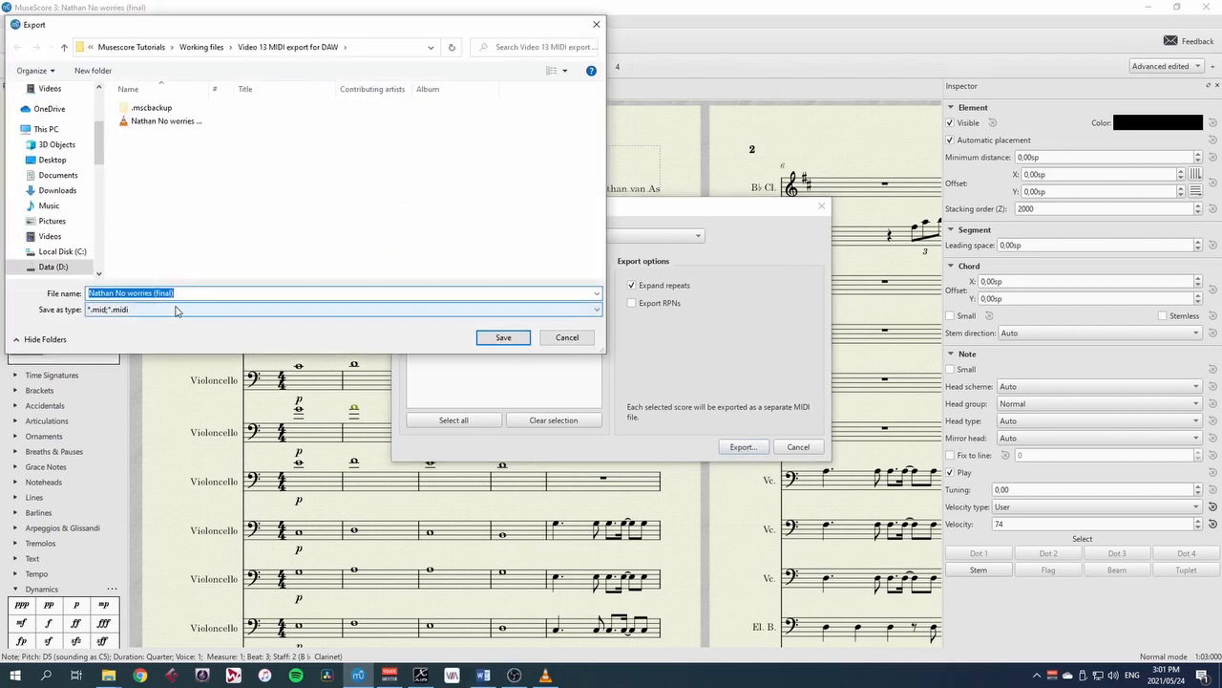
{"action": "type", "text": "midi f"}
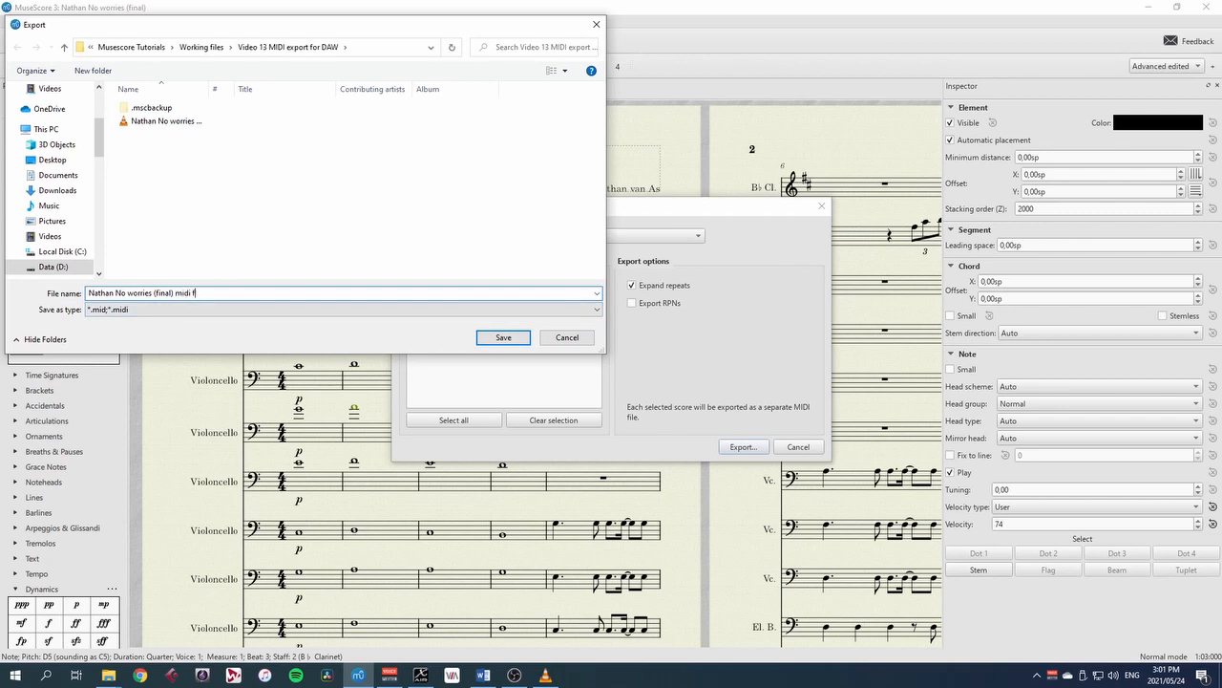
{"action": "type", "text": "ile"}
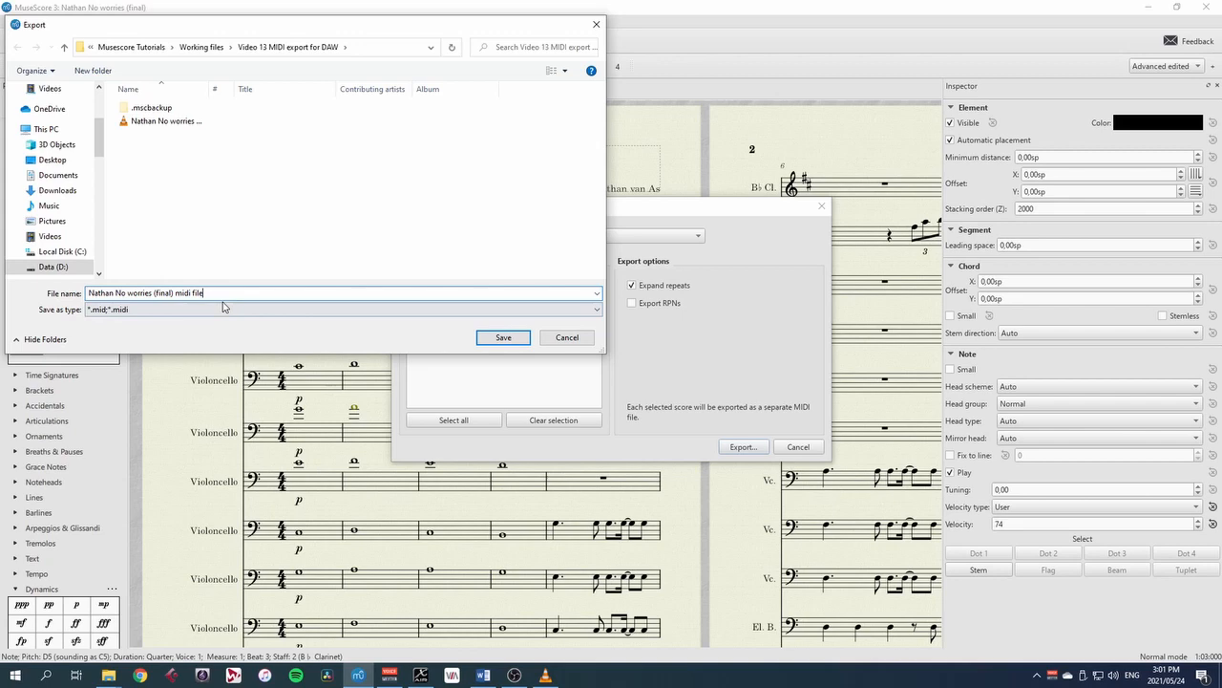
{"action": "left_click", "coordinate": [503, 336]}
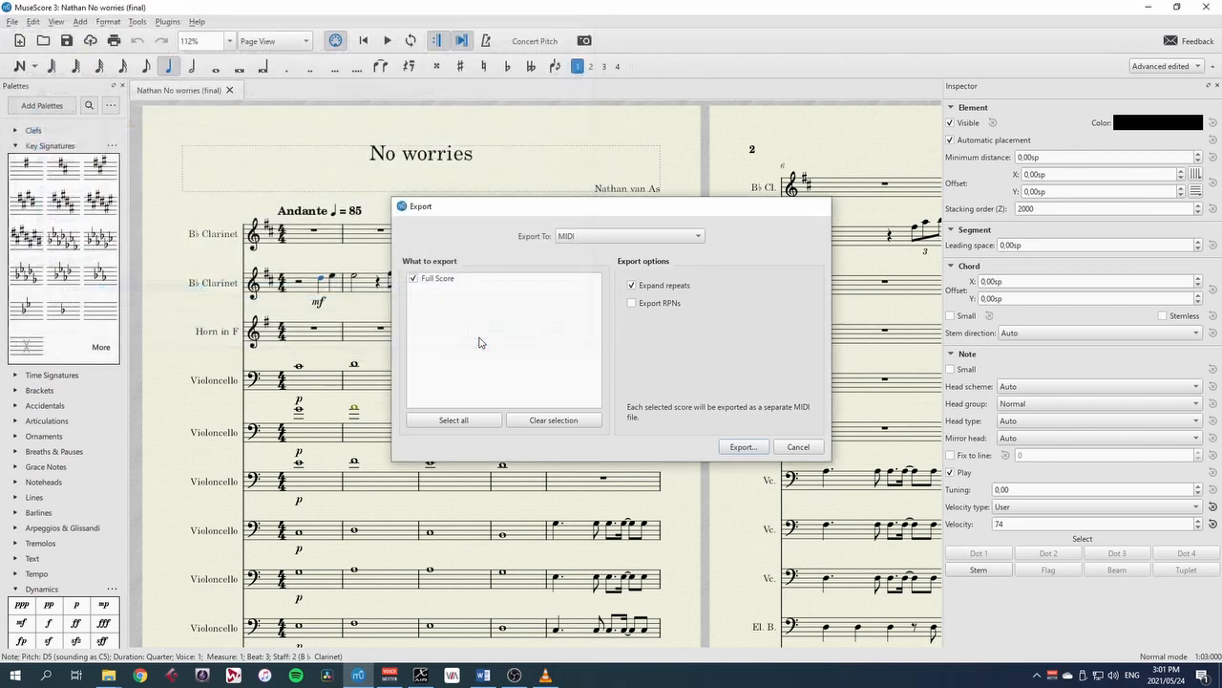
{"action": "left_click", "coordinate": [798, 447]}
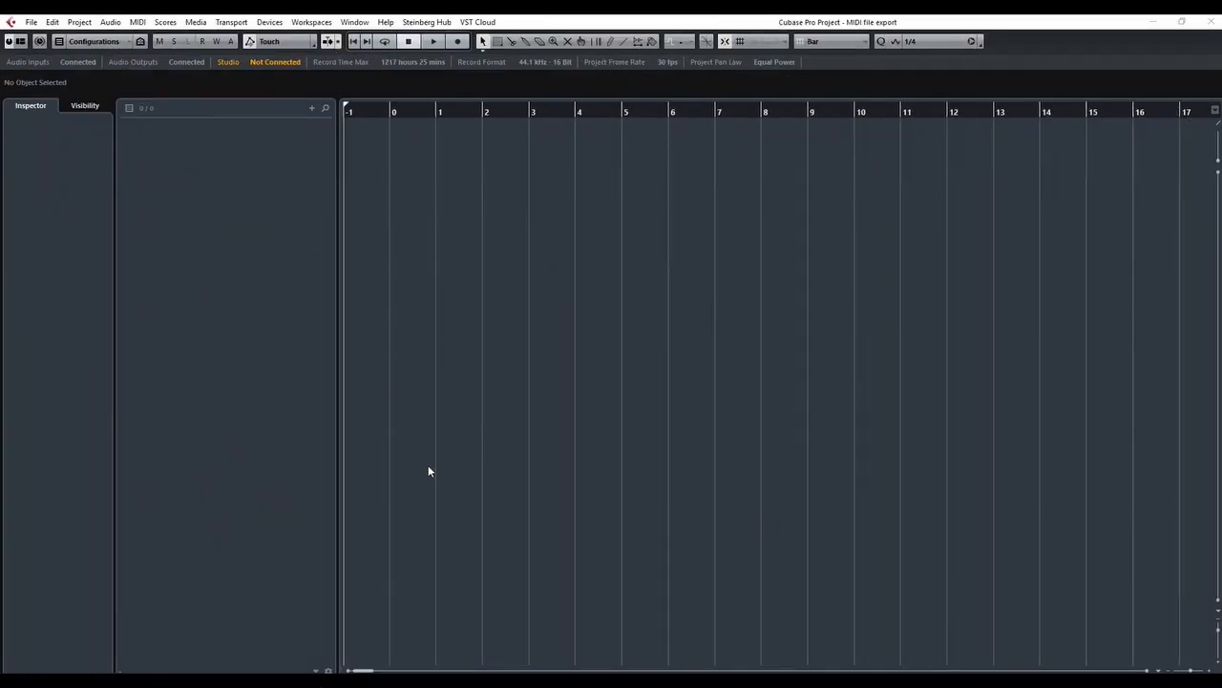
{"action": "mouse_move", "coordinate": [519, 357]}
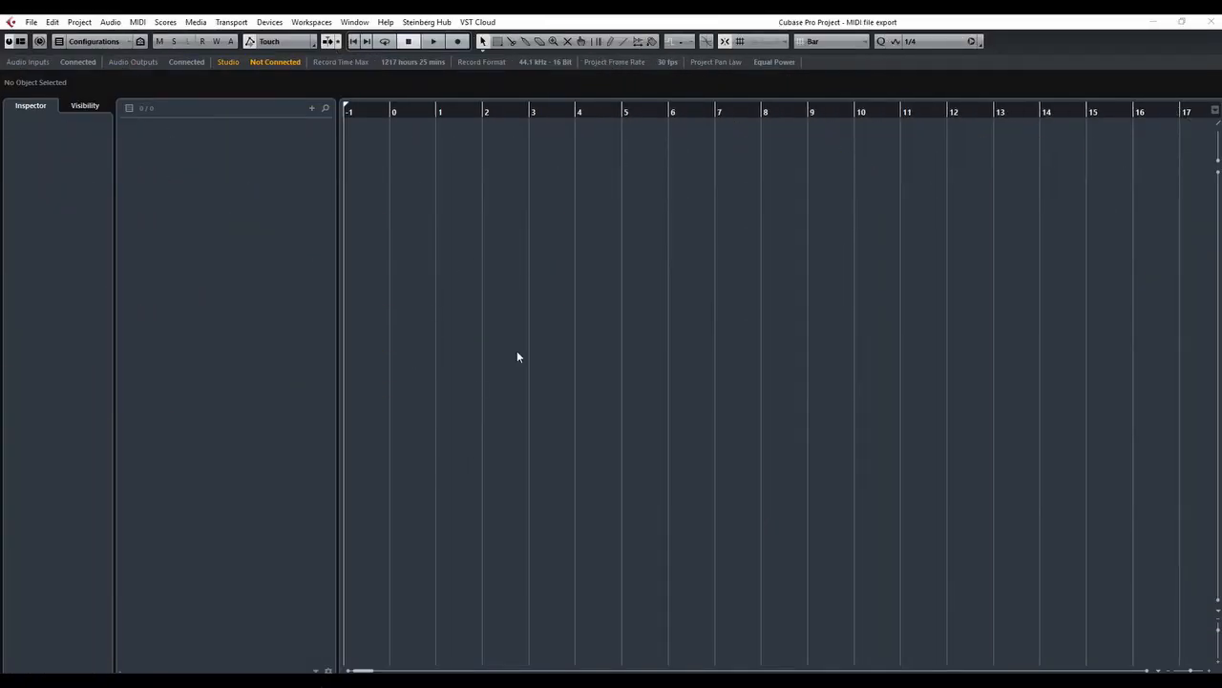
{"action": "mouse_move", "coordinate": [429, 267]}
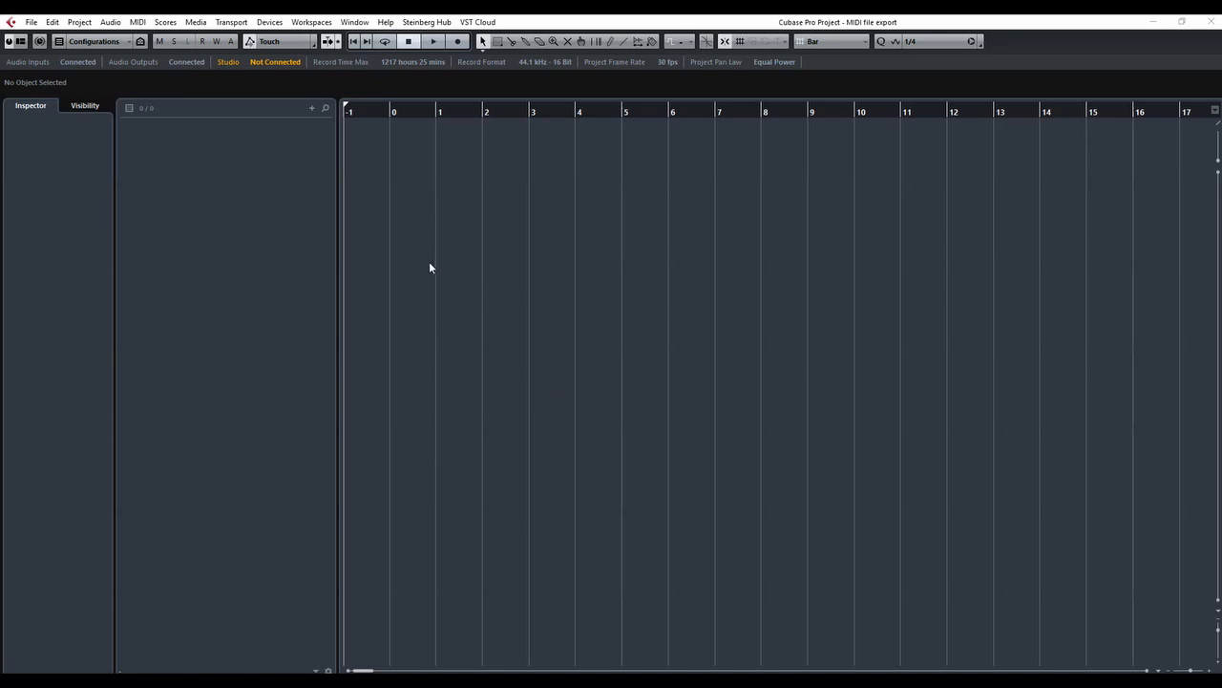
{"action": "mouse_move", "coordinate": [133, 133]}
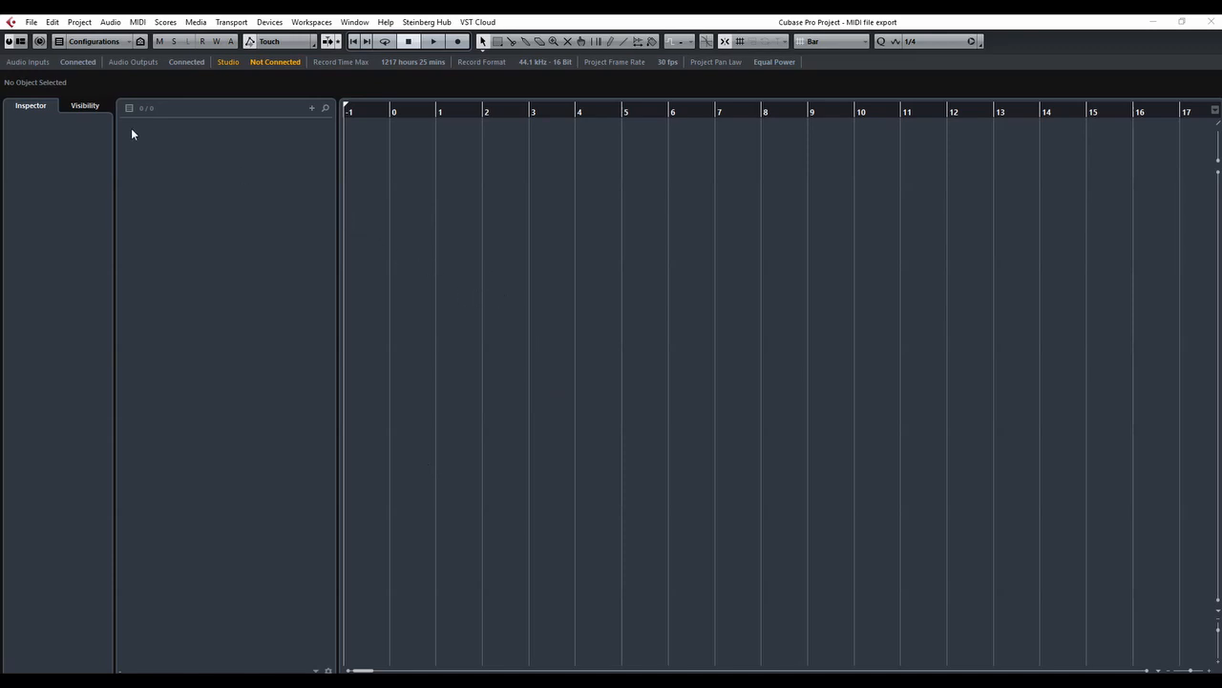
{"action": "left_click", "coordinate": [30, 21]}
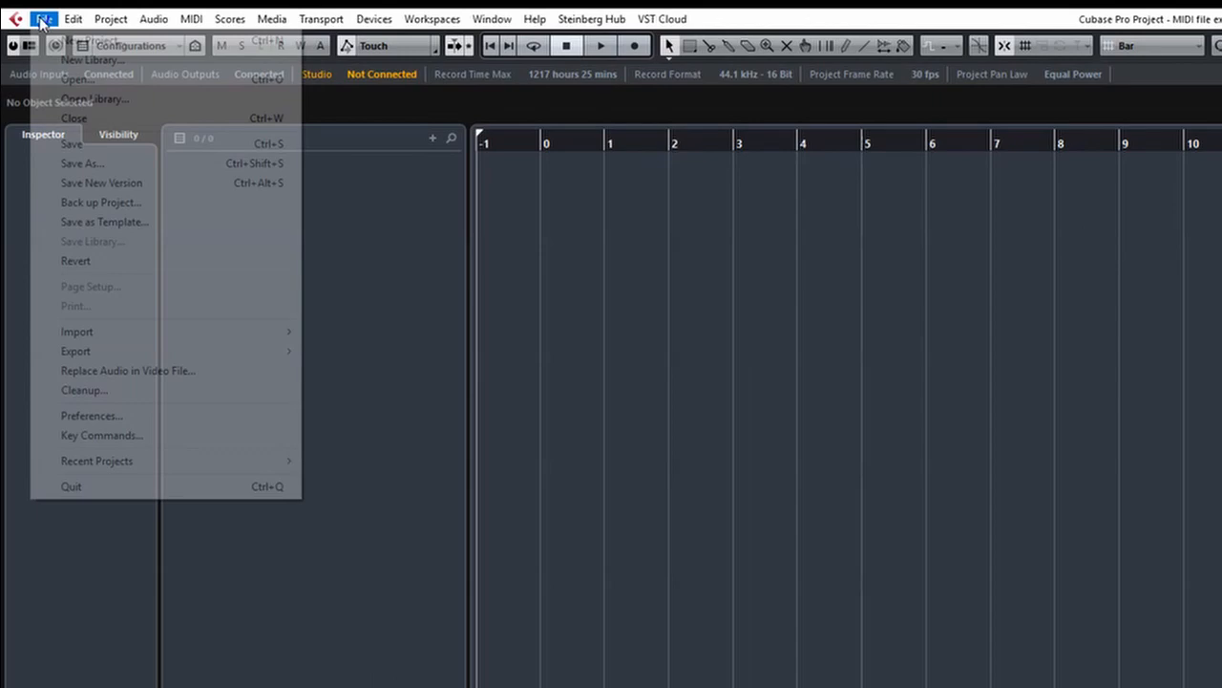
{"action": "left_click", "coordinate": [92, 414]}
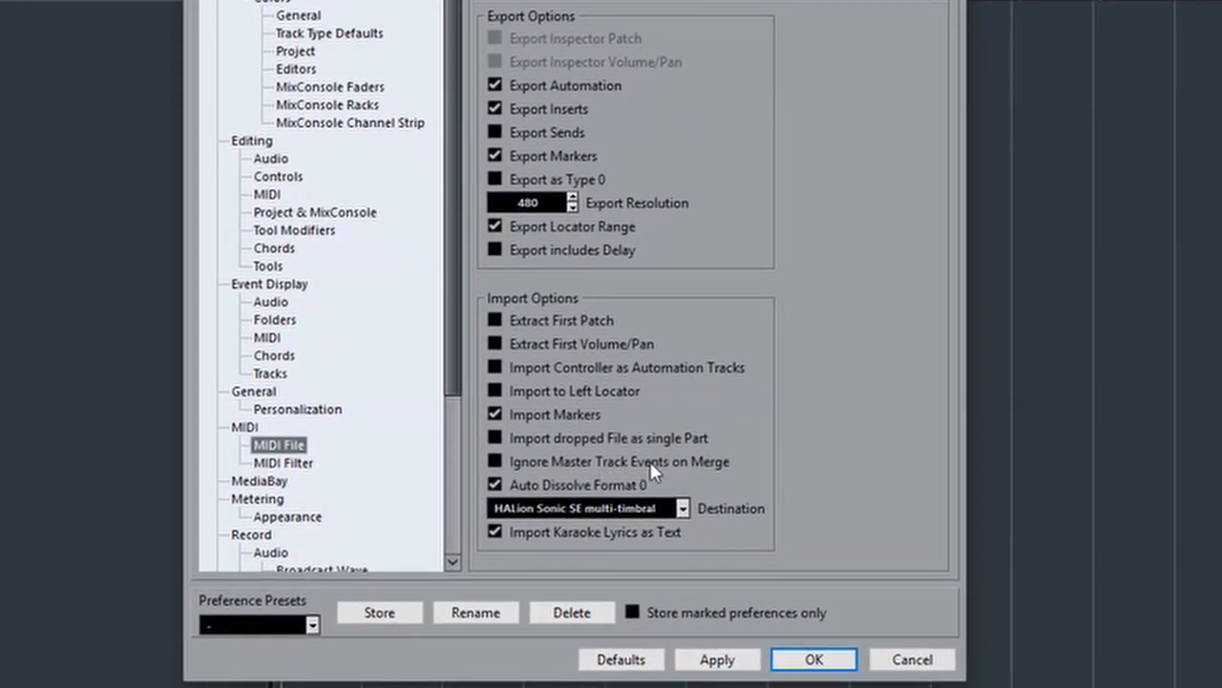
{"action": "mouse_move", "coordinate": [665, 473]}
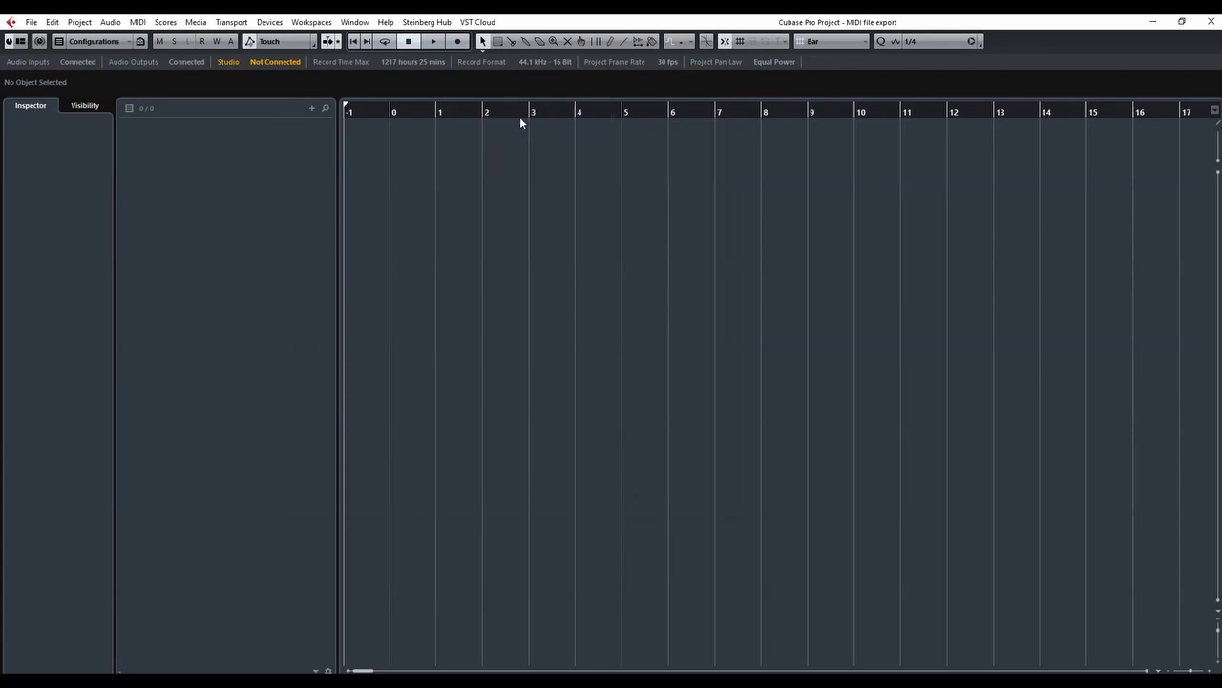
{"action": "mouse_move", "coordinate": [724, 42]}
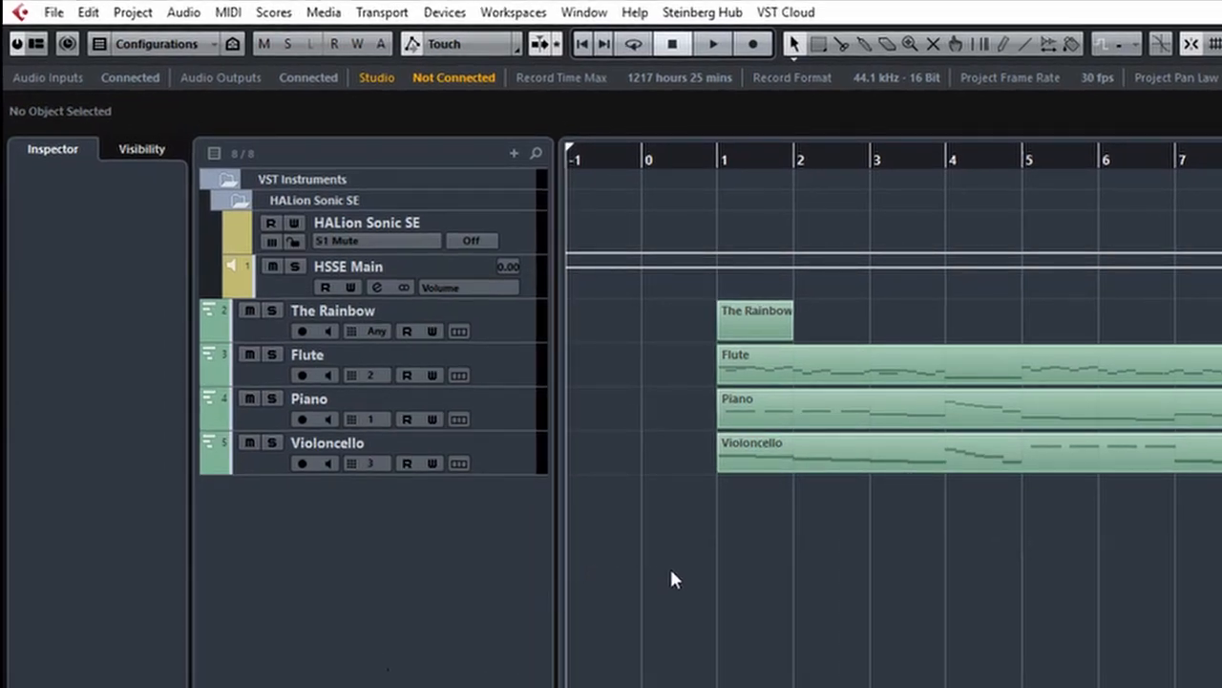
{"action": "mouse_move", "coordinate": [924, 493]}
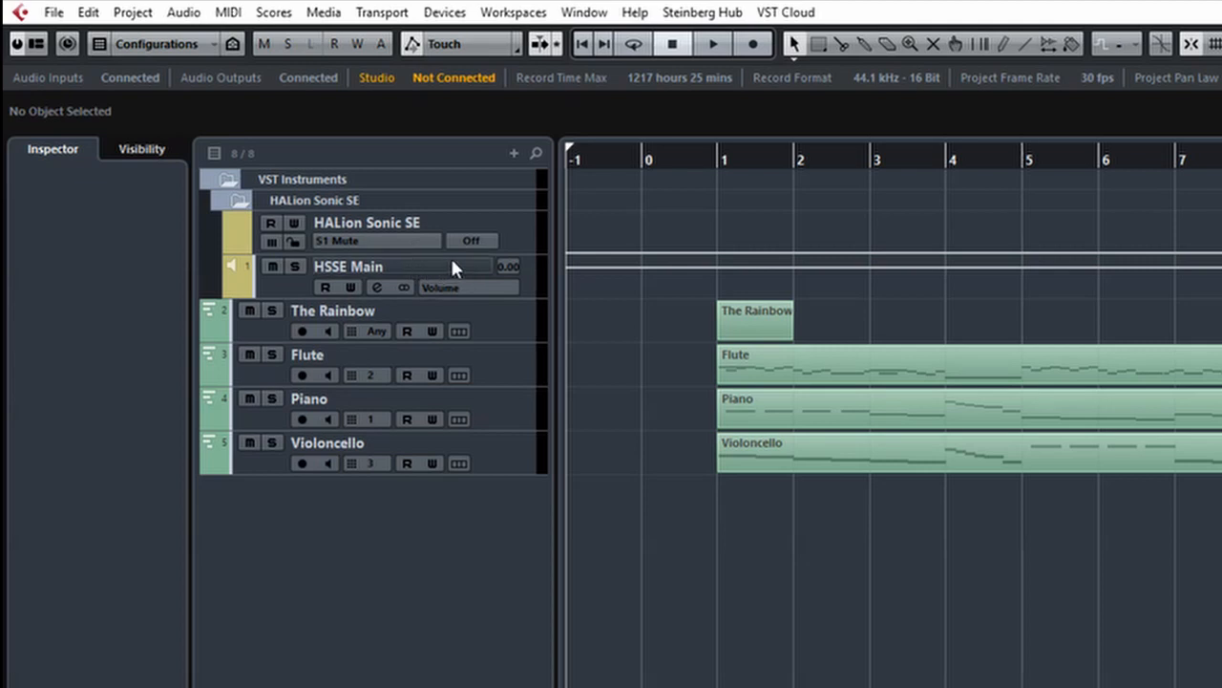
{"action": "mouse_move", "coordinate": [608, 420]}
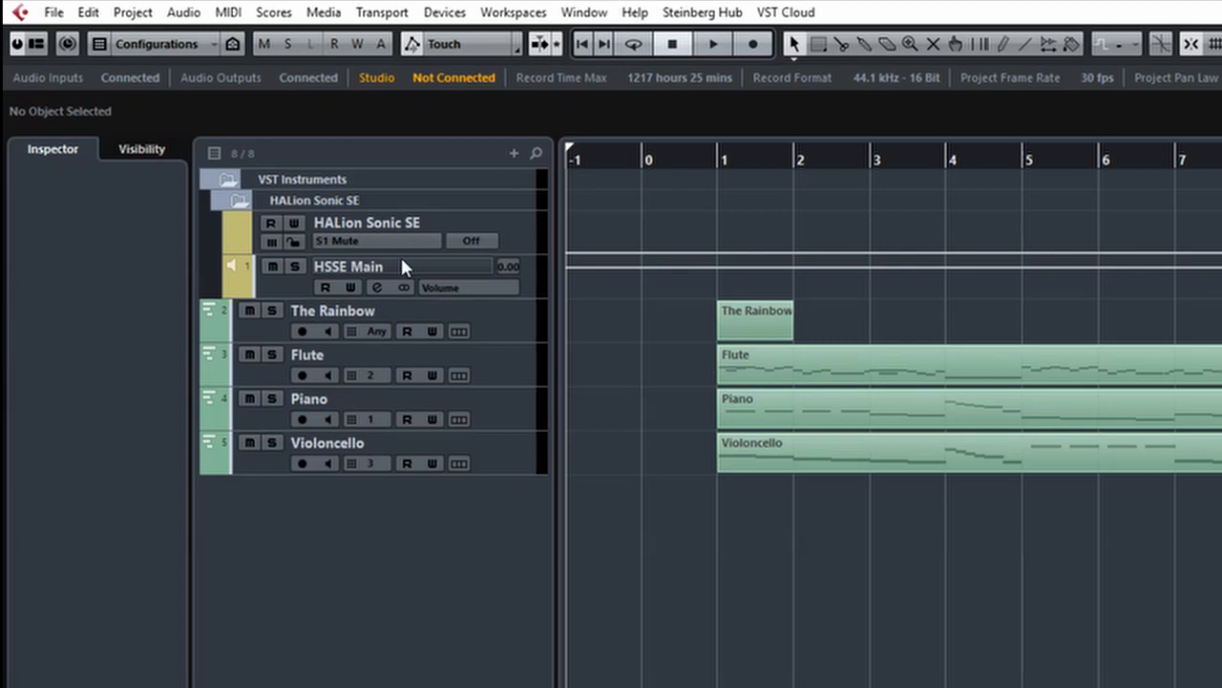
Delete The Rainbow track, confirming removal despite its data
{"action": "left_click", "coordinate": [332, 310]}
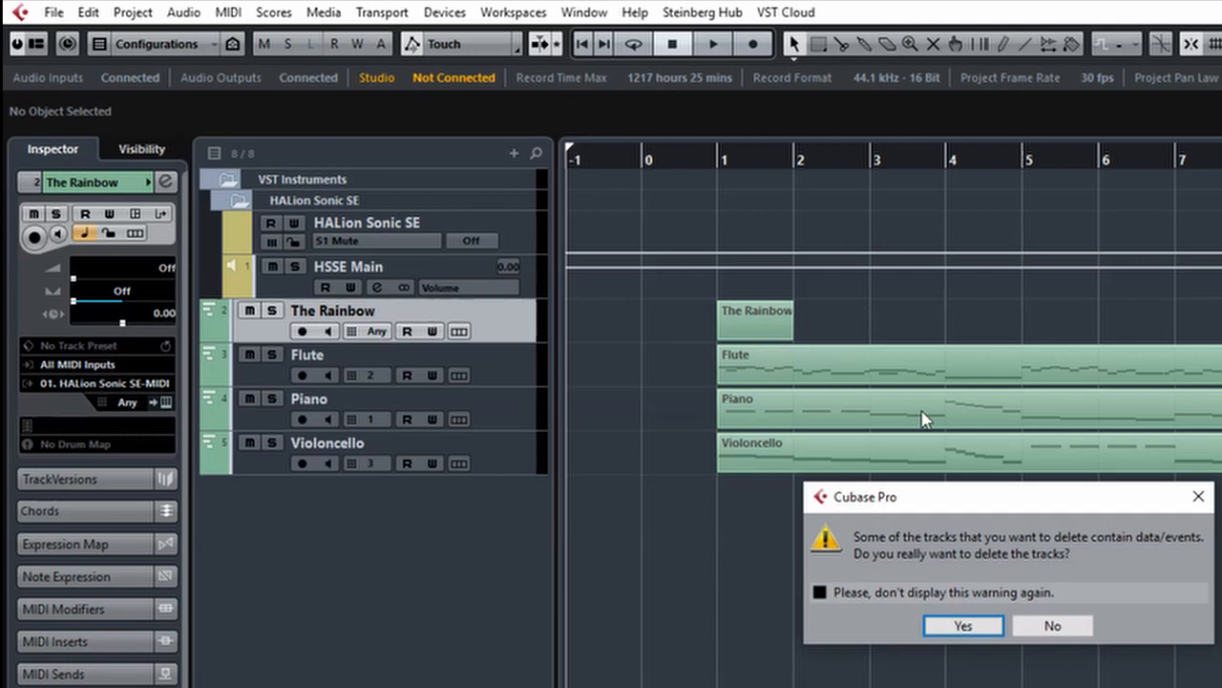
{"action": "left_click", "coordinate": [962, 624]}
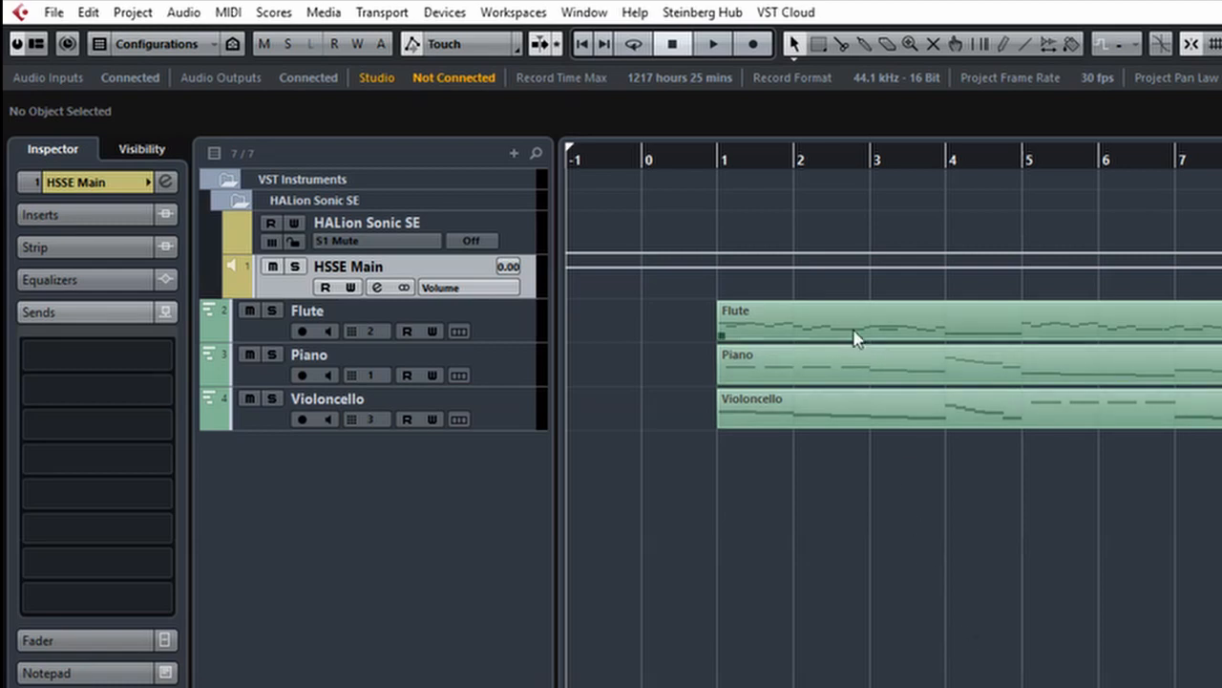
Select the Flute part and show the MIDI menu's editing commands
{"action": "left_click", "coordinate": [856, 324]}
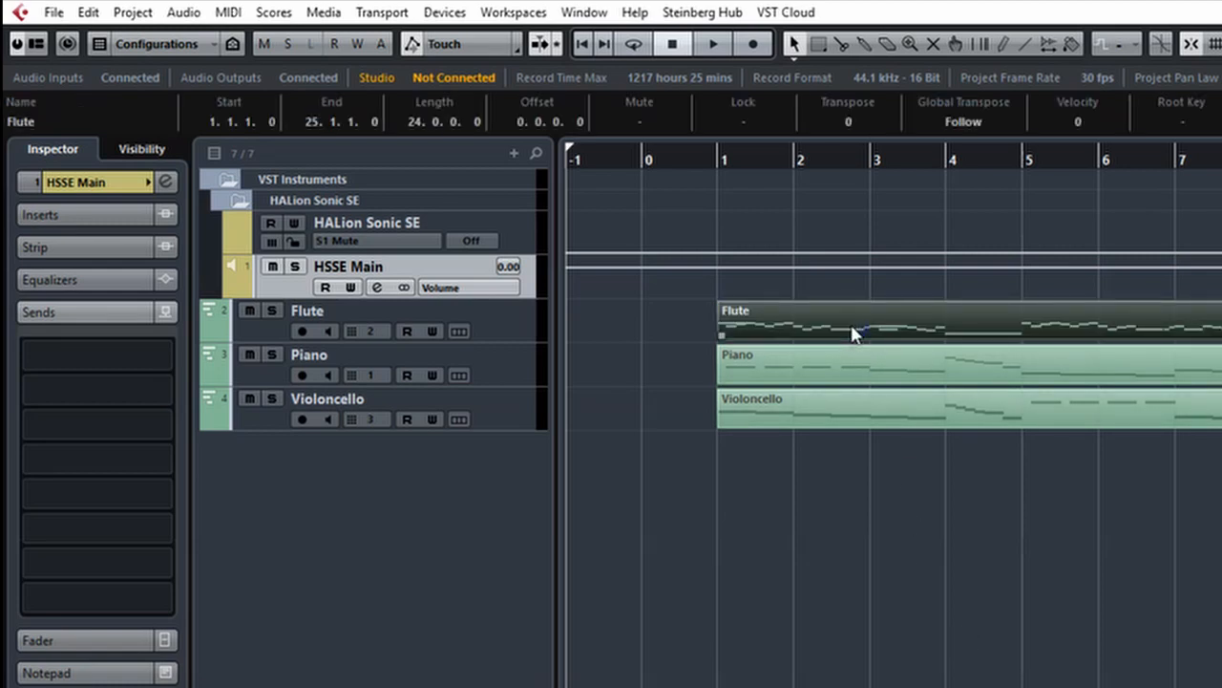
{"action": "left_click", "coordinate": [228, 12]}
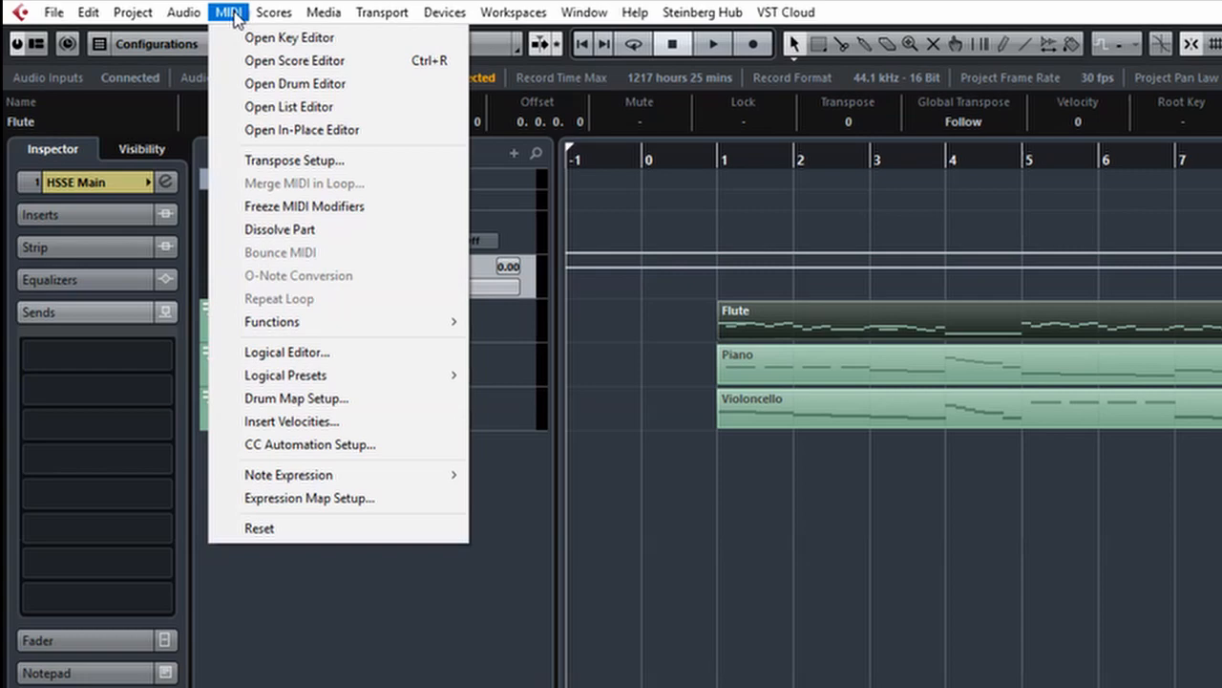
{"action": "left_click", "coordinate": [289, 106]}
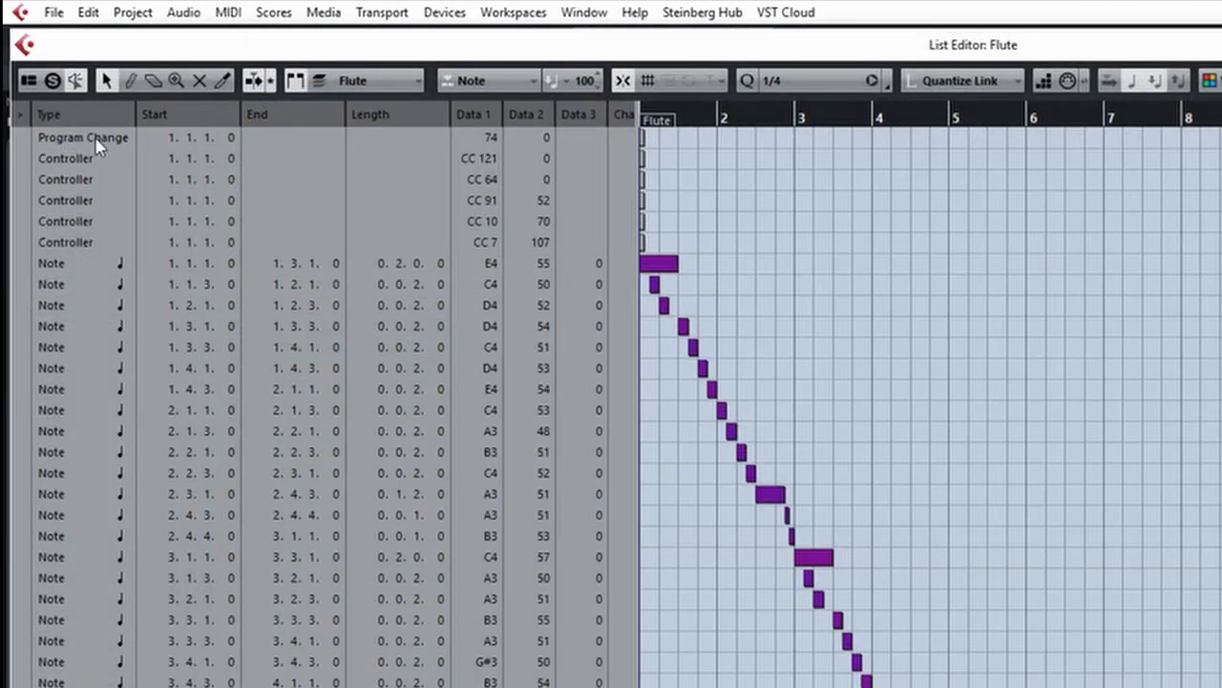
{"action": "left_click", "coordinate": [84, 138]}
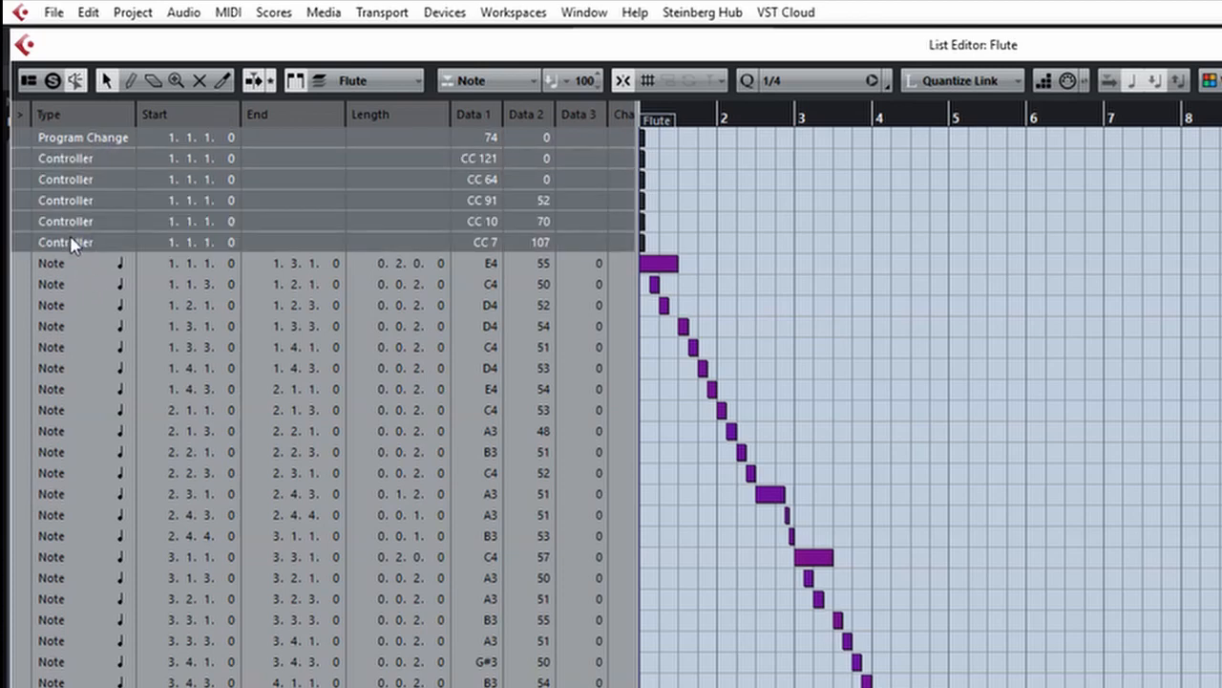
{"action": "mouse_move", "coordinate": [133, 241]}
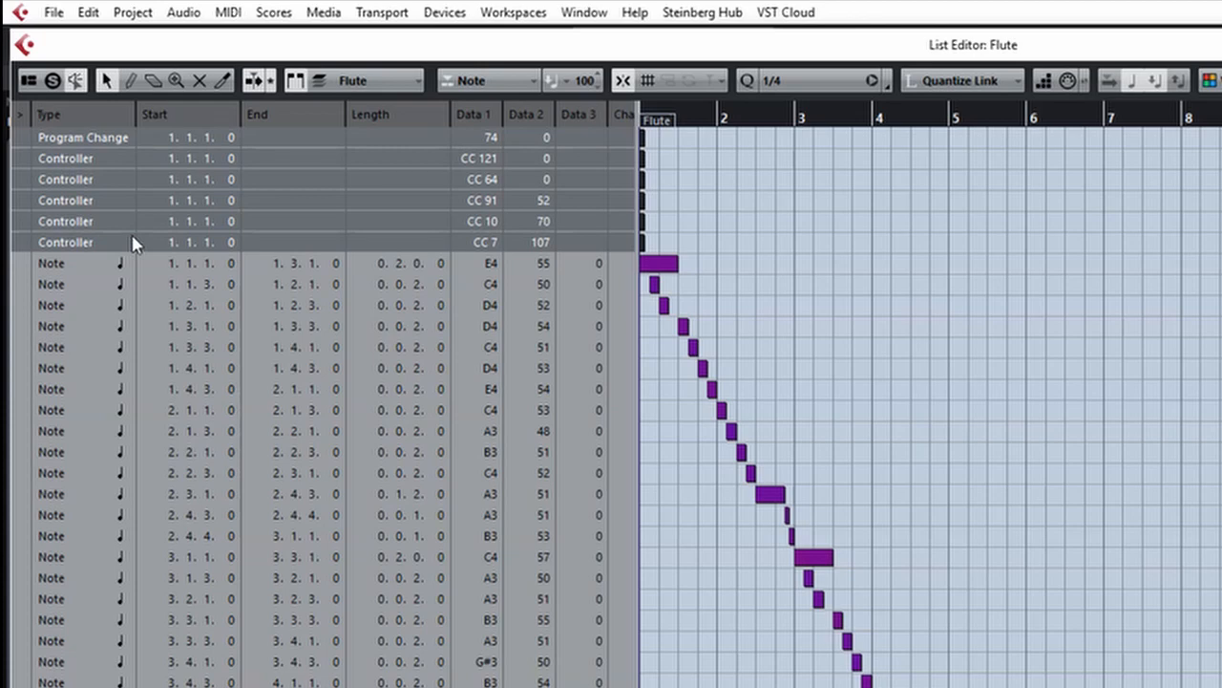
{"action": "mouse_move", "coordinate": [138, 247]}
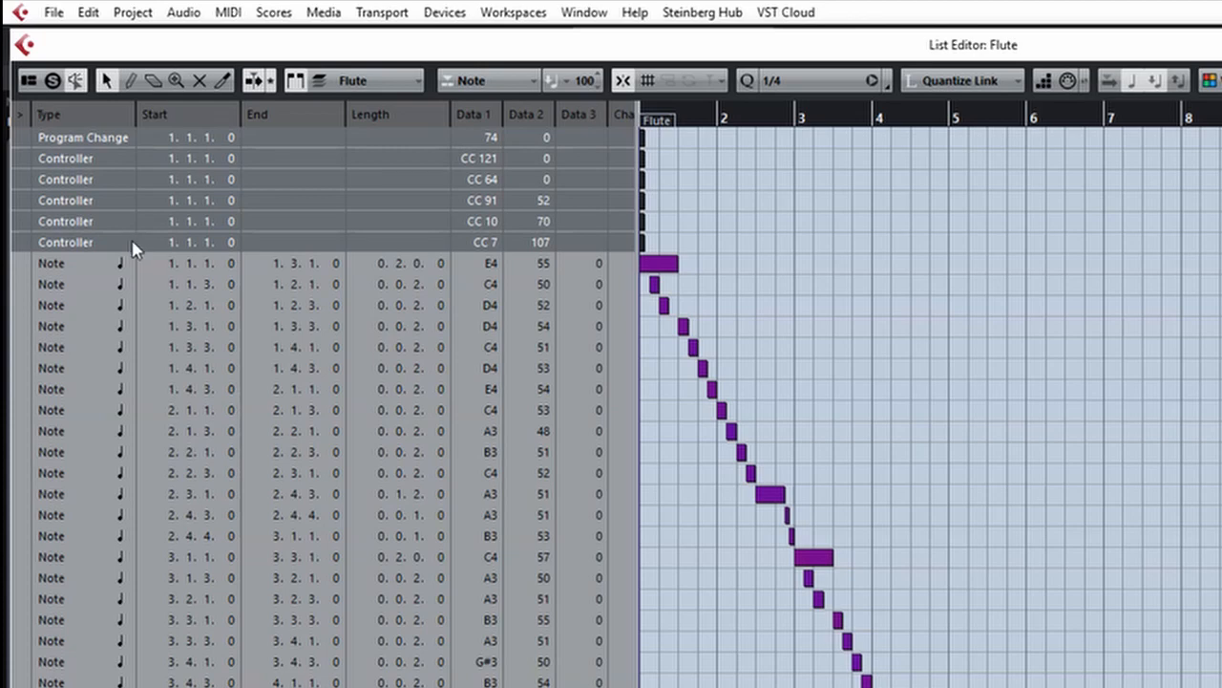
{"action": "mouse_move", "coordinate": [133, 252]}
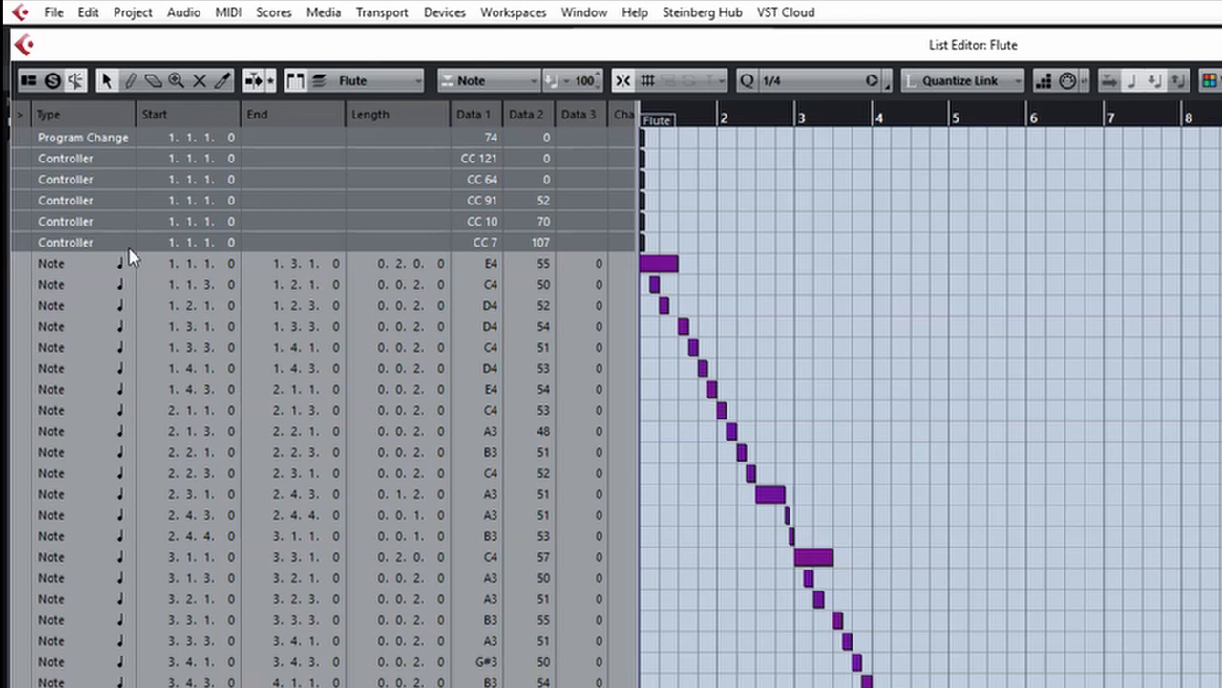
{"action": "scroll", "scroll_direction": "down", "scroll_amount": 3}
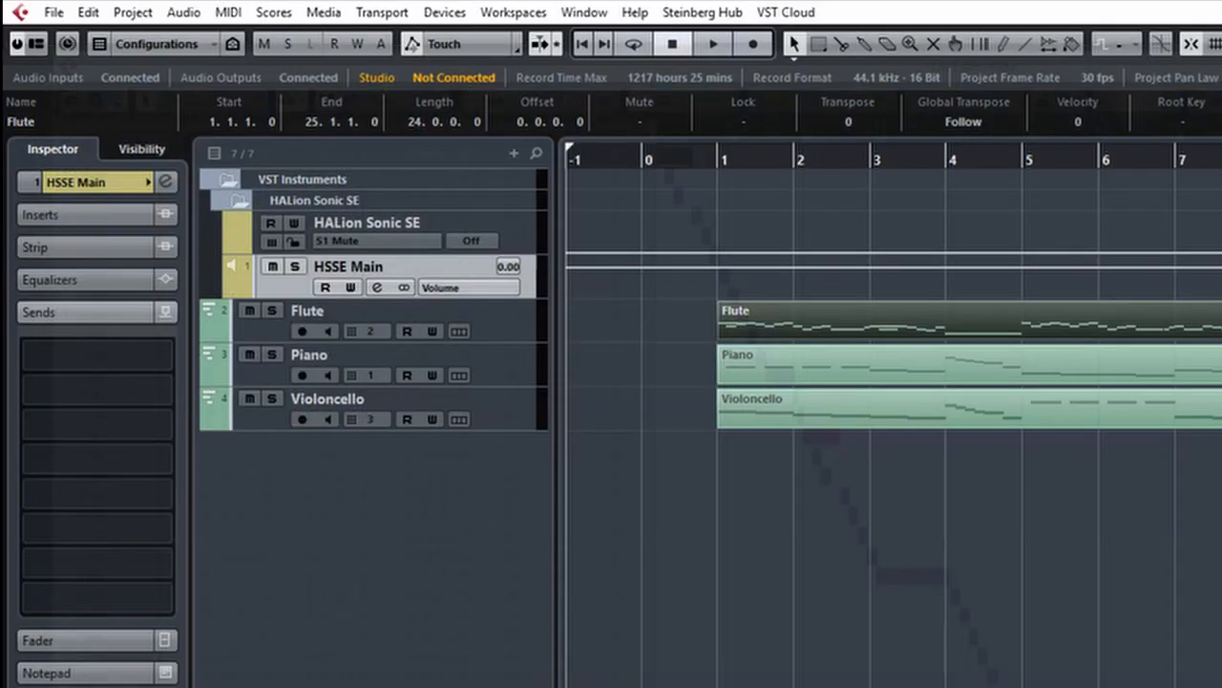
{"action": "mouse_move", "coordinate": [978, 557]}
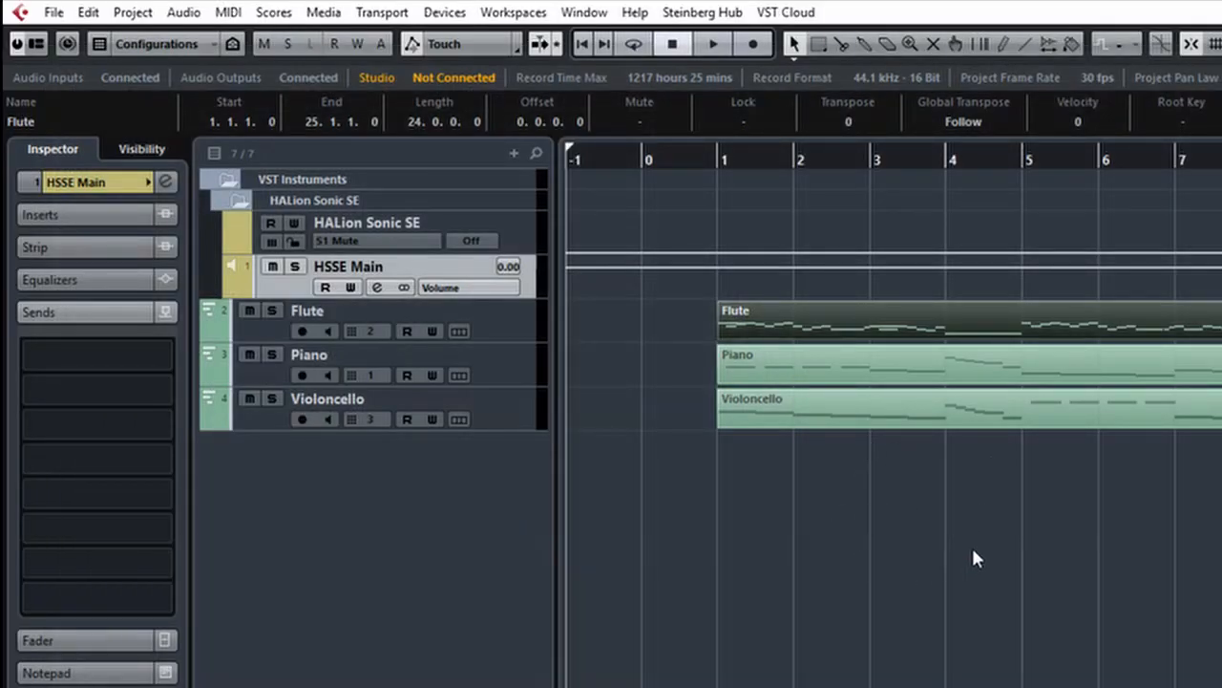
{"action": "mouse_move", "coordinate": [1051, 481]}
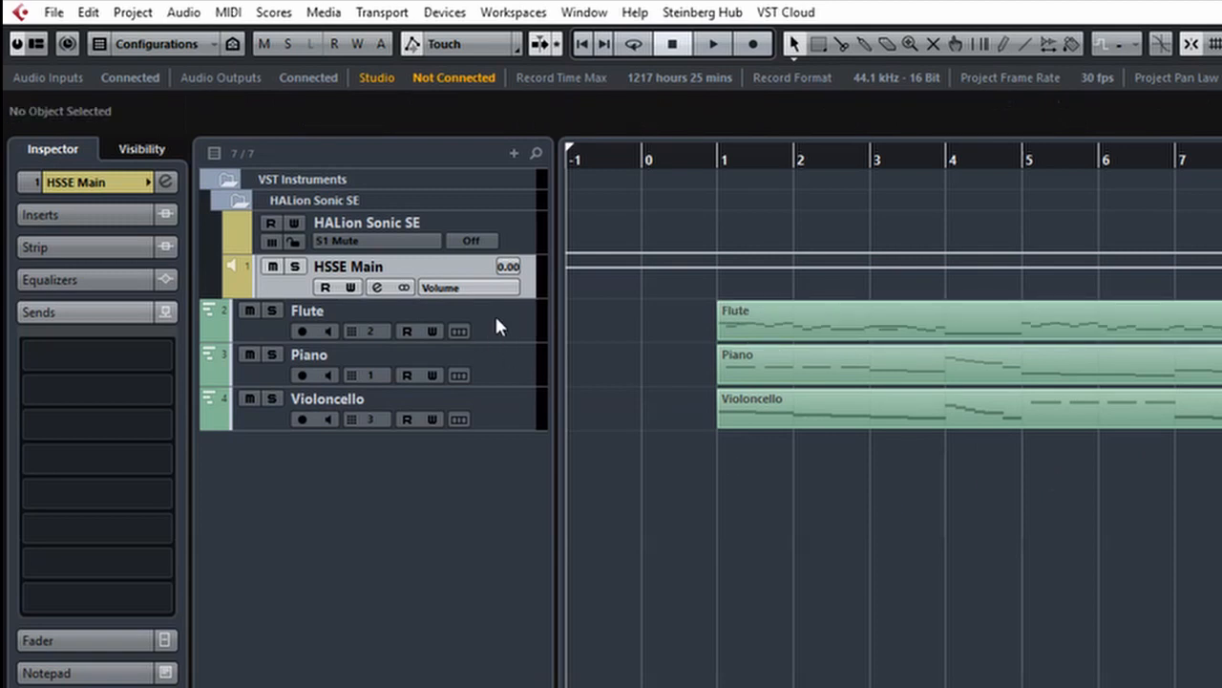
Check the Flute and Piano tracks' HALion Sonic SE output routing in the Inspector
{"action": "left_click", "coordinate": [307, 309]}
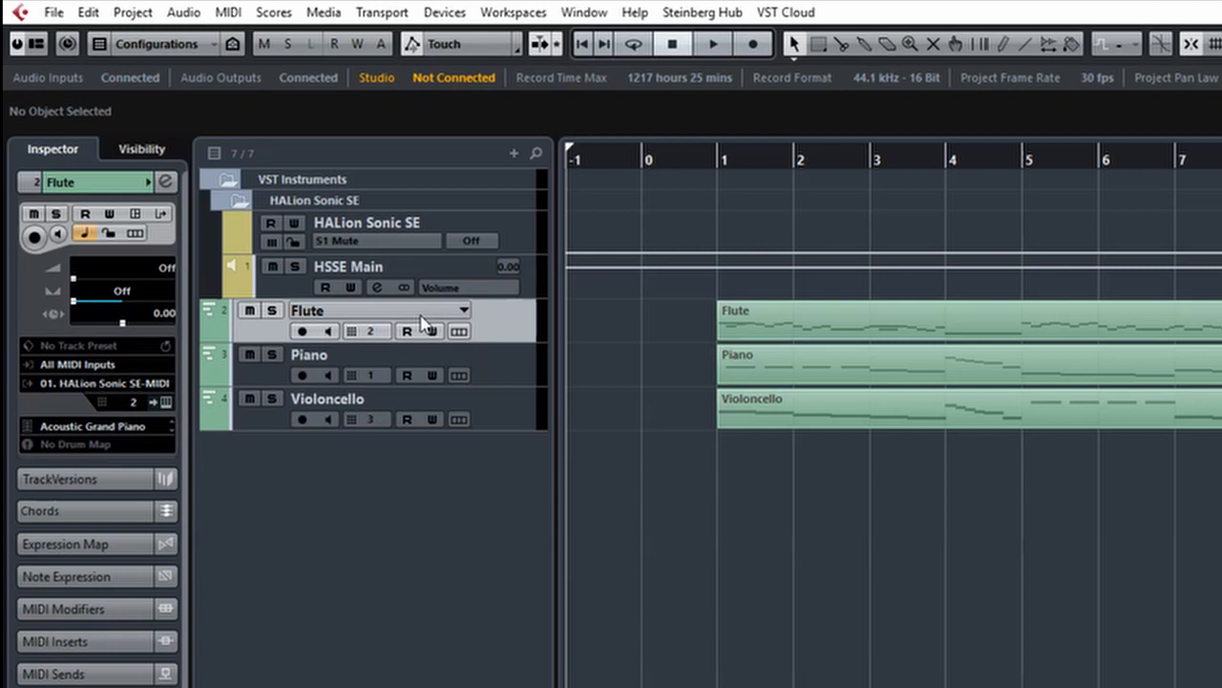
{"action": "mouse_move", "coordinate": [92, 390]}
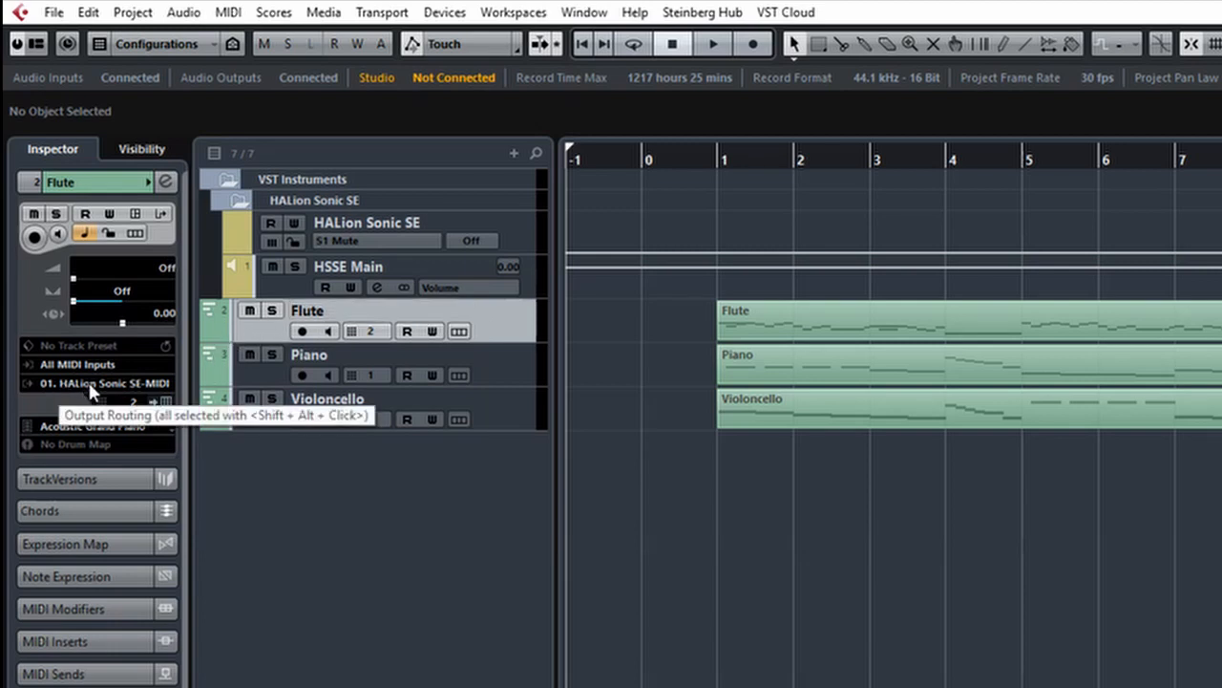
{"action": "mouse_move", "coordinate": [122, 392]}
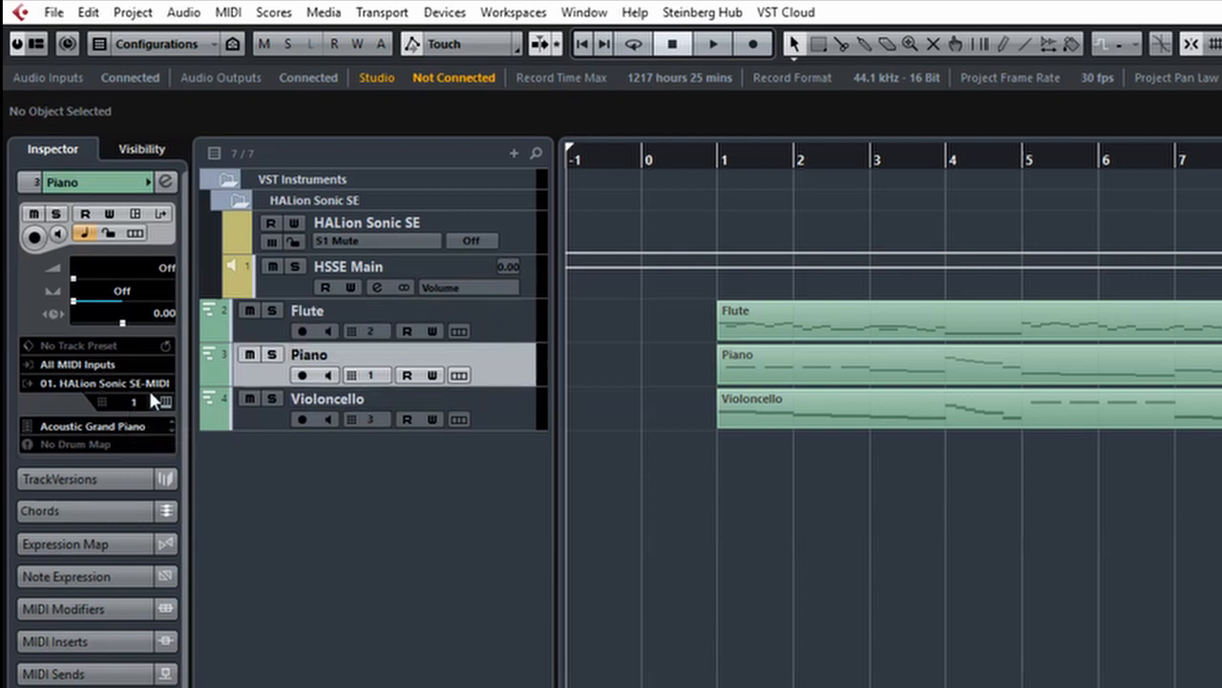
{"action": "left_click", "coordinate": [329, 400]}
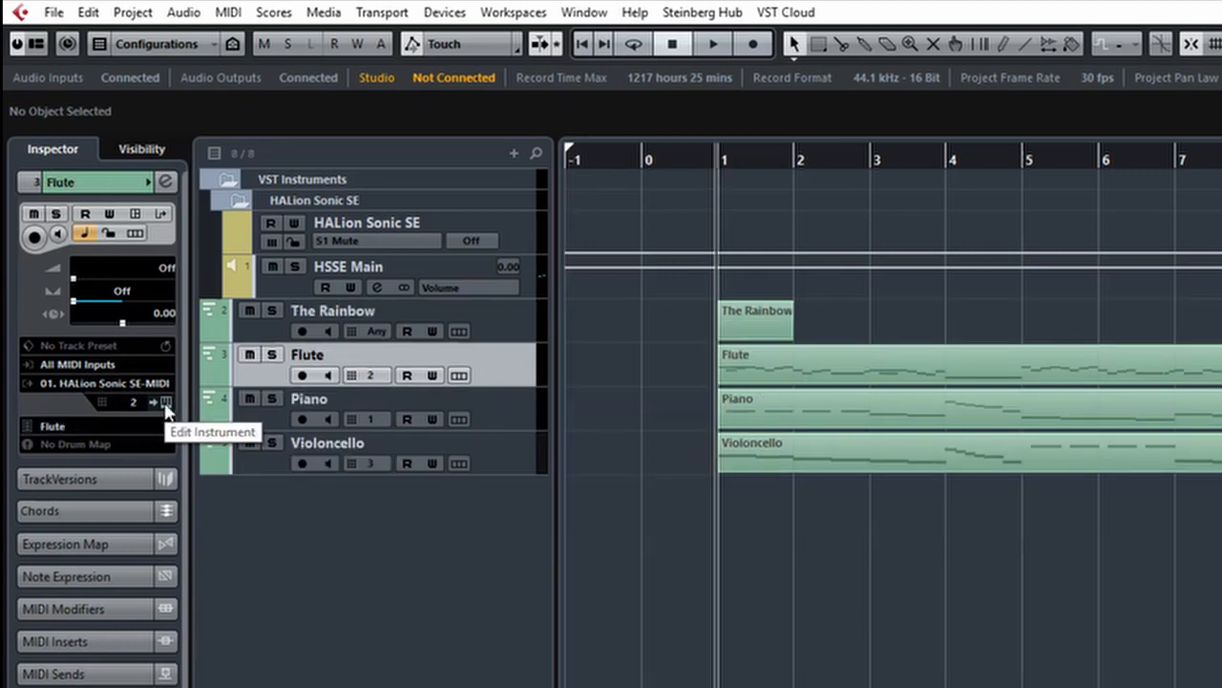
Search HALion Sonic SE's program browser for 'vio', then show the Mix page's loaded program rack
{"action": "left_click", "coordinate": [164, 401]}
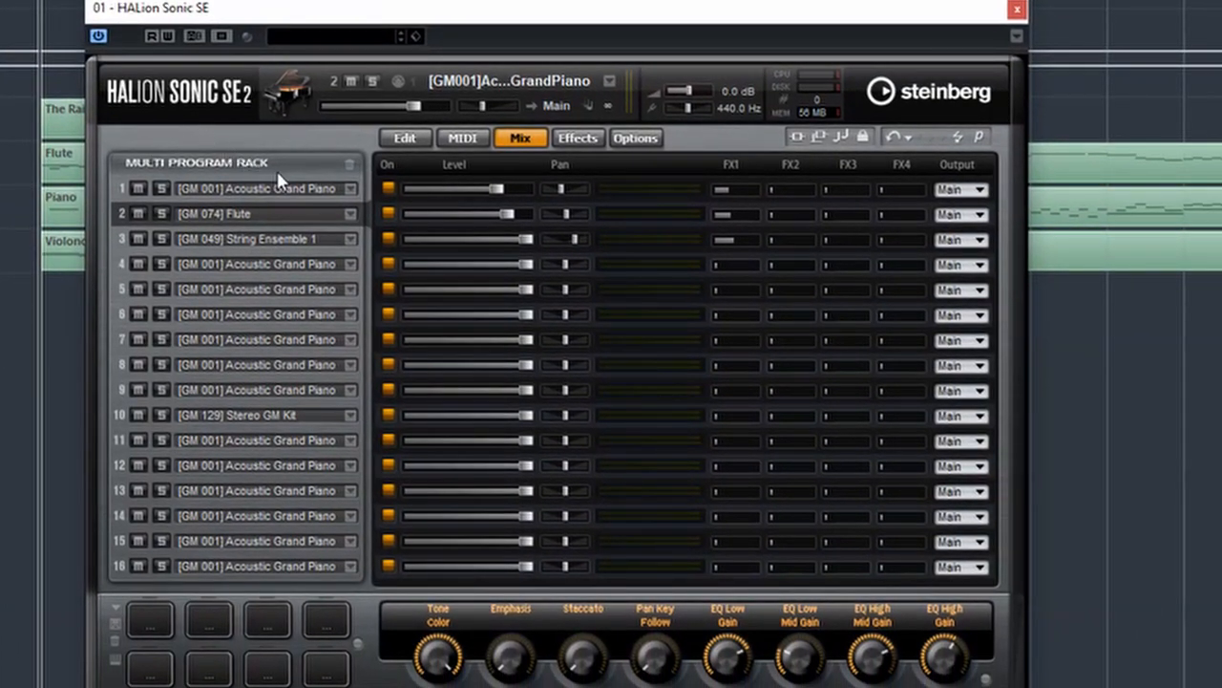
{"action": "mouse_move", "coordinate": [351, 224]}
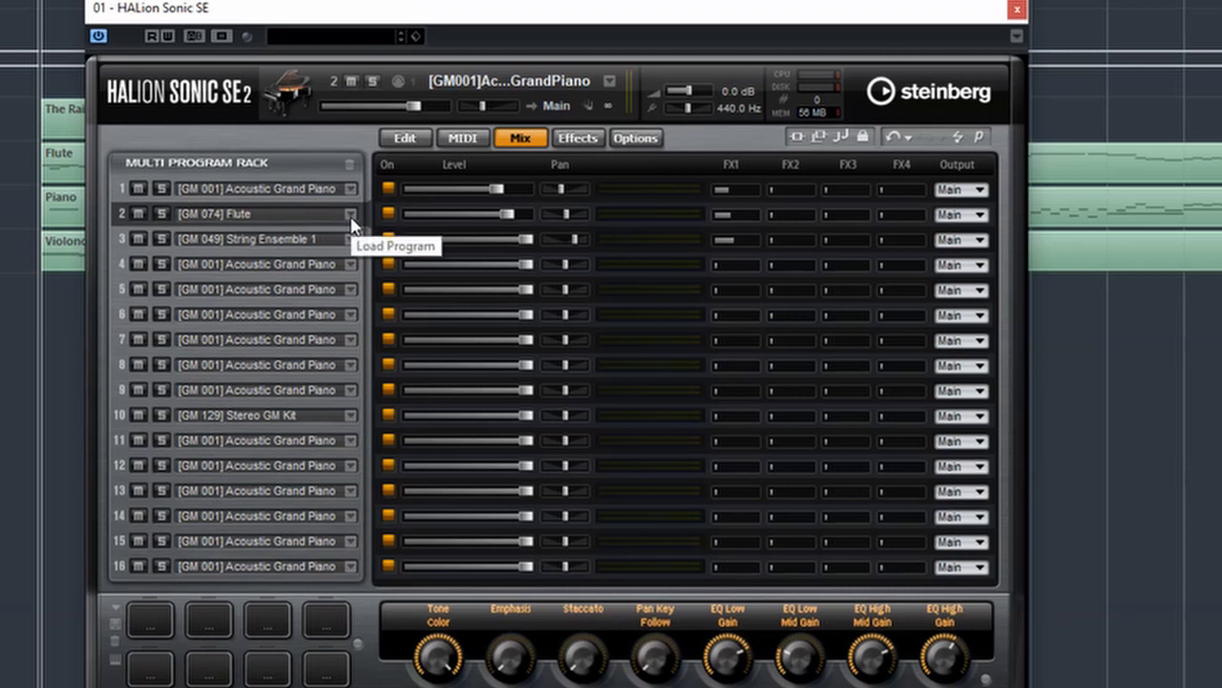
{"action": "left_click", "coordinate": [351, 214]}
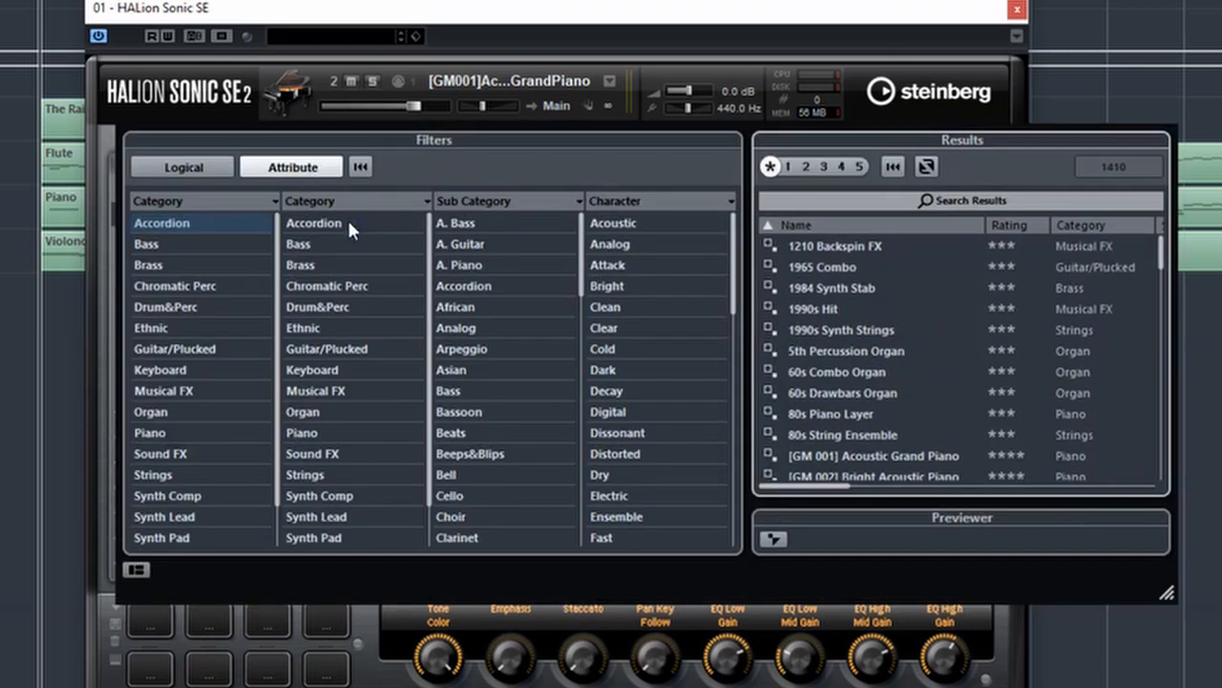
{"action": "mouse_move", "coordinate": [265, 244]}
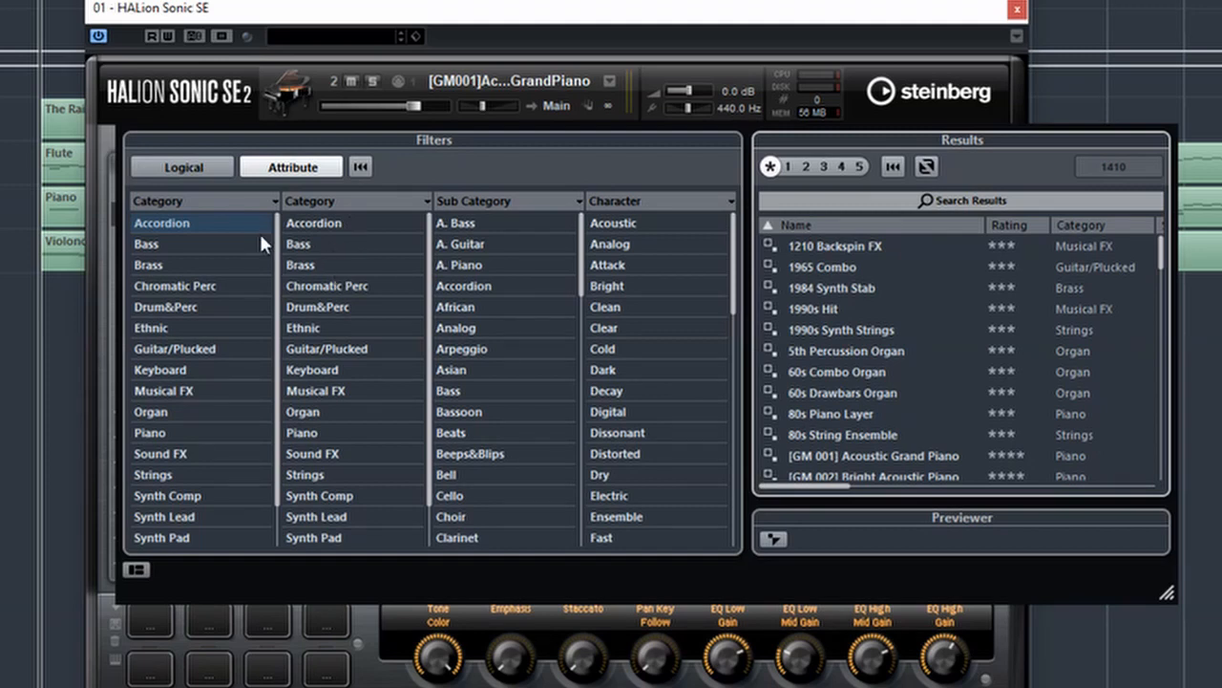
{"action": "mouse_move", "coordinate": [266, 246]}
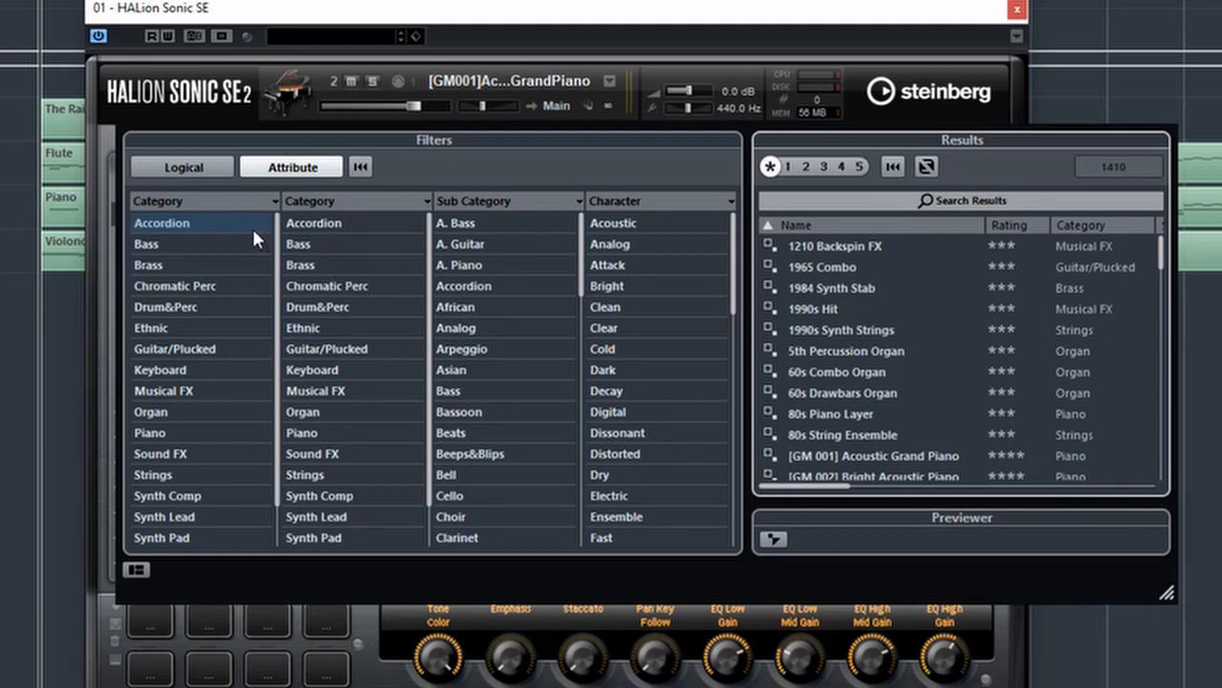
{"action": "mouse_move", "coordinate": [165, 439]}
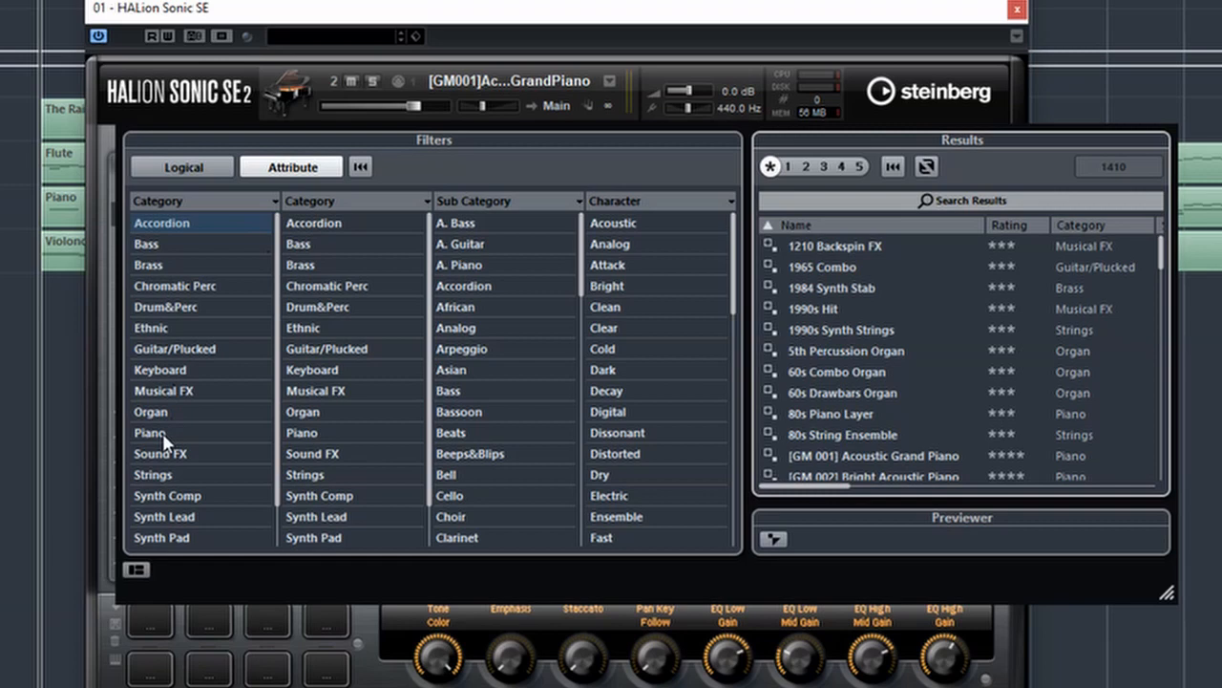
{"action": "left_click", "coordinate": [153, 474]}
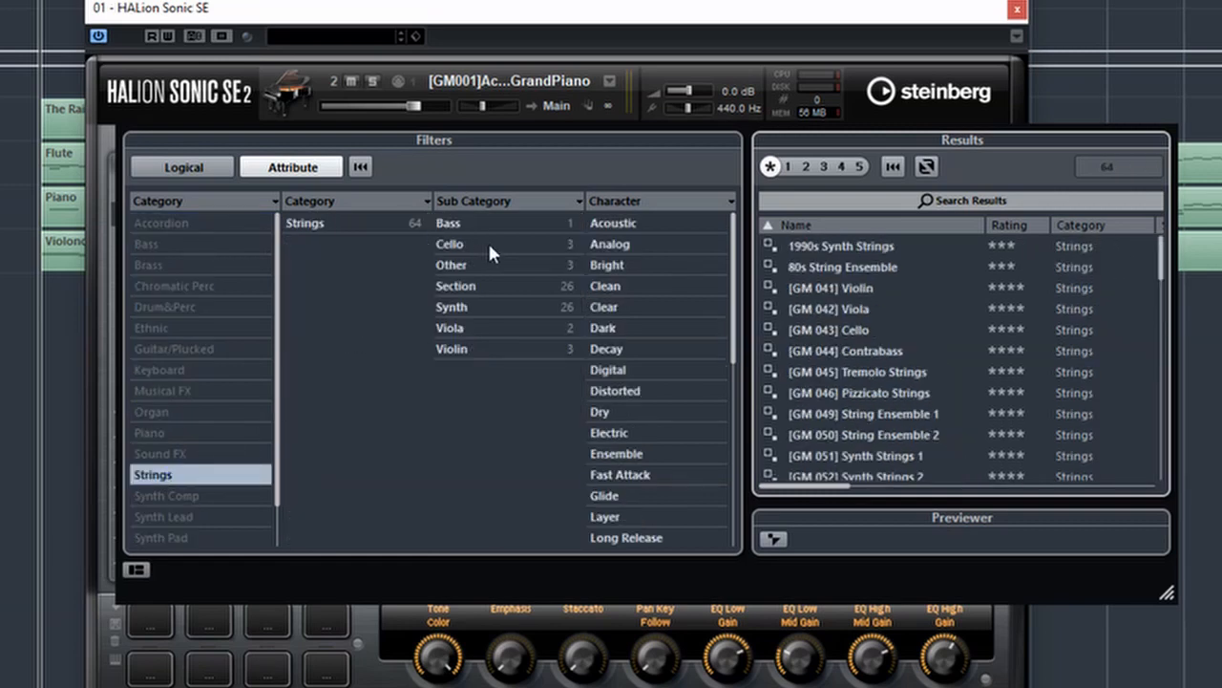
{"action": "left_click", "coordinate": [451, 348]}
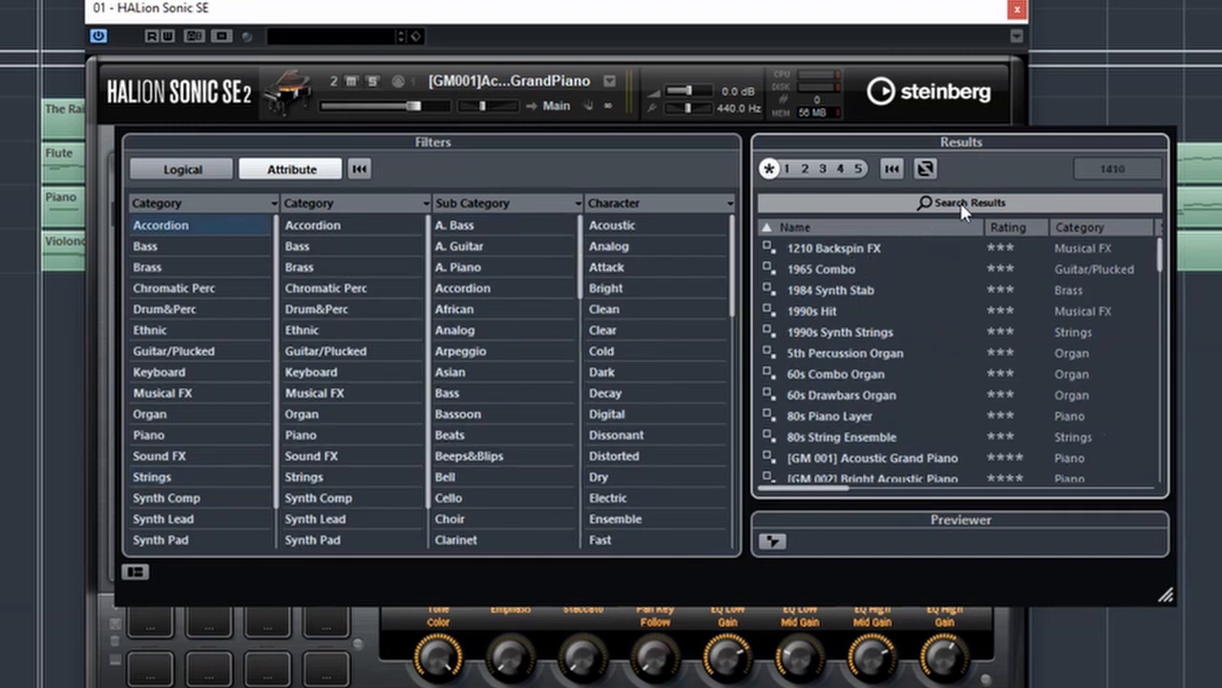
{"action": "type", "text": "violi"}
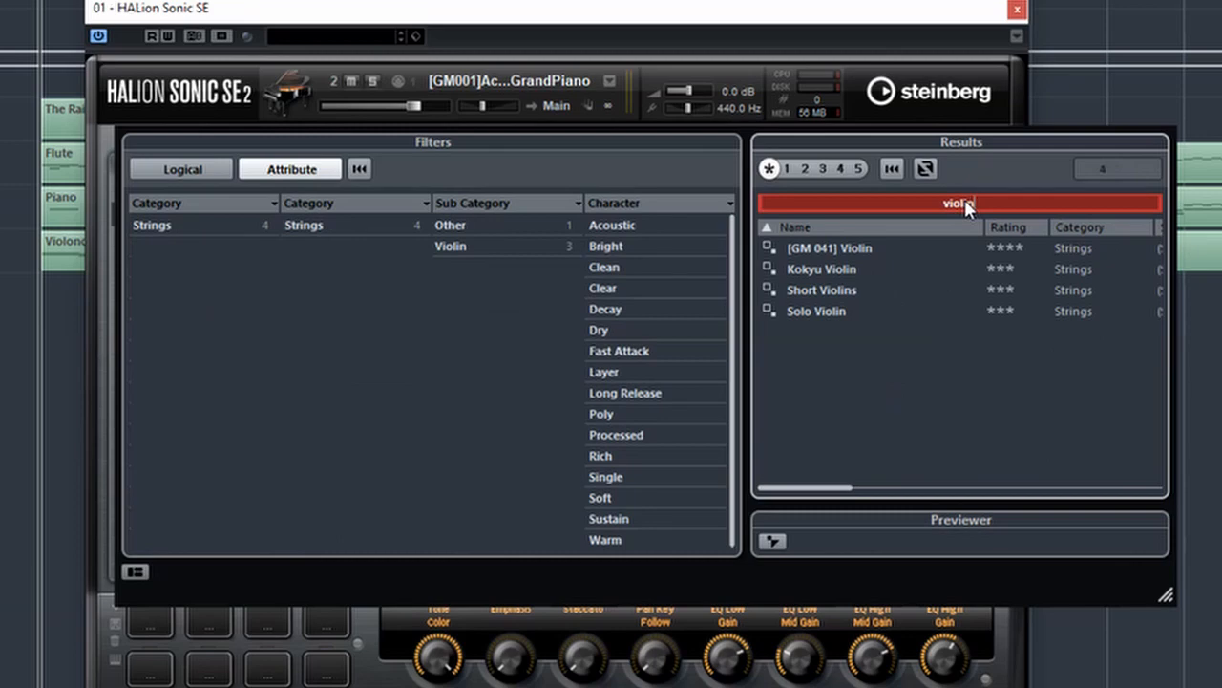
{"action": "left_click", "coordinate": [519, 137]}
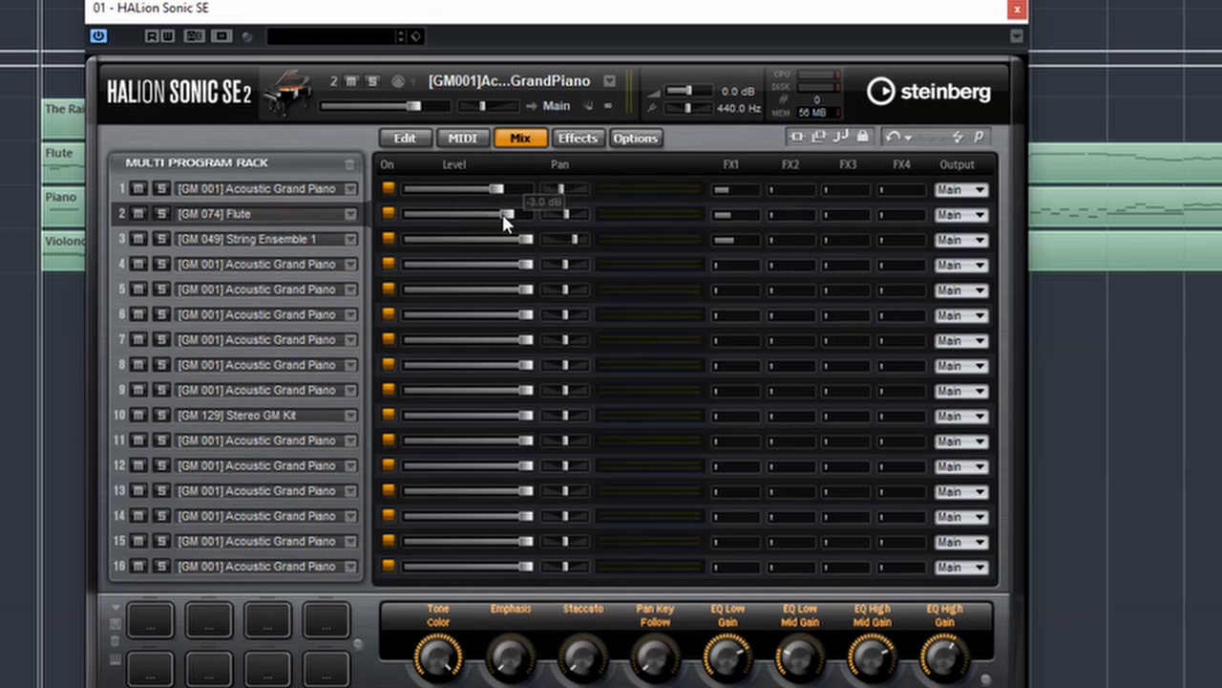
{"action": "mouse_move", "coordinate": [424, 179]}
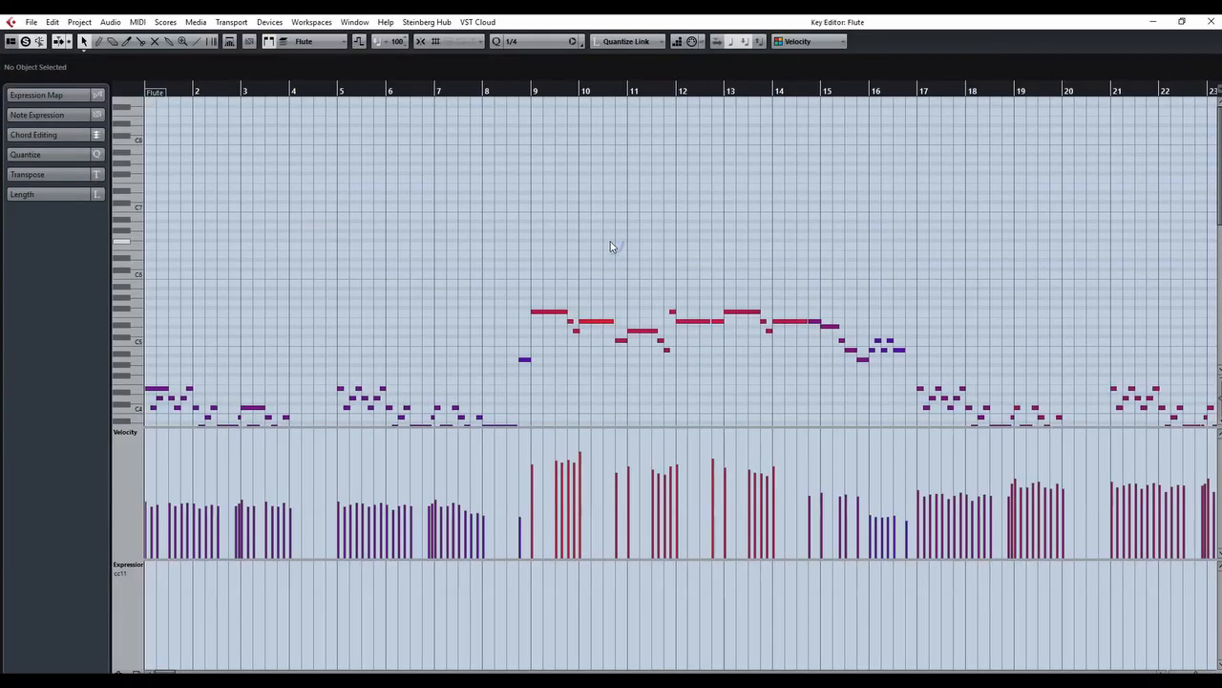
{"action": "mouse_move", "coordinate": [424, 370]}
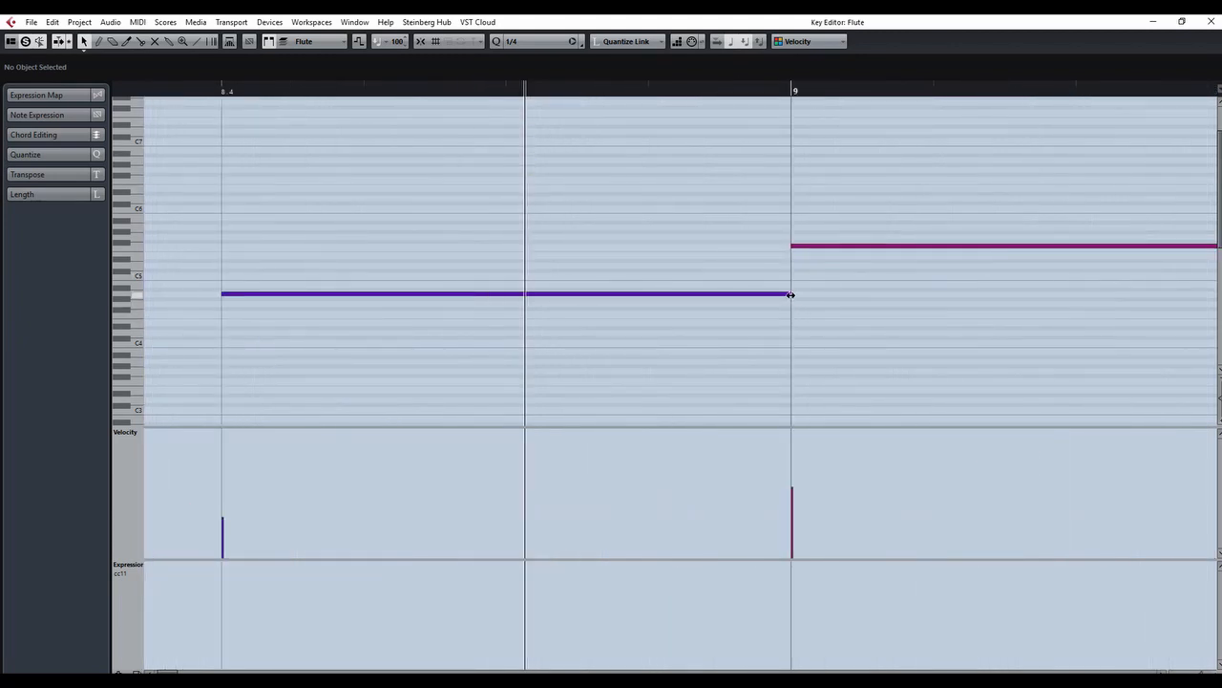
Zoom in on the Flute notes and set the lower controller lane to CC 11 Expression
{"action": "left_click_drag", "start_coordinate": [791, 294], "coordinate": [726, 294]}
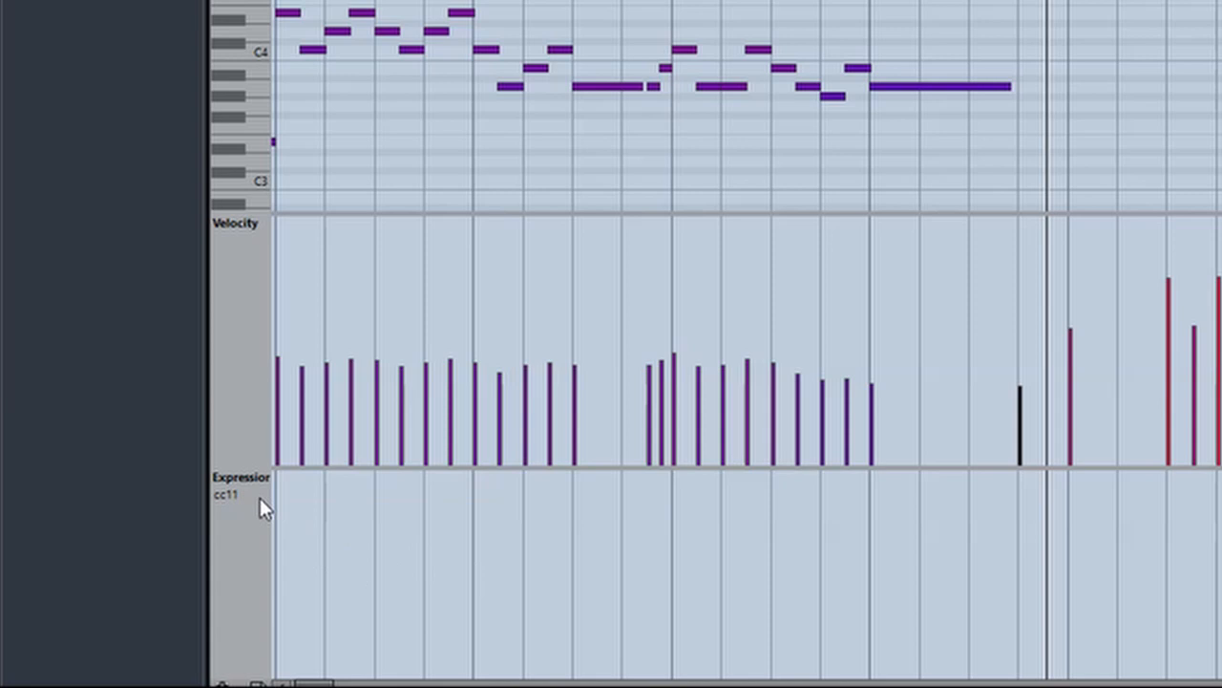
{"action": "left_click", "coordinate": [239, 485]}
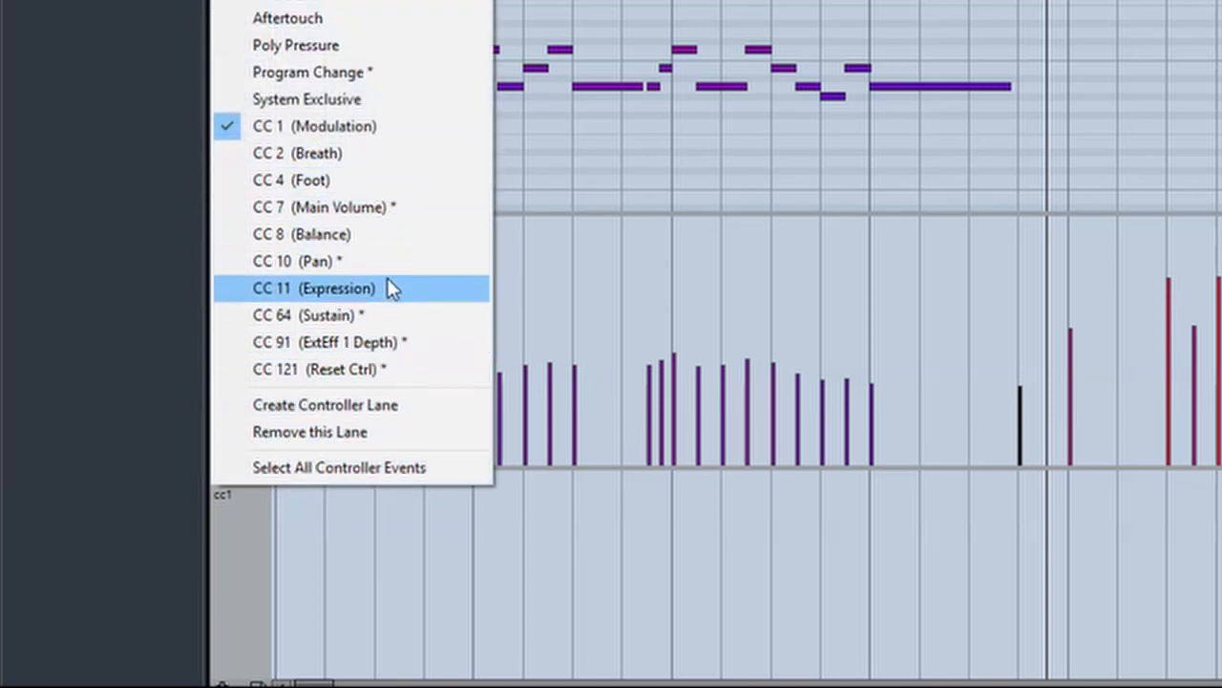
{"action": "mouse_move", "coordinate": [380, 153]}
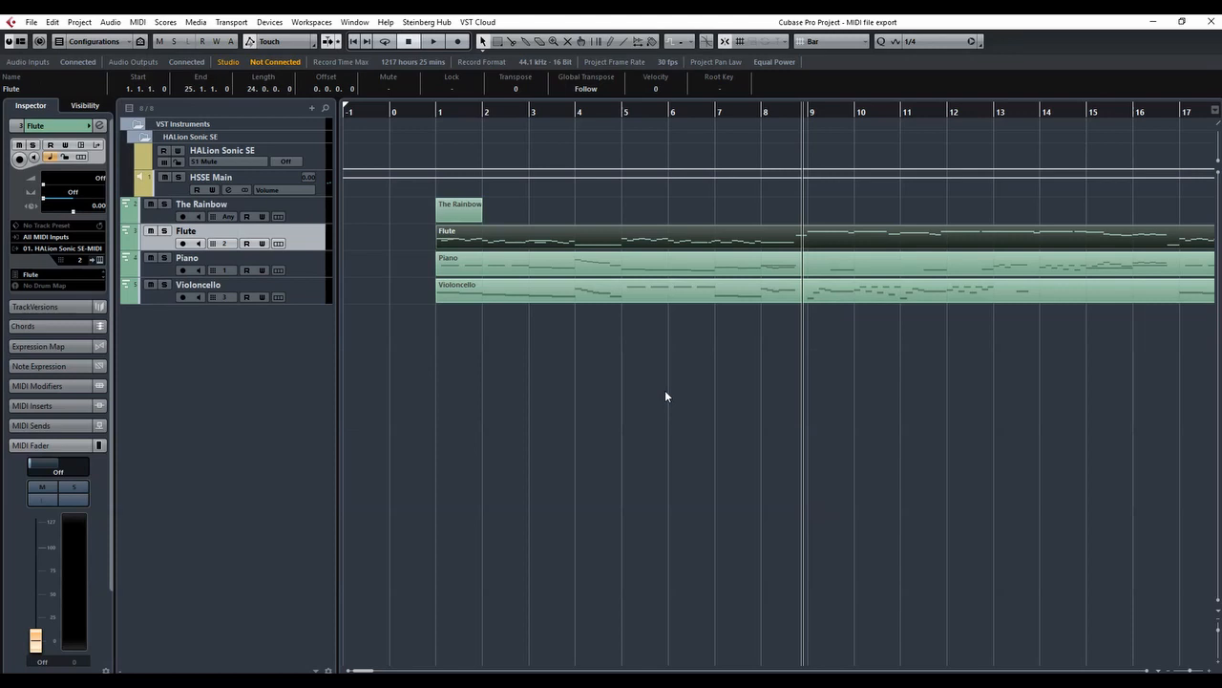
{"action": "mouse_move", "coordinate": [689, 394]}
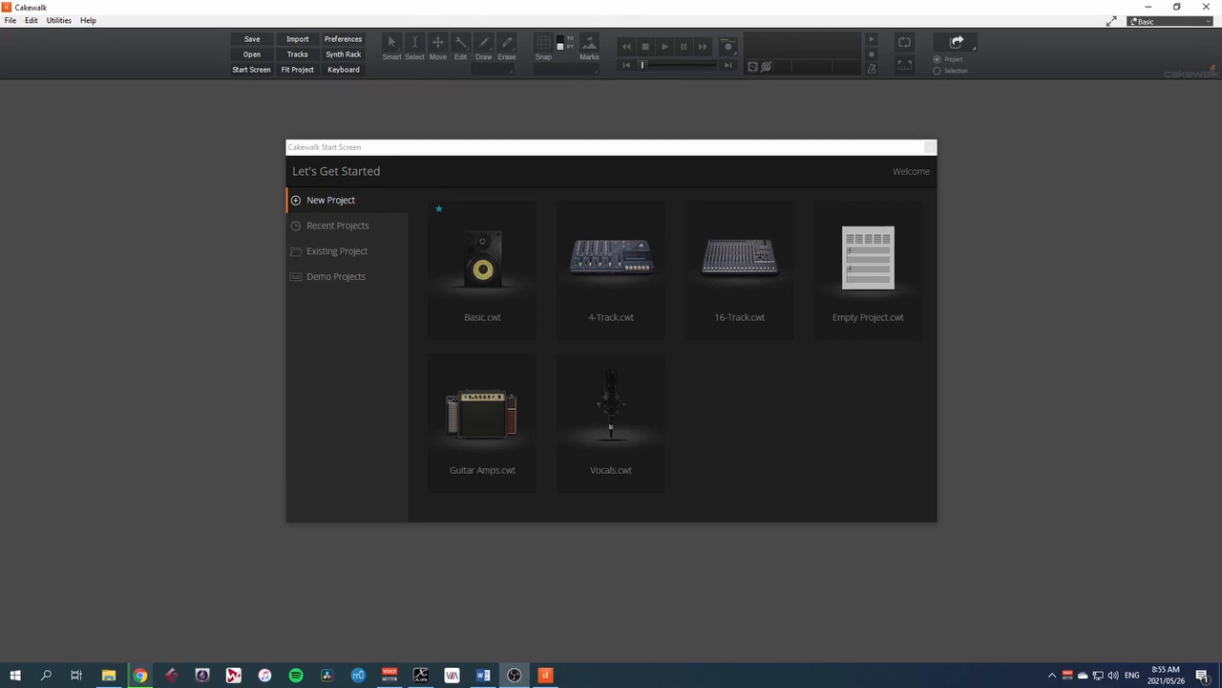
{"action": "mouse_move", "coordinate": [53, 31]}
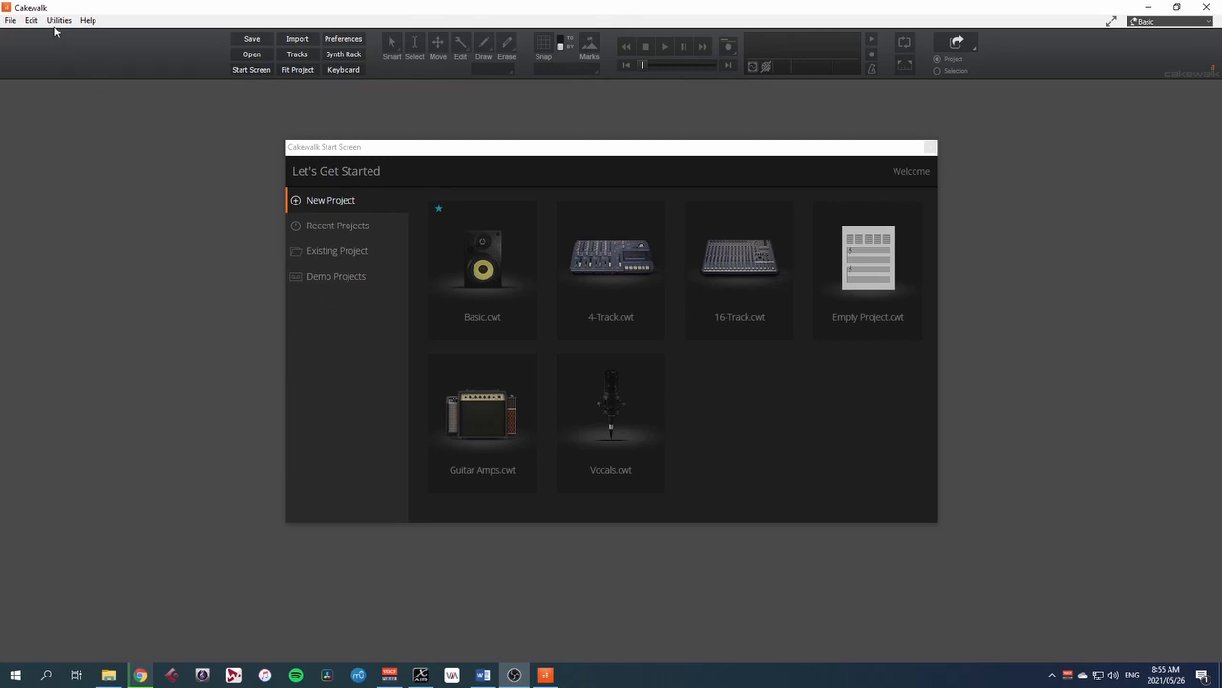
{"action": "mouse_move", "coordinate": [187, 170]}
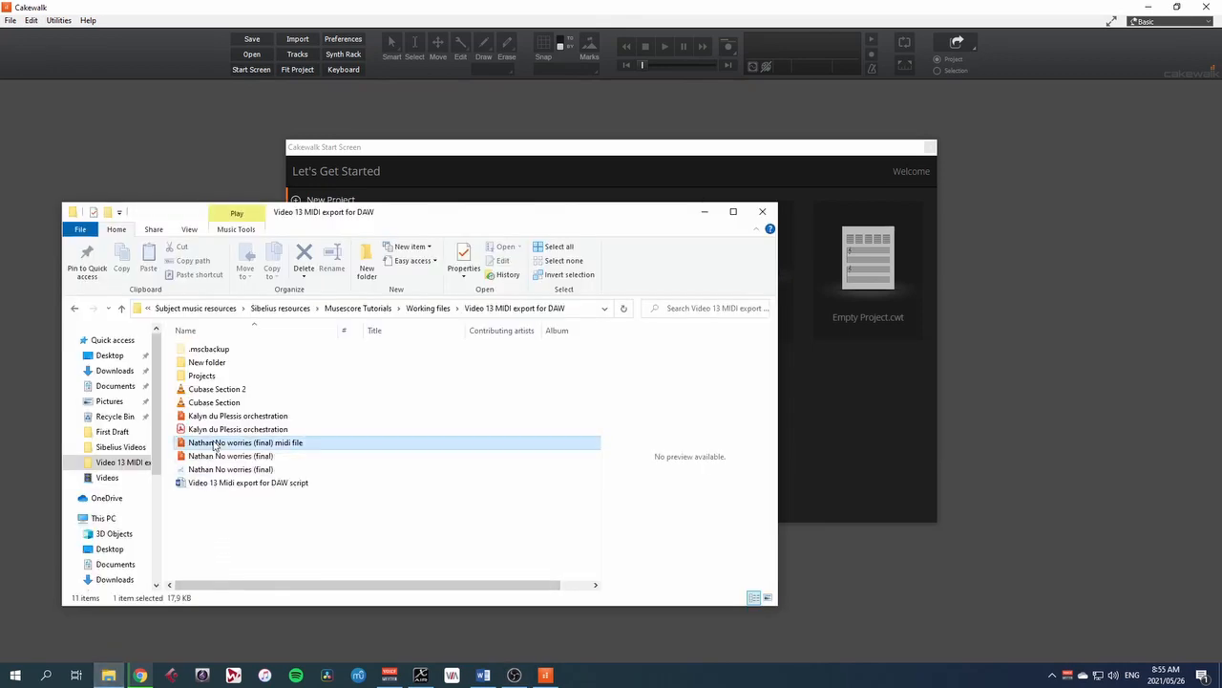
Load the exported No worries MIDI file and maximize the Track view
{"action": "double_click", "coordinate": [247, 443]}
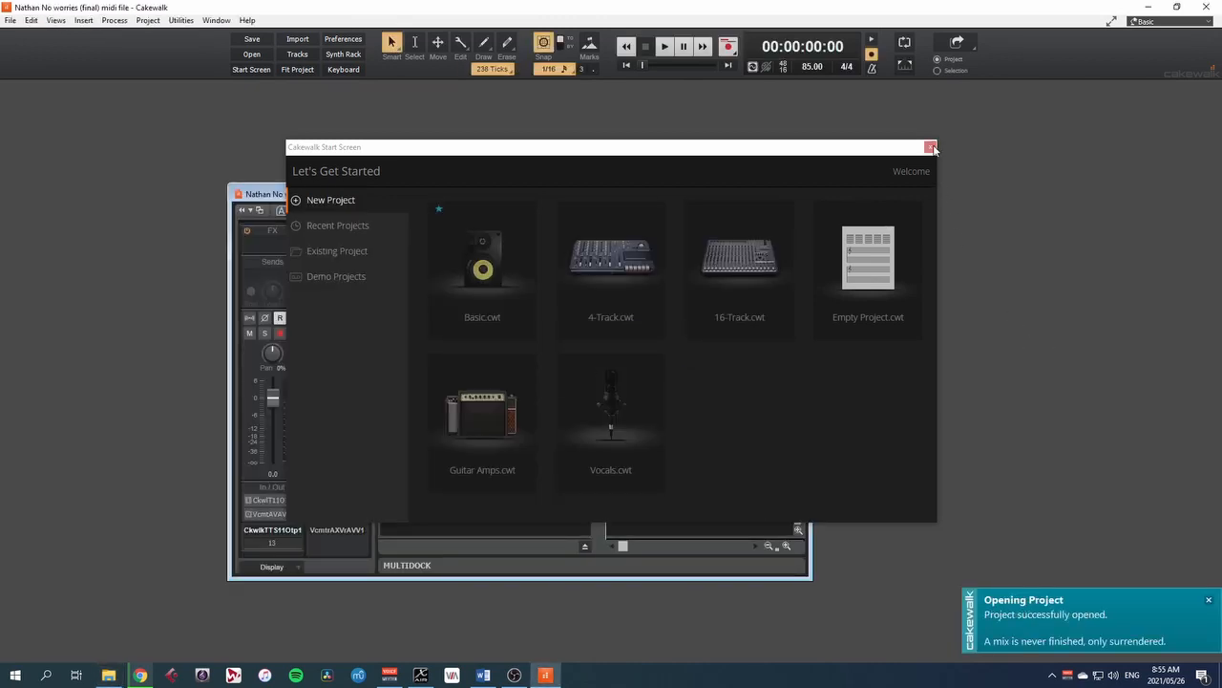
{"action": "left_click", "coordinate": [930, 147]}
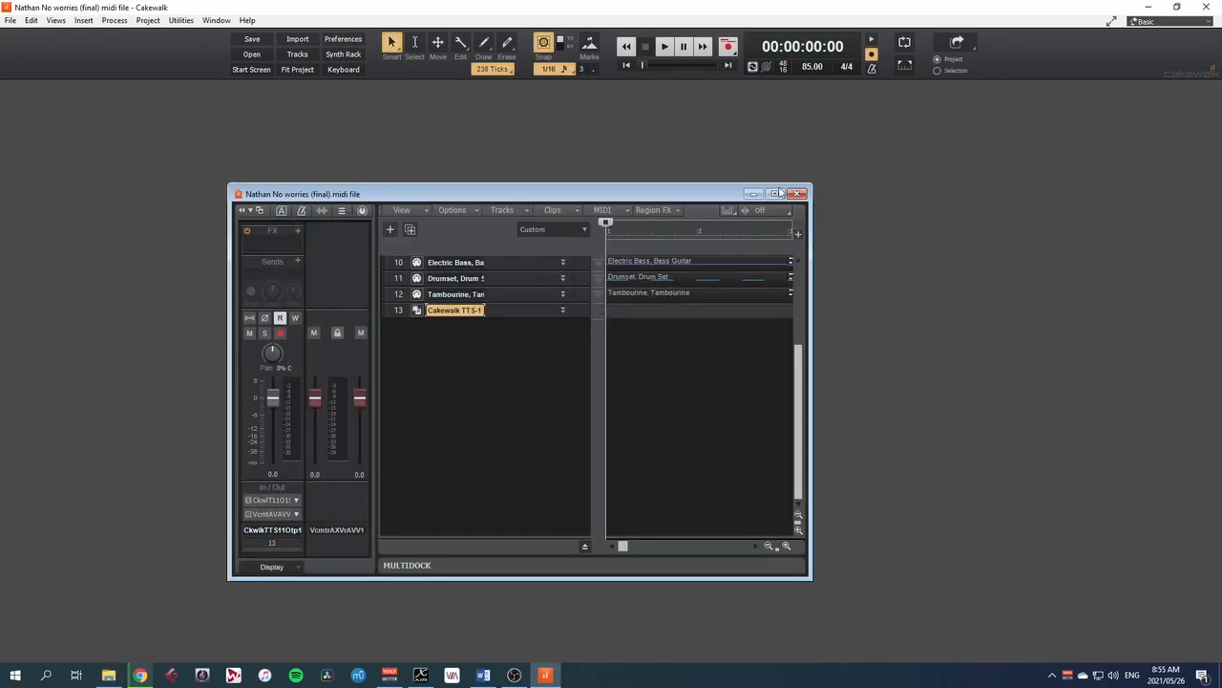
{"action": "left_click", "coordinate": [777, 195]}
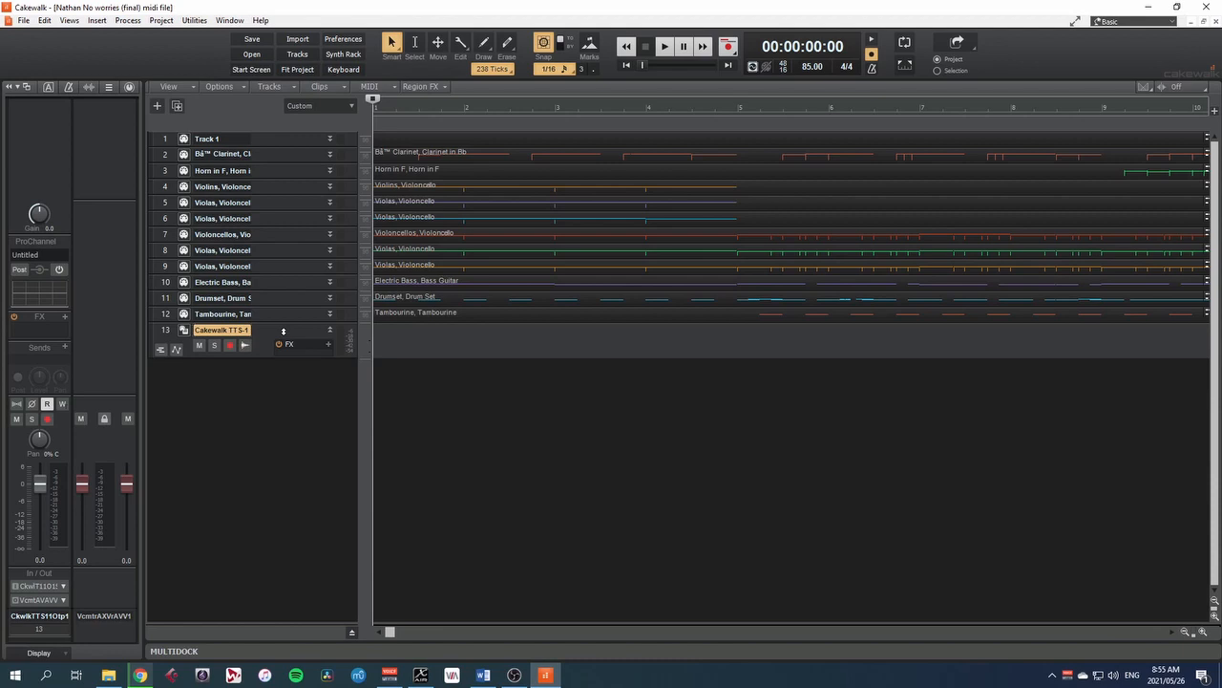
{"action": "mouse_move", "coordinate": [286, 328]}
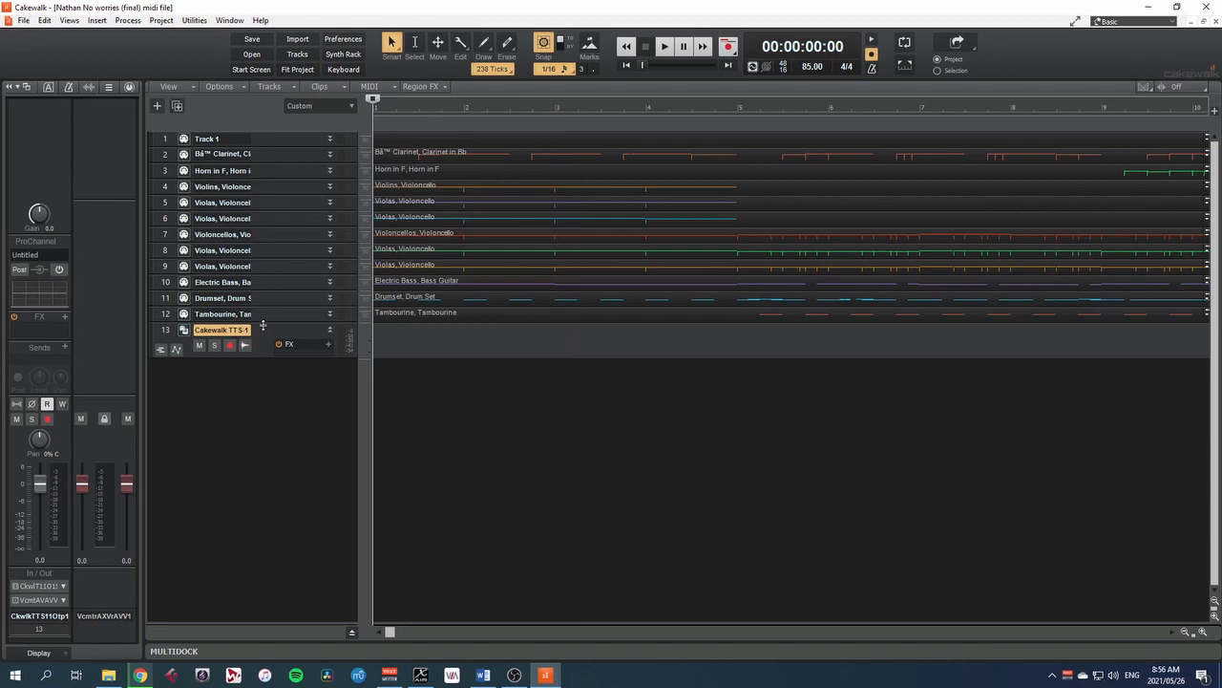
Play the song briefly and stop playback
{"action": "left_click", "coordinate": [664, 46]}
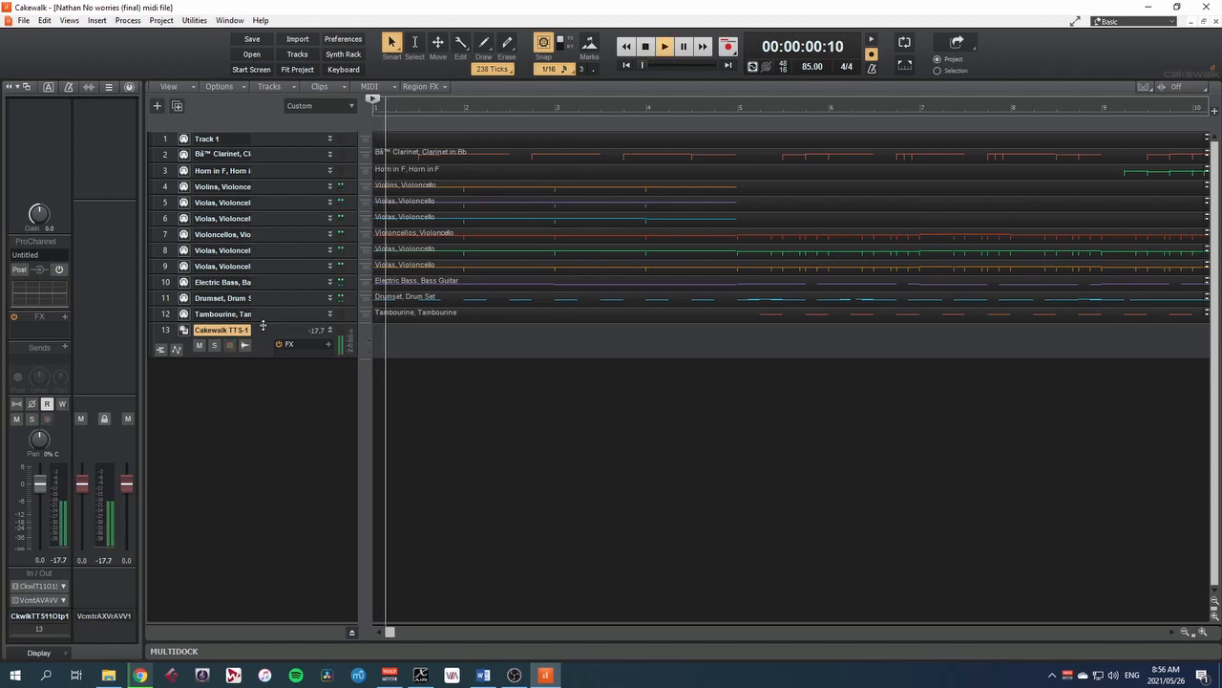
{"action": "left_click", "coordinate": [664, 45]}
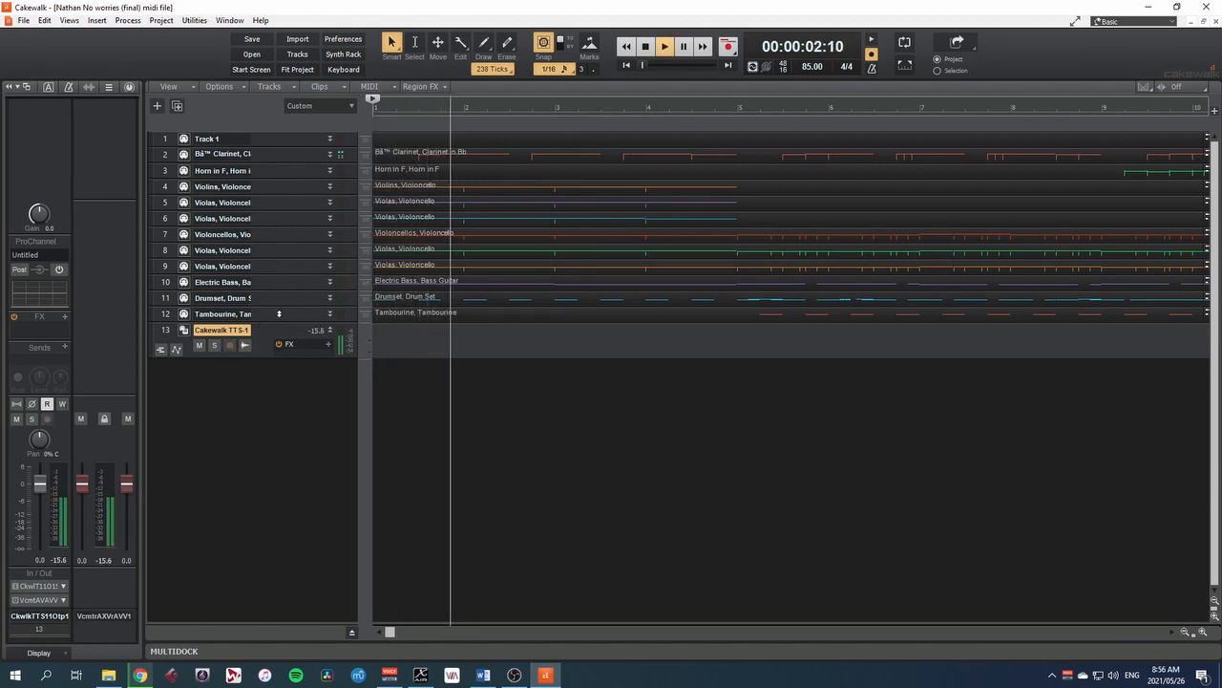
{"action": "left_click", "coordinate": [664, 45]}
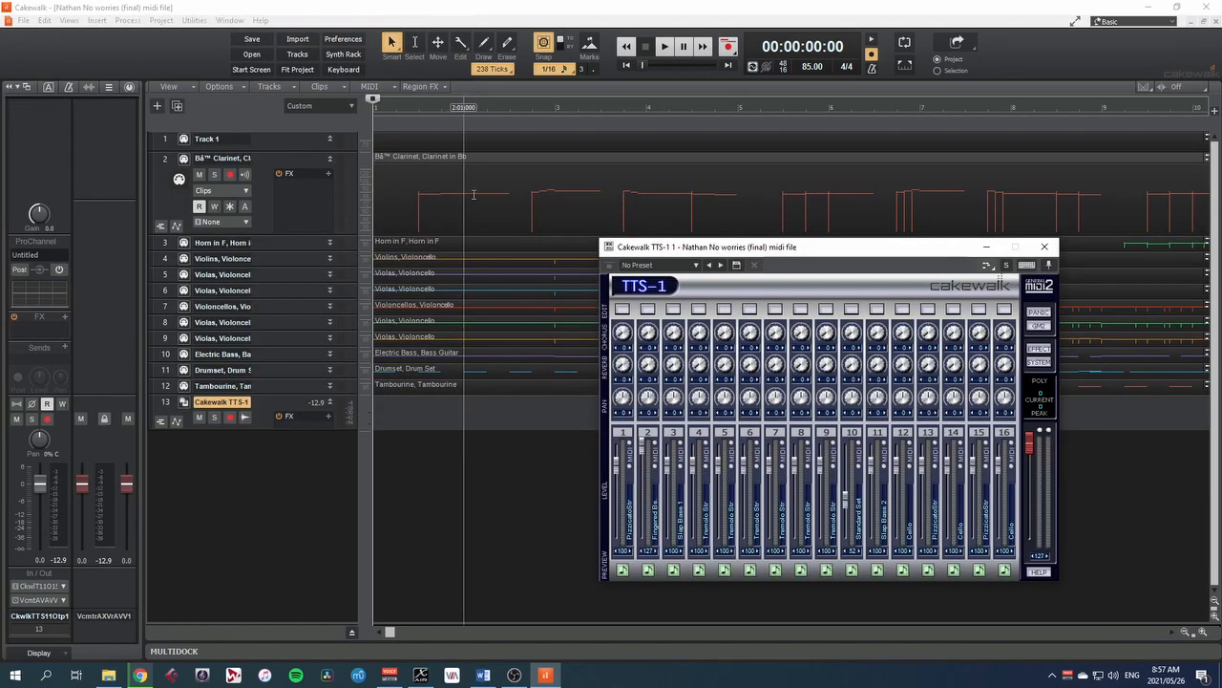
{"action": "mouse_move", "coordinate": [1005, 495]}
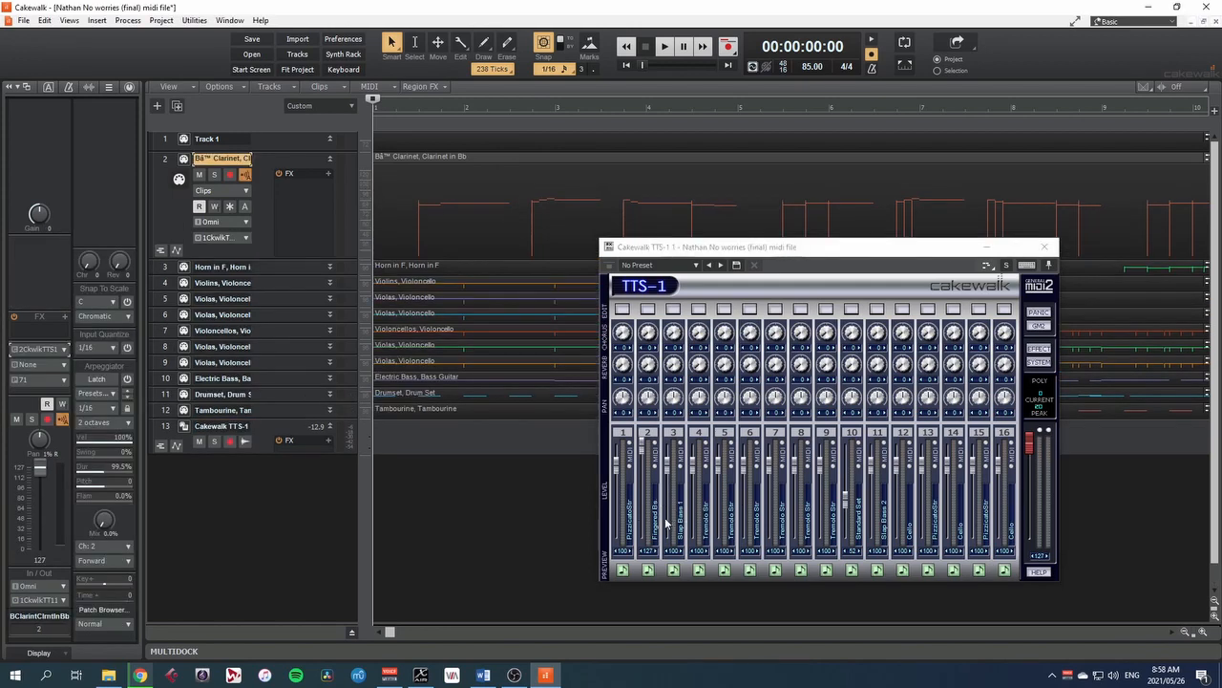
{"action": "mouse_move", "coordinate": [723, 531]}
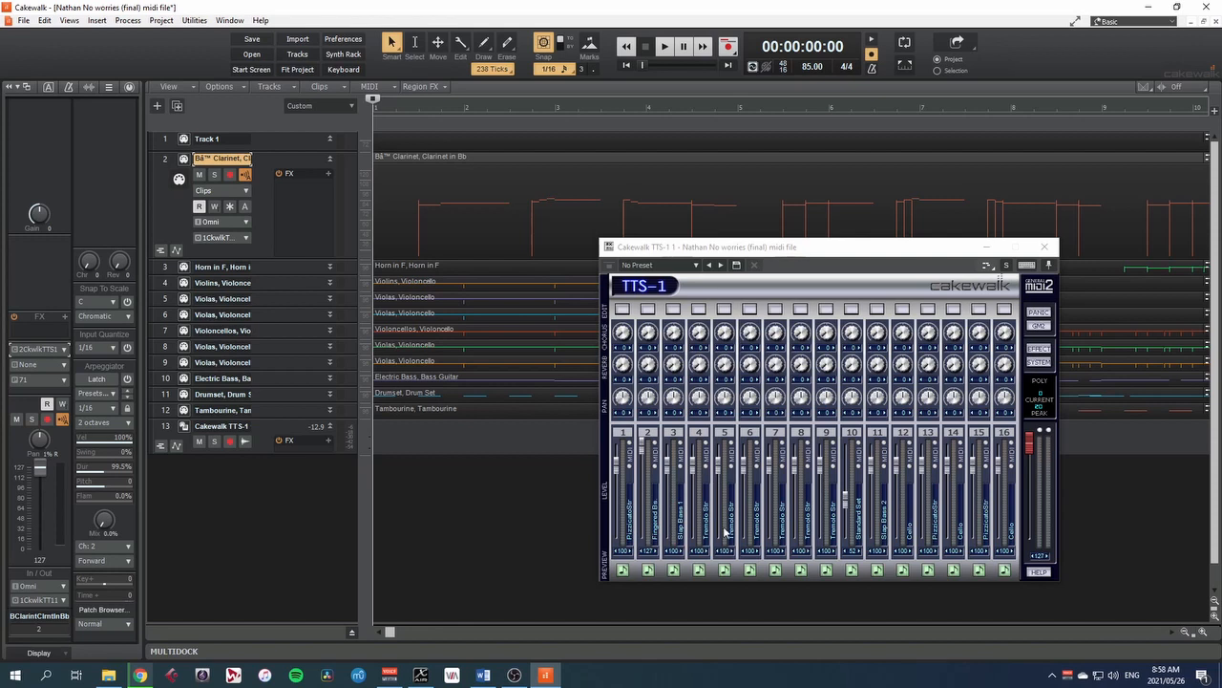
{"action": "mouse_move", "coordinate": [653, 533]}
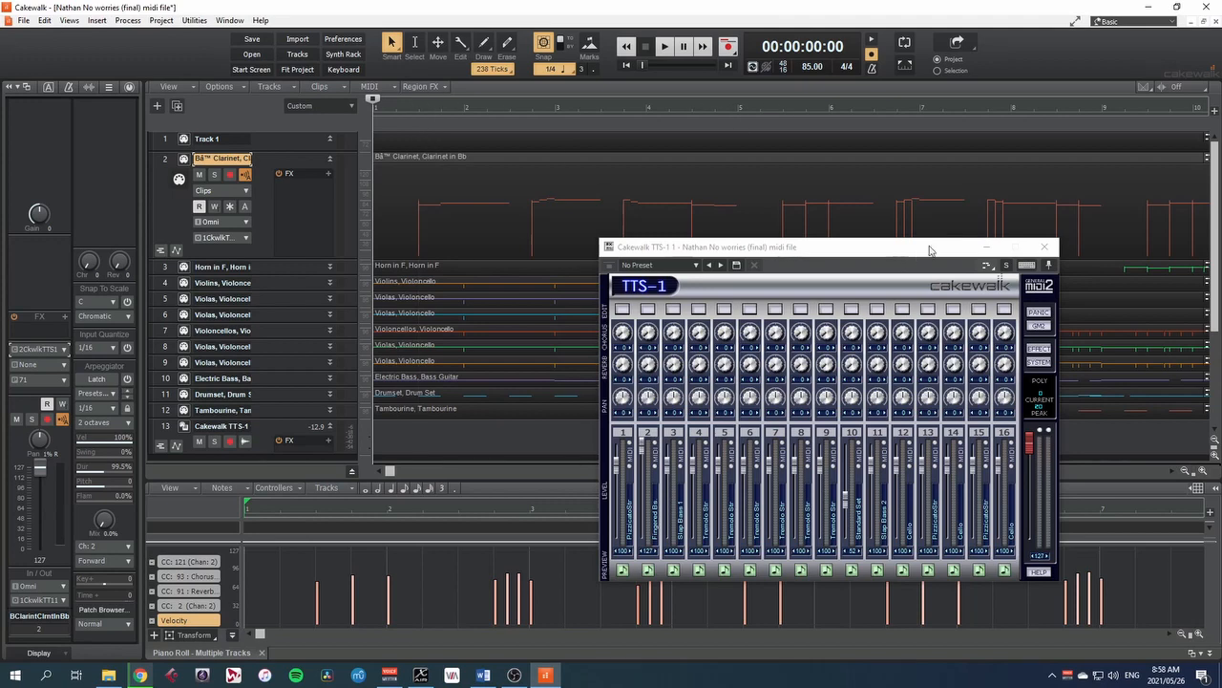
{"action": "mouse_move", "coordinate": [985, 247]}
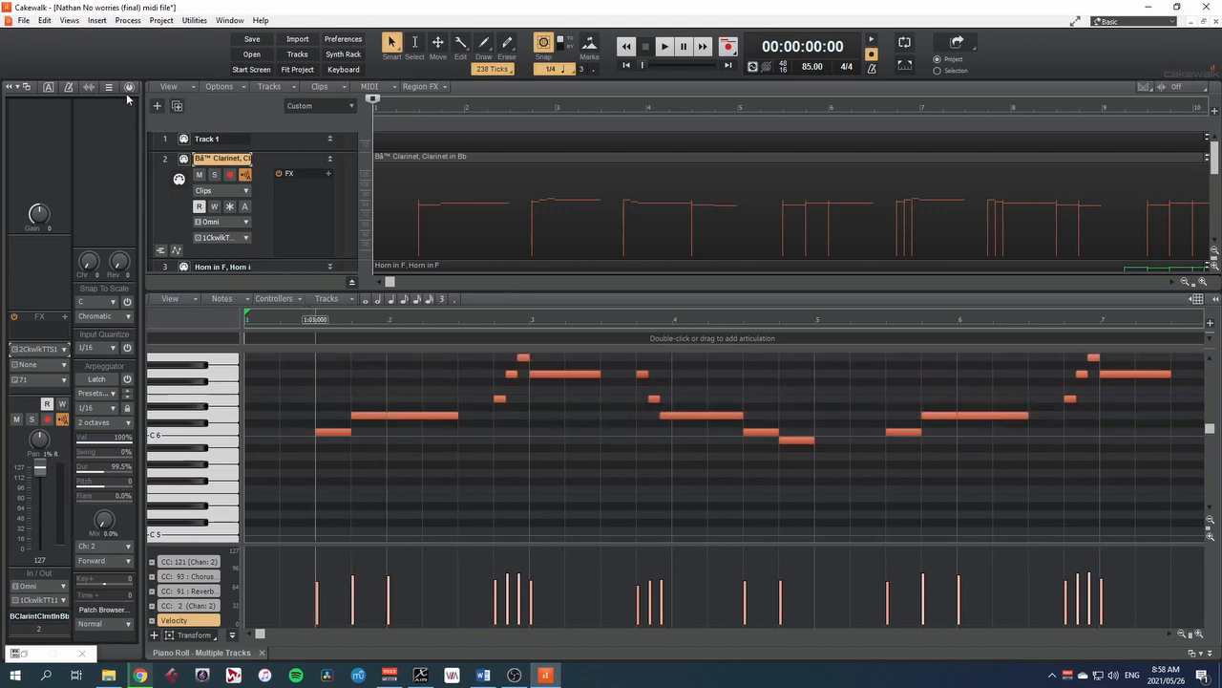
Show the Views menu listing the available editing views
{"action": "left_click", "coordinate": [69, 19]}
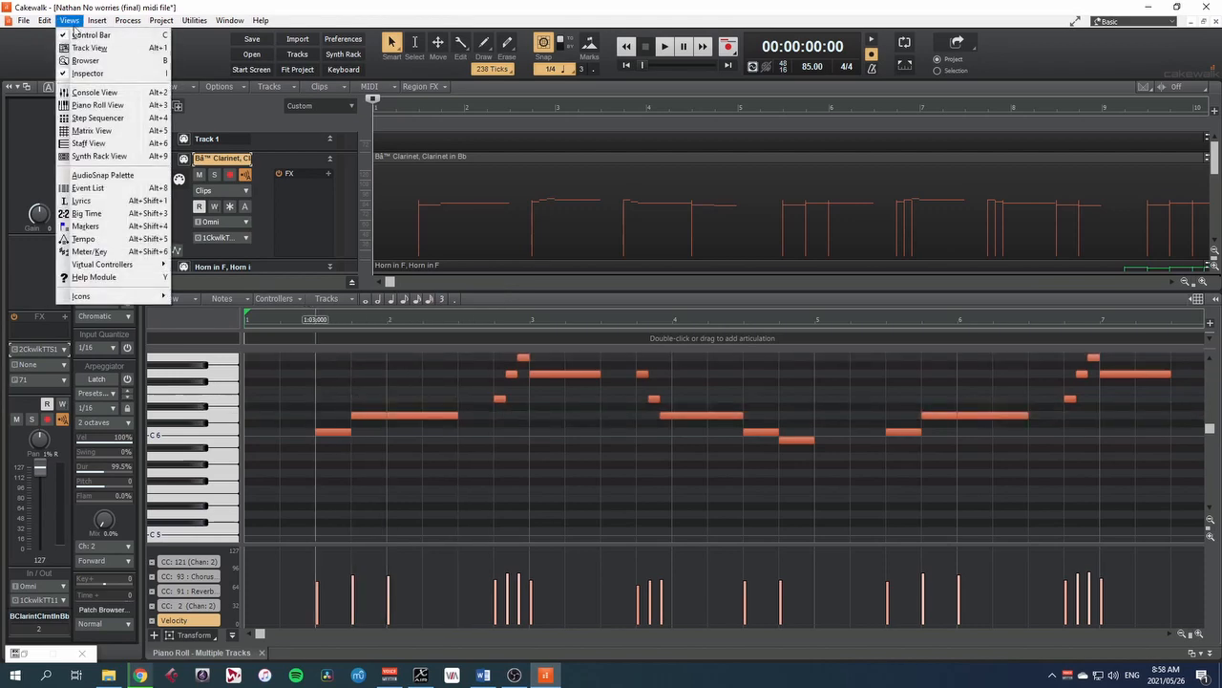
Delete the clarinet track's Control 121 event at 1:01:000 in the Event List
{"action": "left_click", "coordinate": [88, 187]}
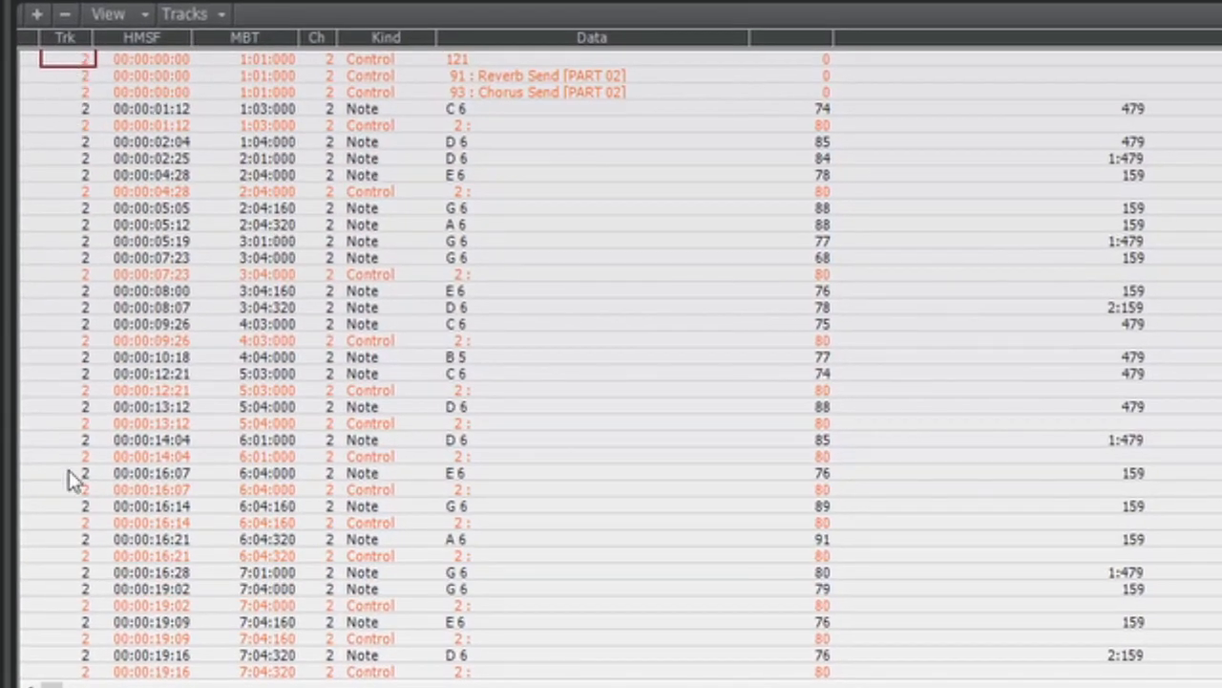
{"action": "scroll", "scroll_direction": "down", "scroll_amount": 3}
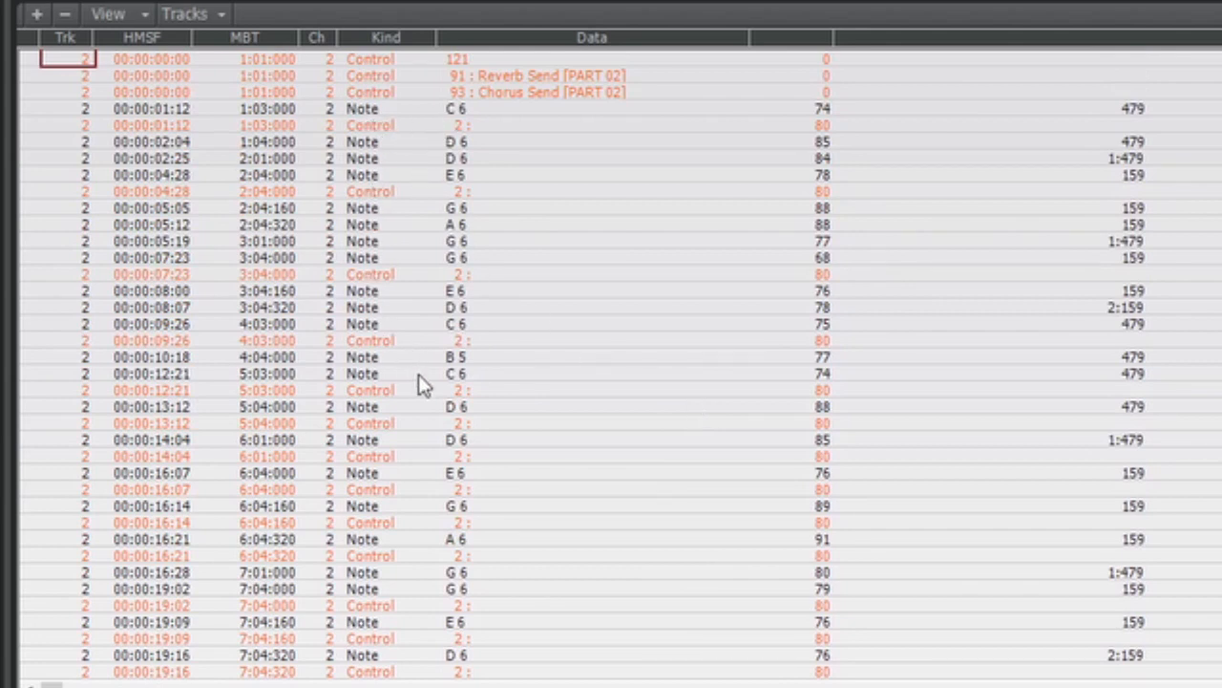
{"action": "mouse_move", "coordinate": [401, 153]}
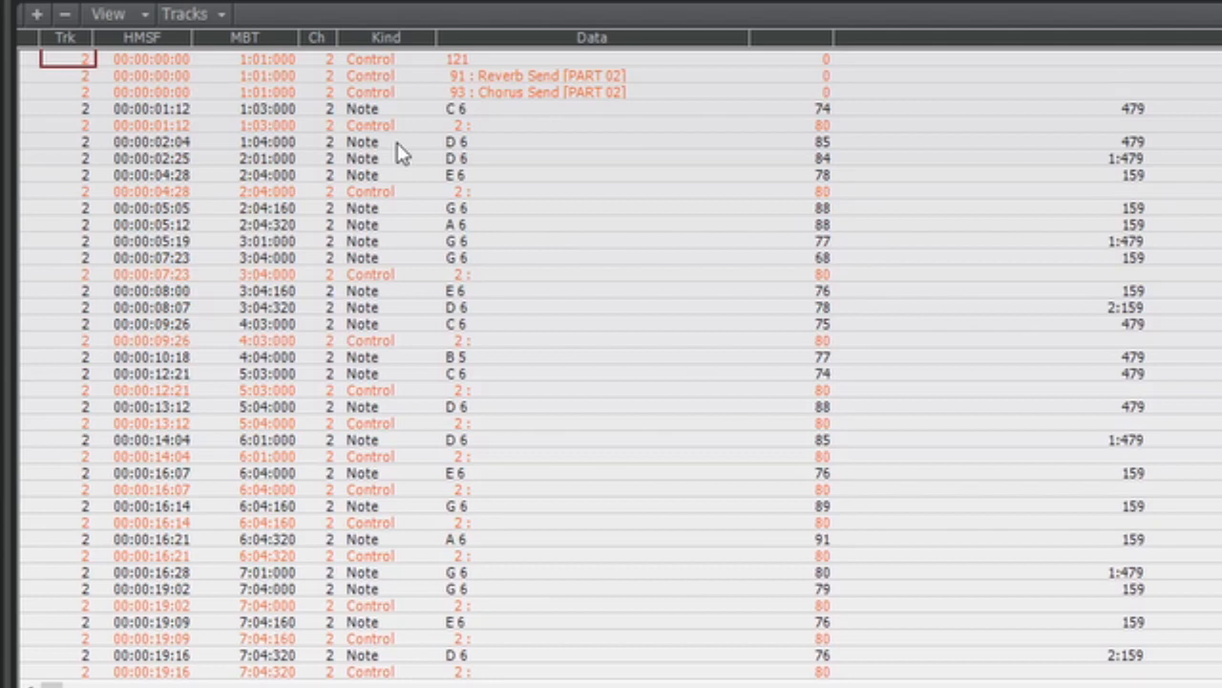
{"action": "mouse_move", "coordinate": [386, 67]}
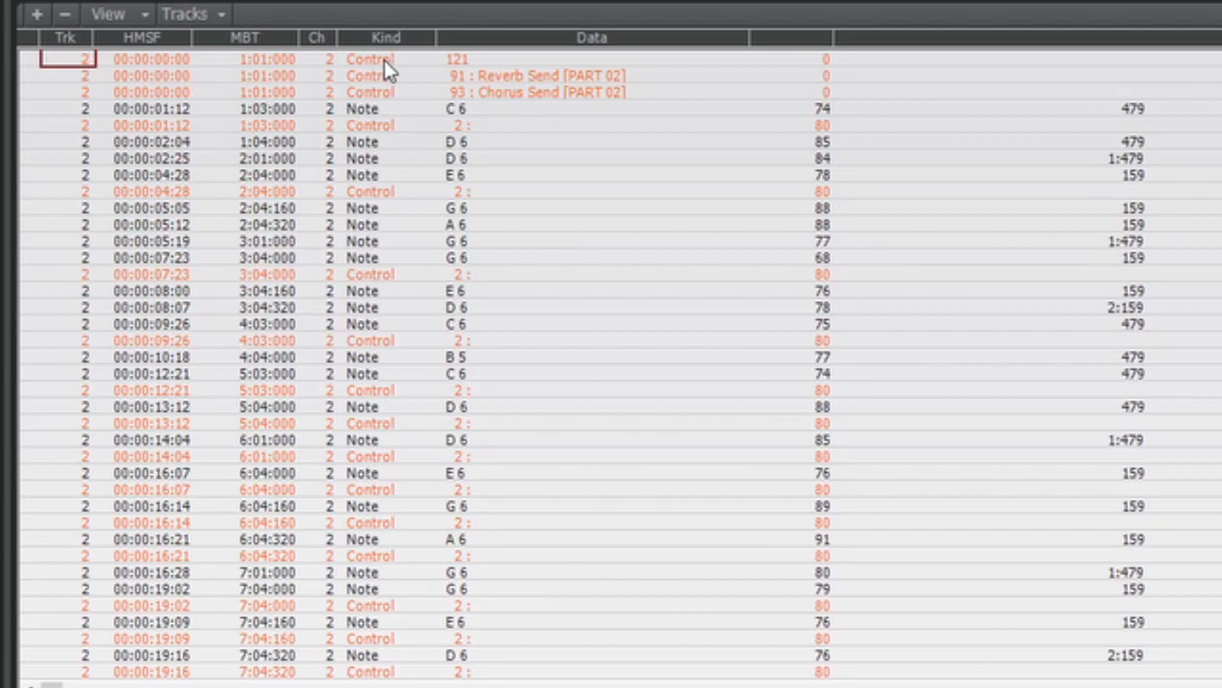
{"action": "left_click", "coordinate": [385, 57]}
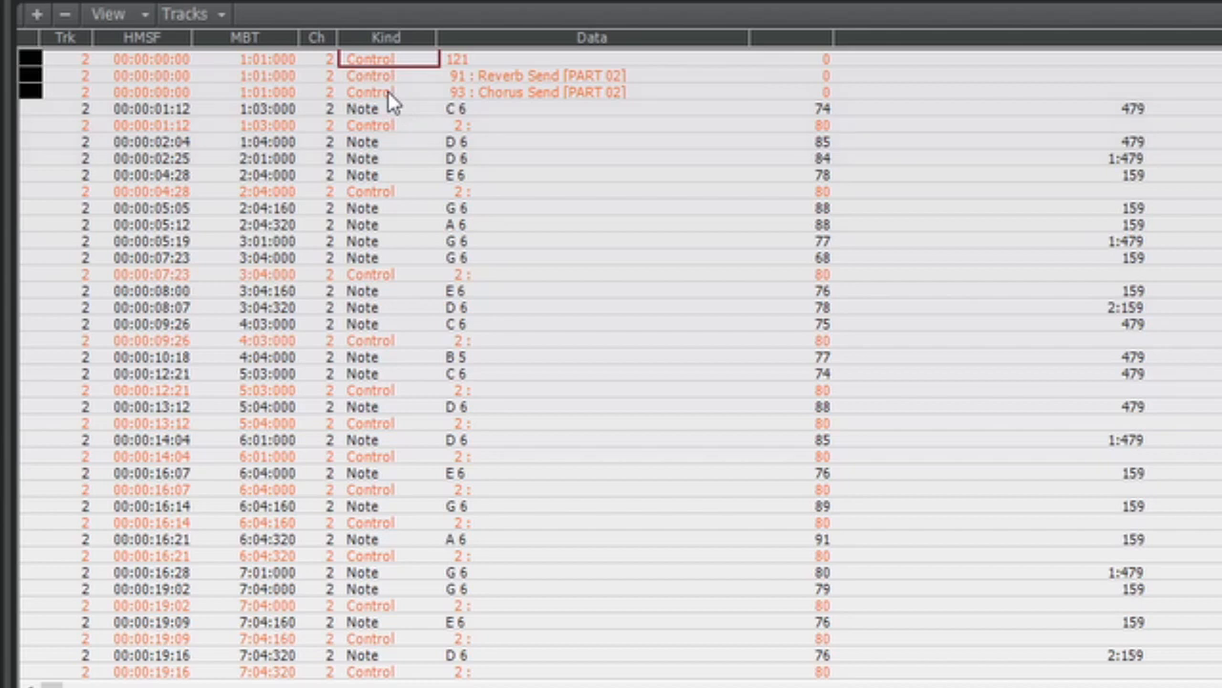
{"action": "mouse_move", "coordinate": [504, 92]}
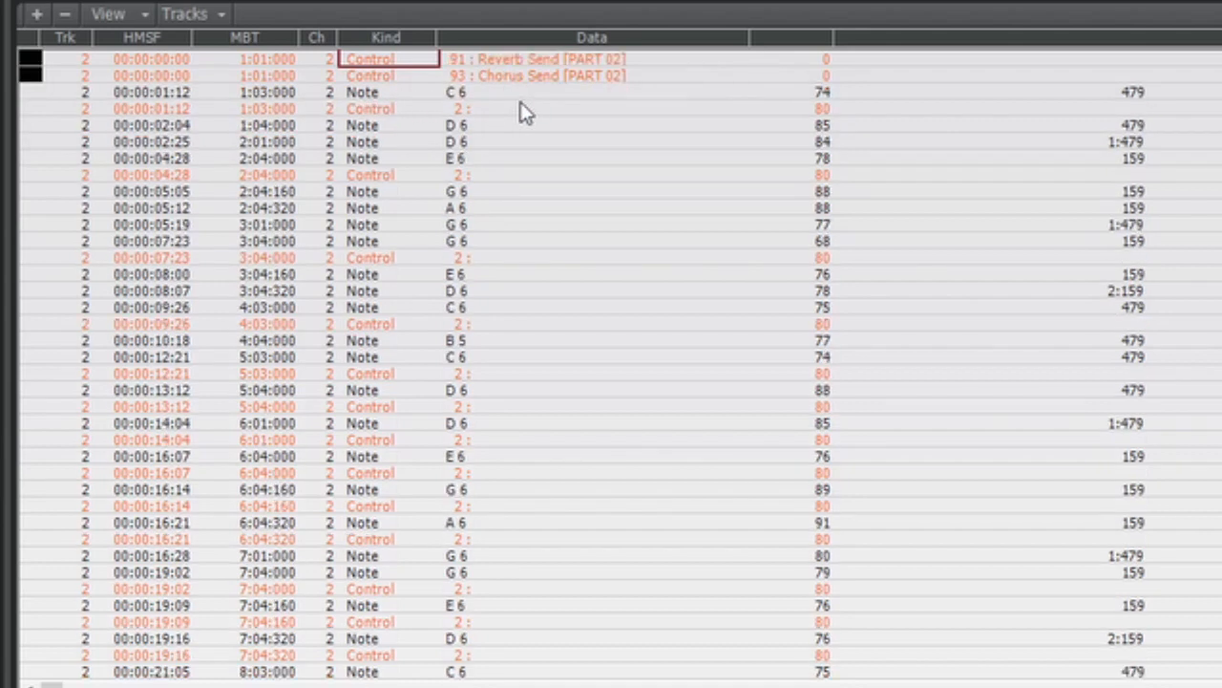
{"action": "scroll", "scroll_direction": "down", "scroll_amount": 3}
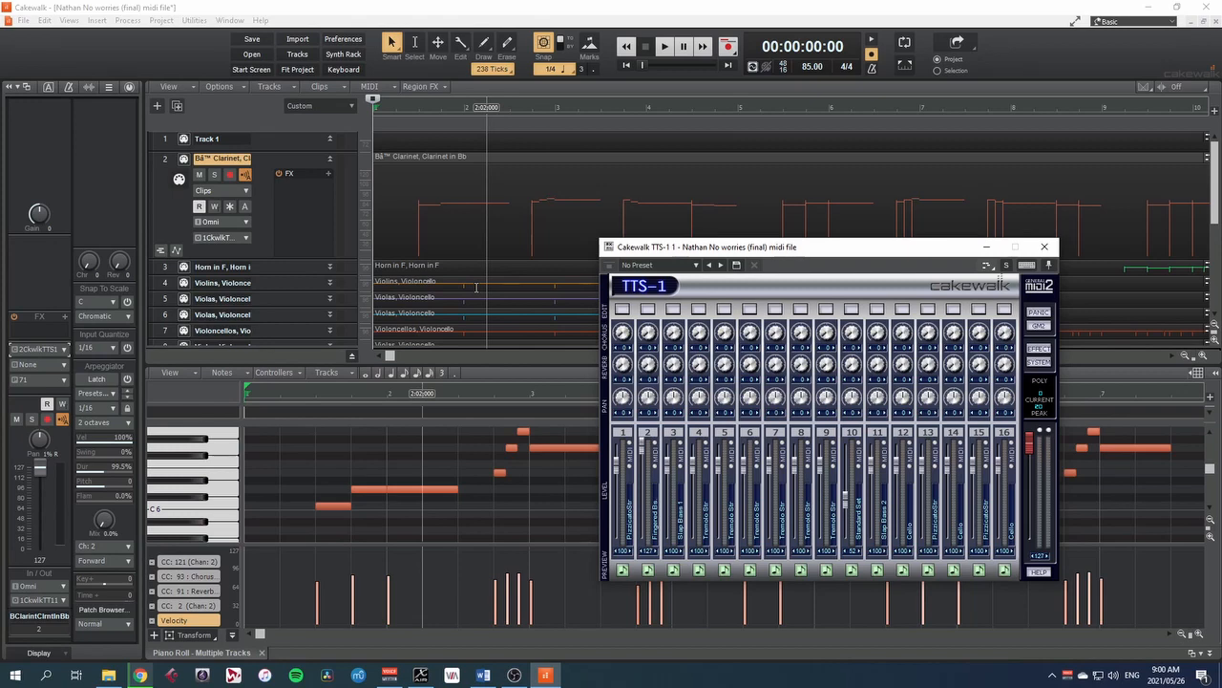
Browse the TTS-1 Reed presets and dismiss the menu without applying any preset
{"action": "scroll", "scroll_direction": "down", "scroll_amount": 3}
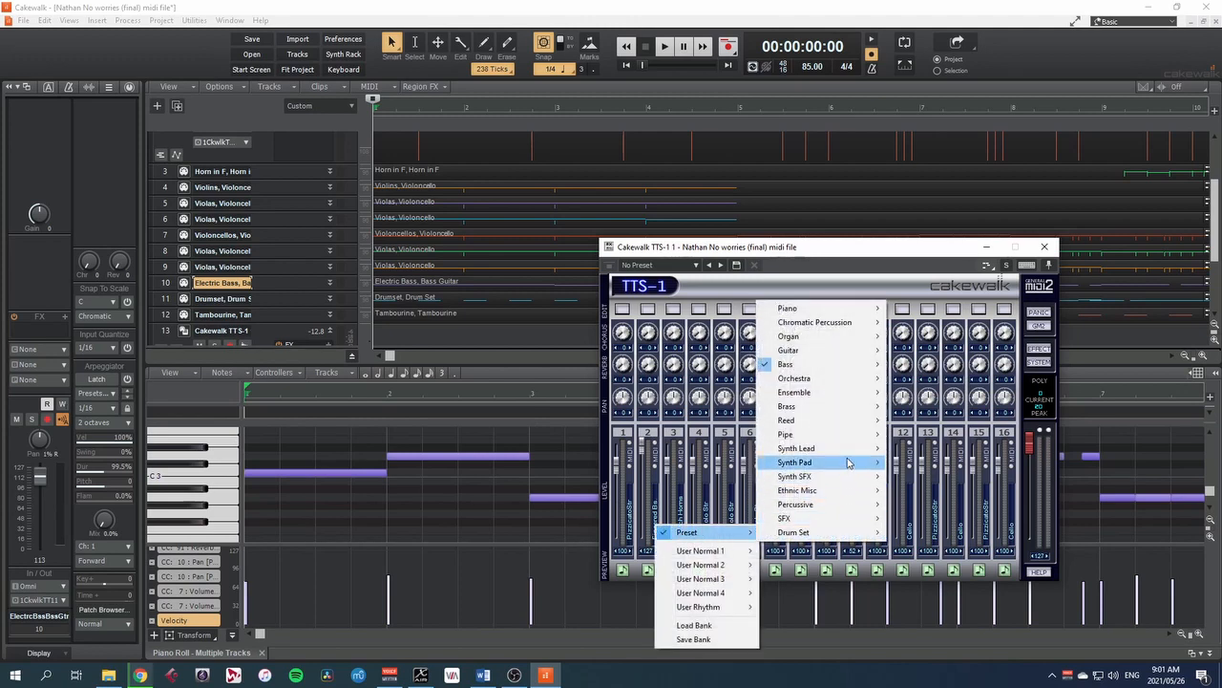
{"action": "mouse_move", "coordinate": [787, 421]}
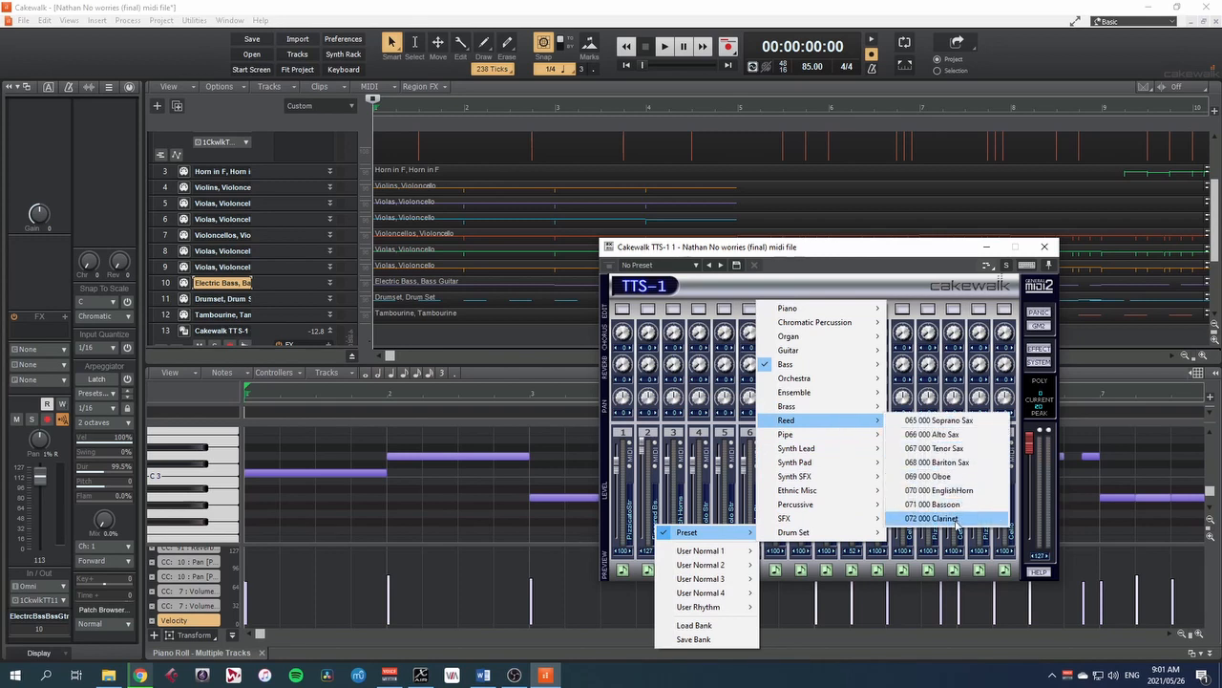
{"action": "left_click", "coordinate": [932, 518]}
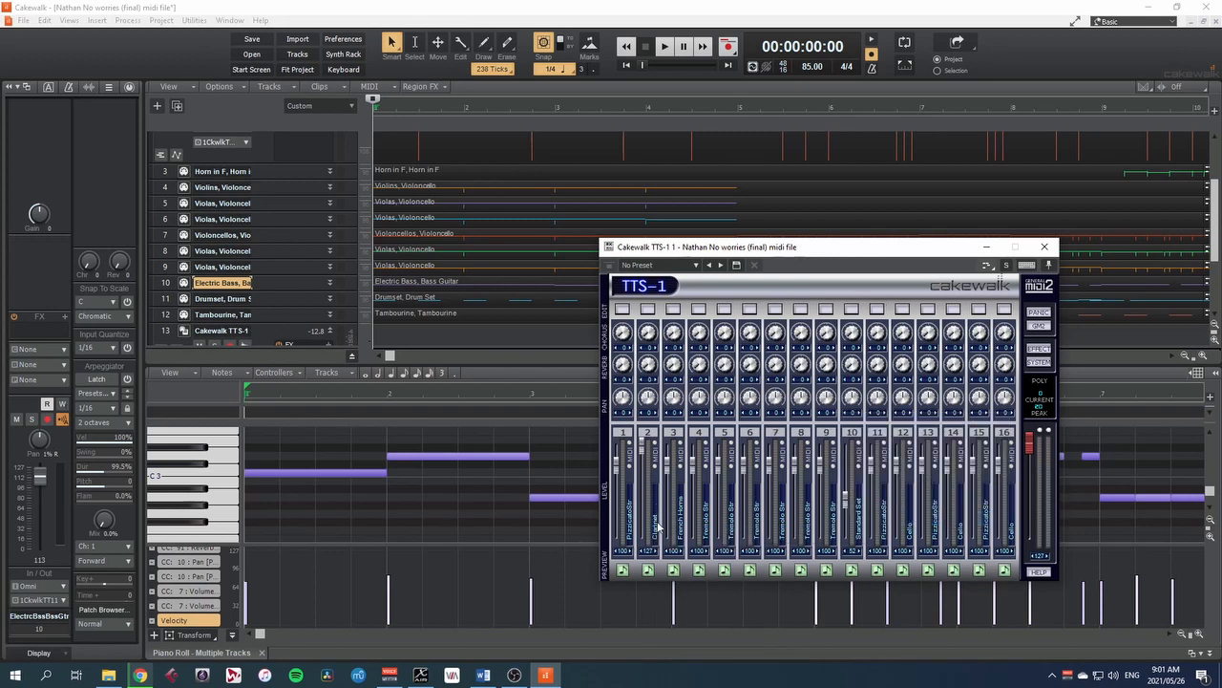
{"action": "left_click", "coordinate": [665, 46]}
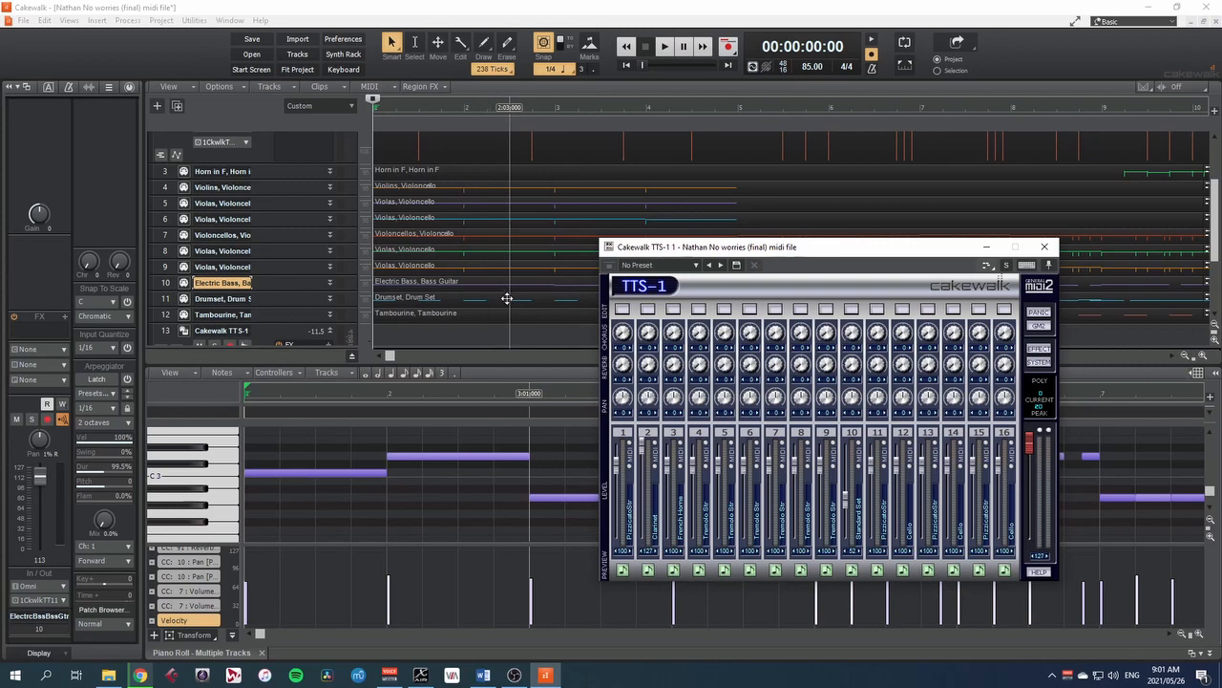
{"action": "left_click", "coordinate": [1043, 246]}
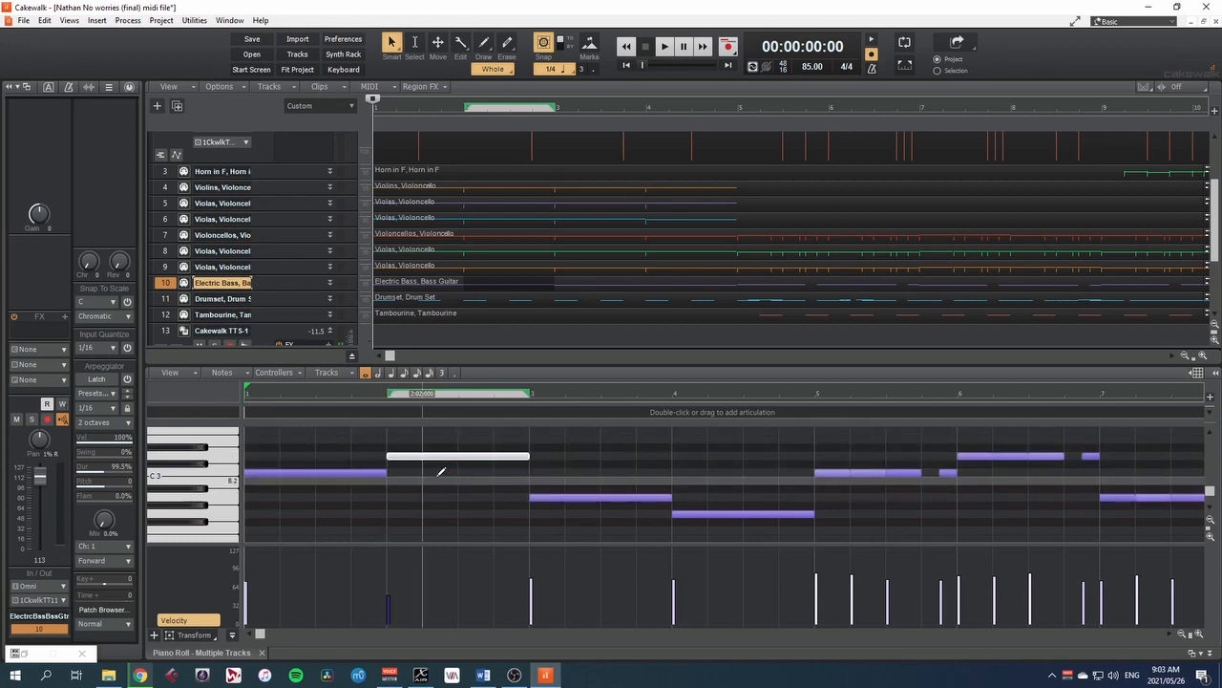
Set the Now time inside the Electric Bass part shown in the piano roll
{"action": "left_click", "coordinate": [664, 46]}
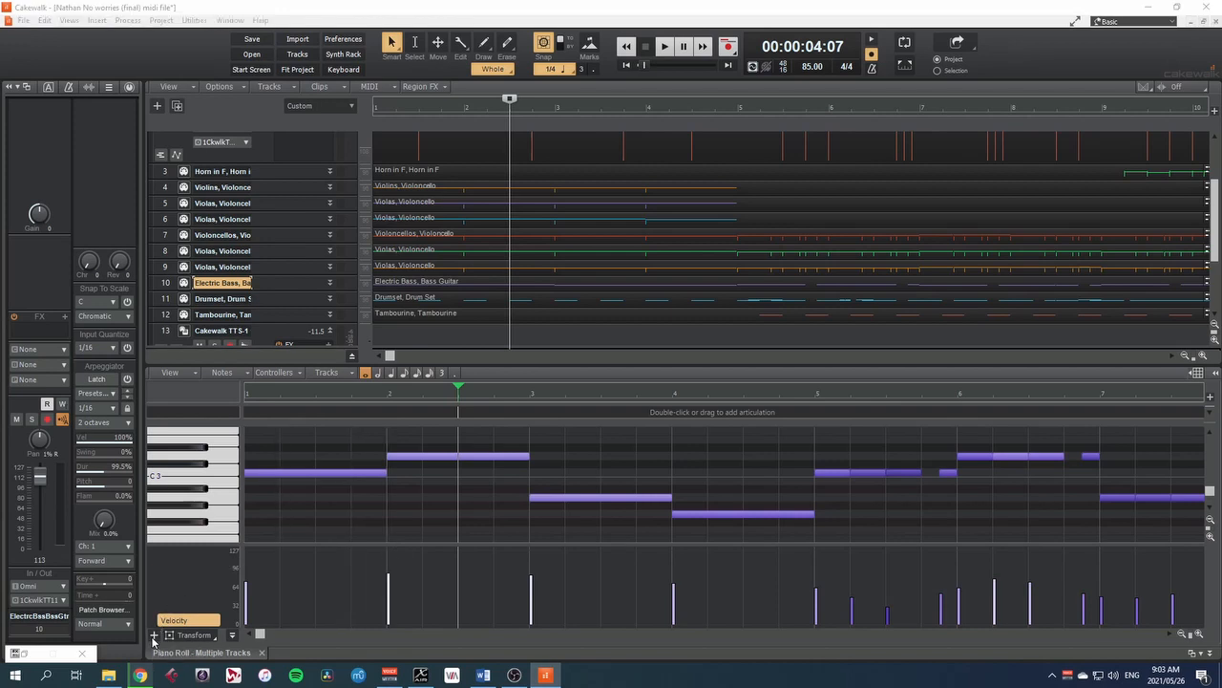
Add a Control lane showing 11-Expression for the bass part in the piano roll
{"action": "left_click", "coordinate": [153, 634]}
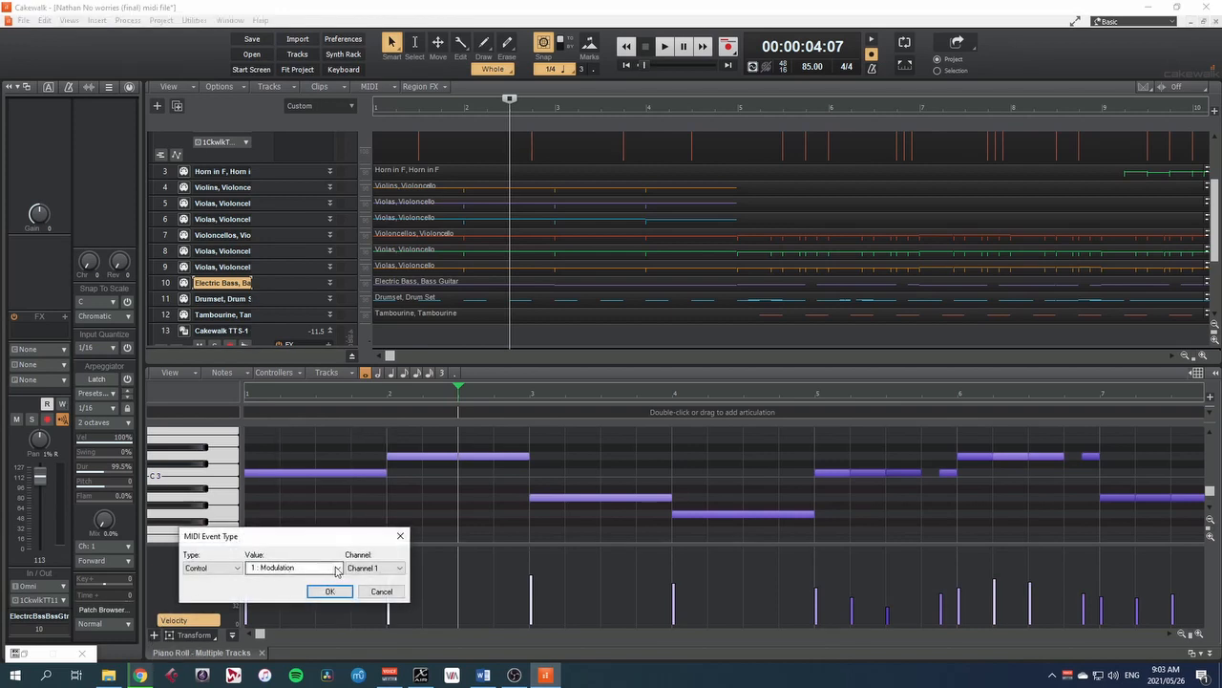
{"action": "left_click", "coordinate": [329, 590]}
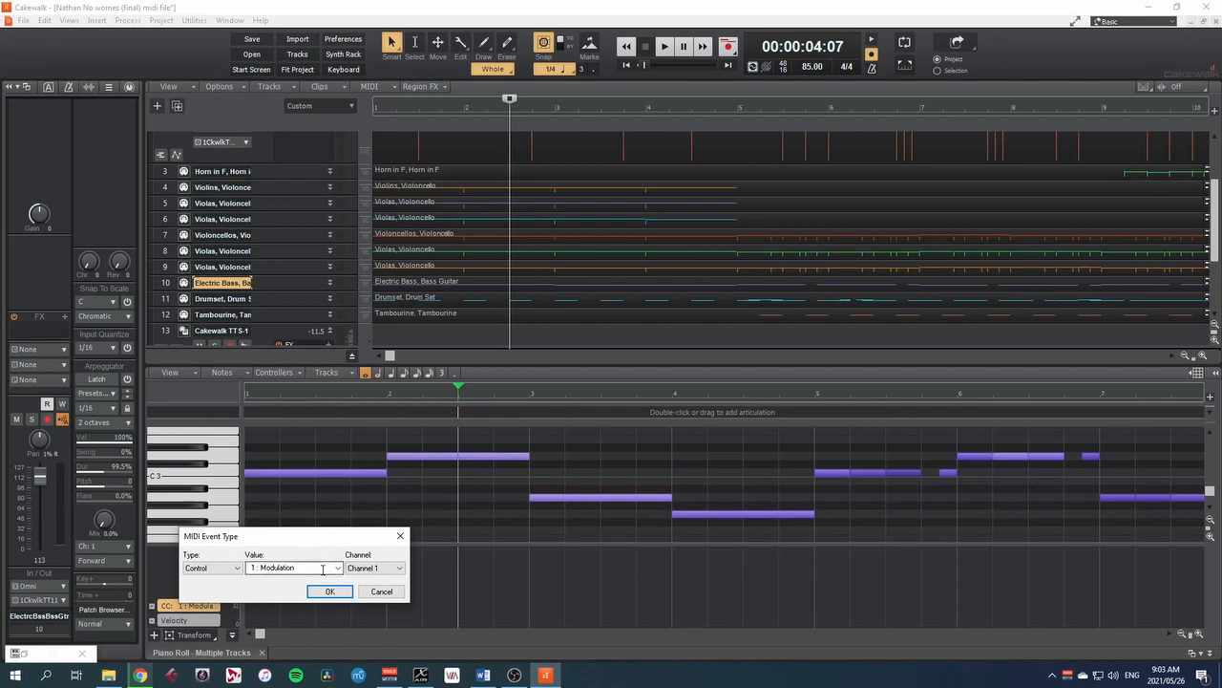
{"action": "left_click", "coordinate": [336, 569]}
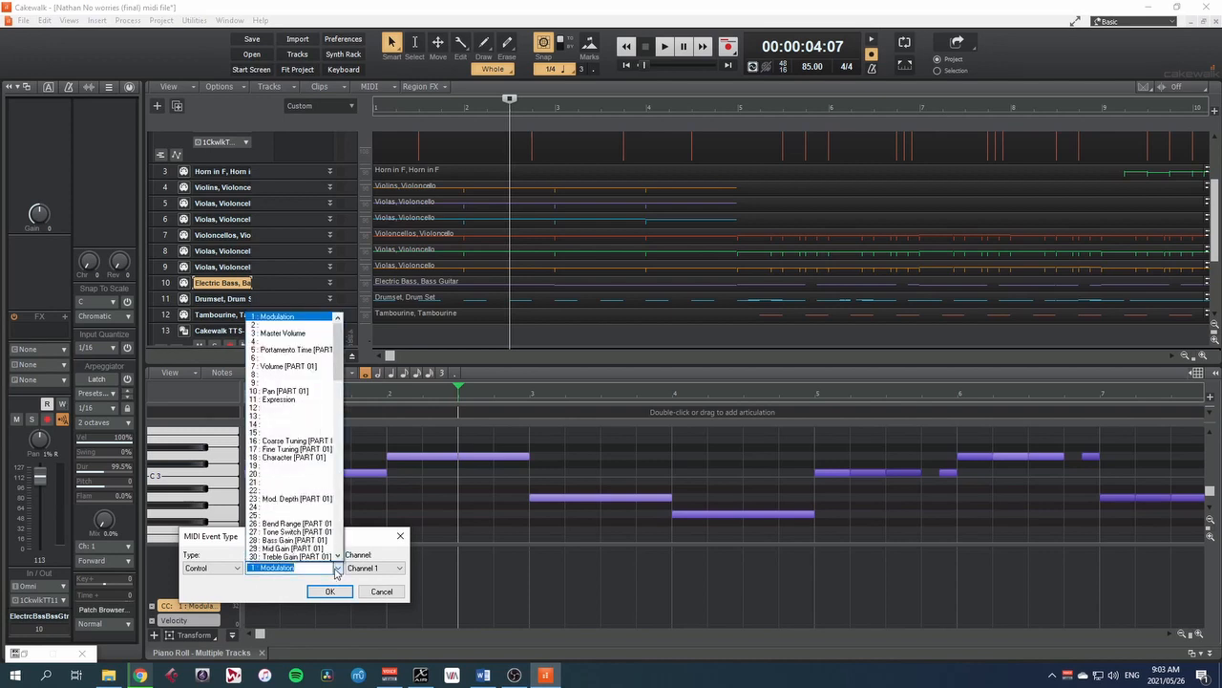
{"action": "left_click", "coordinate": [285, 399]}
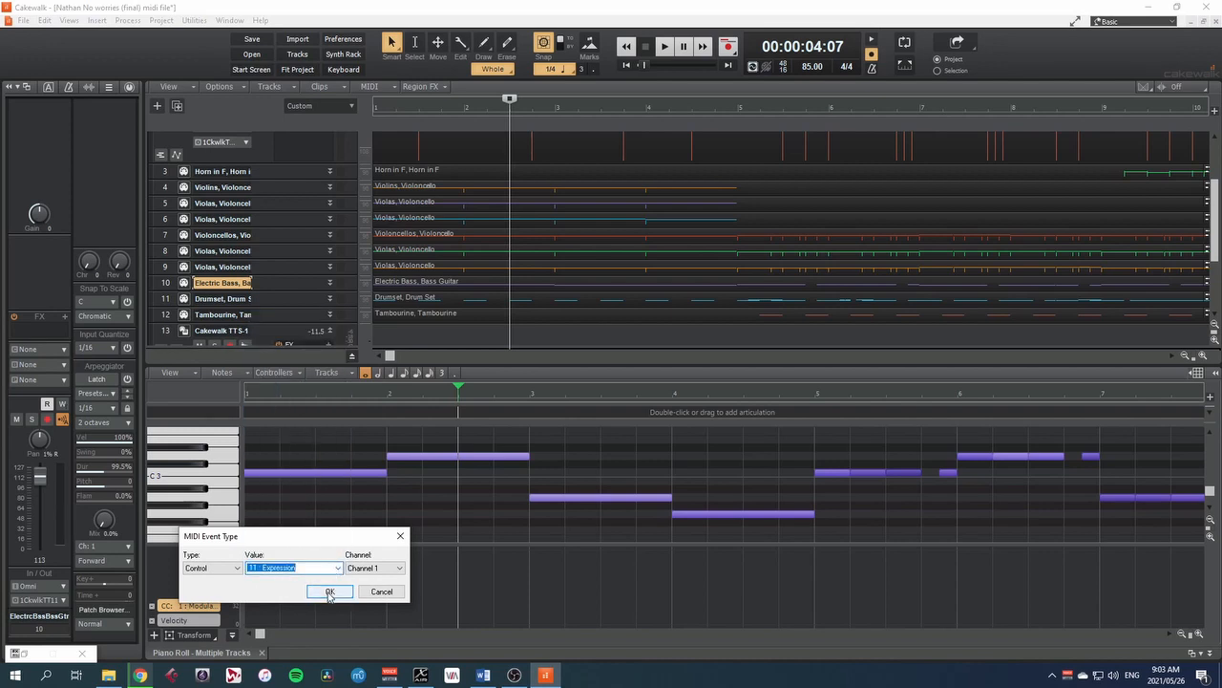
{"action": "left_click", "coordinate": [329, 592]}
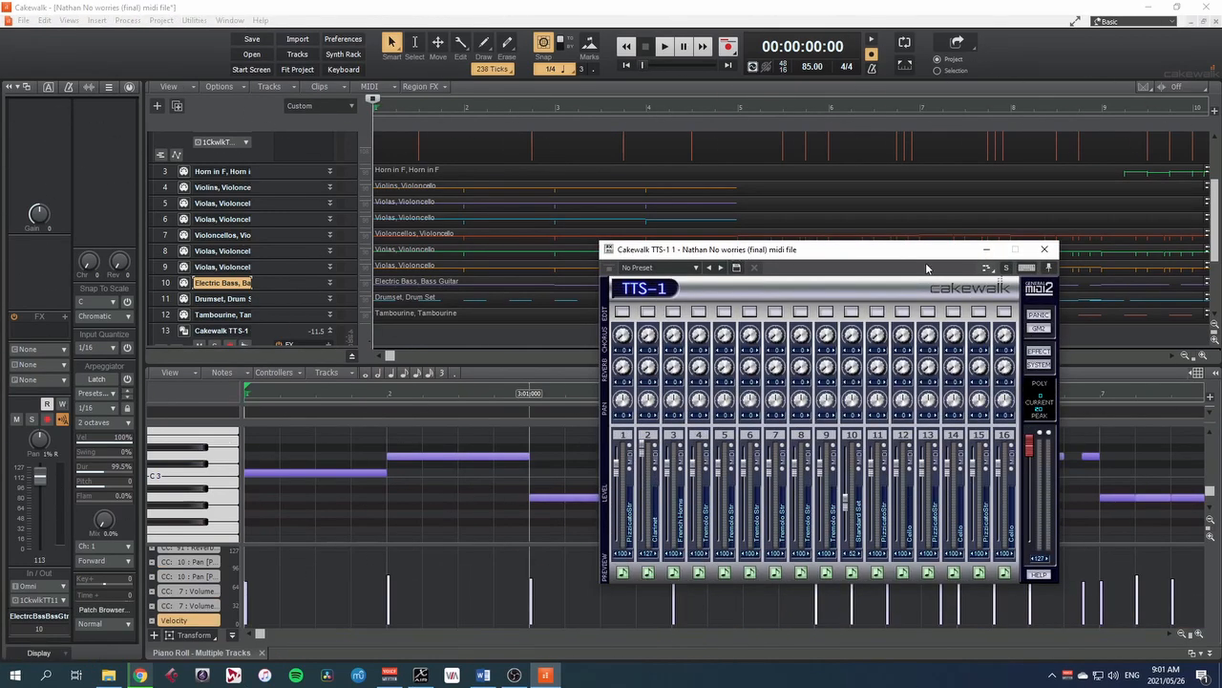
{"action": "mouse_move", "coordinate": [779, 366]}
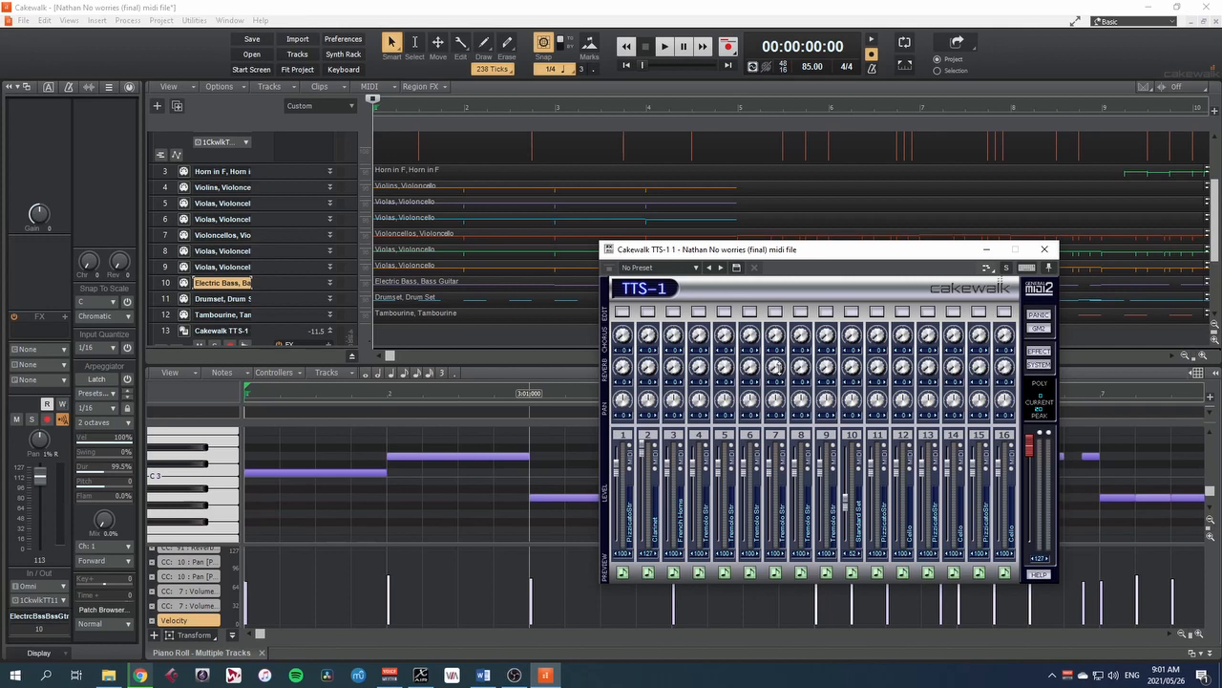
{"action": "mouse_move", "coordinate": [657, 466]}
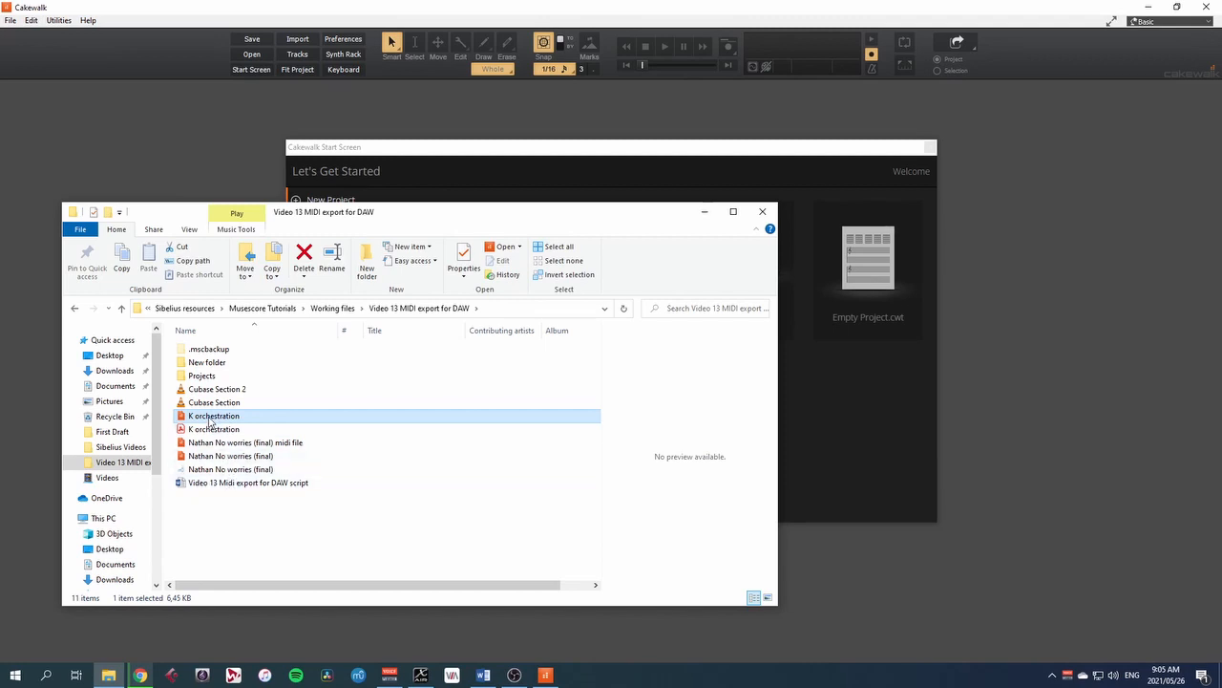
{"action": "mouse_move", "coordinate": [214, 417]}
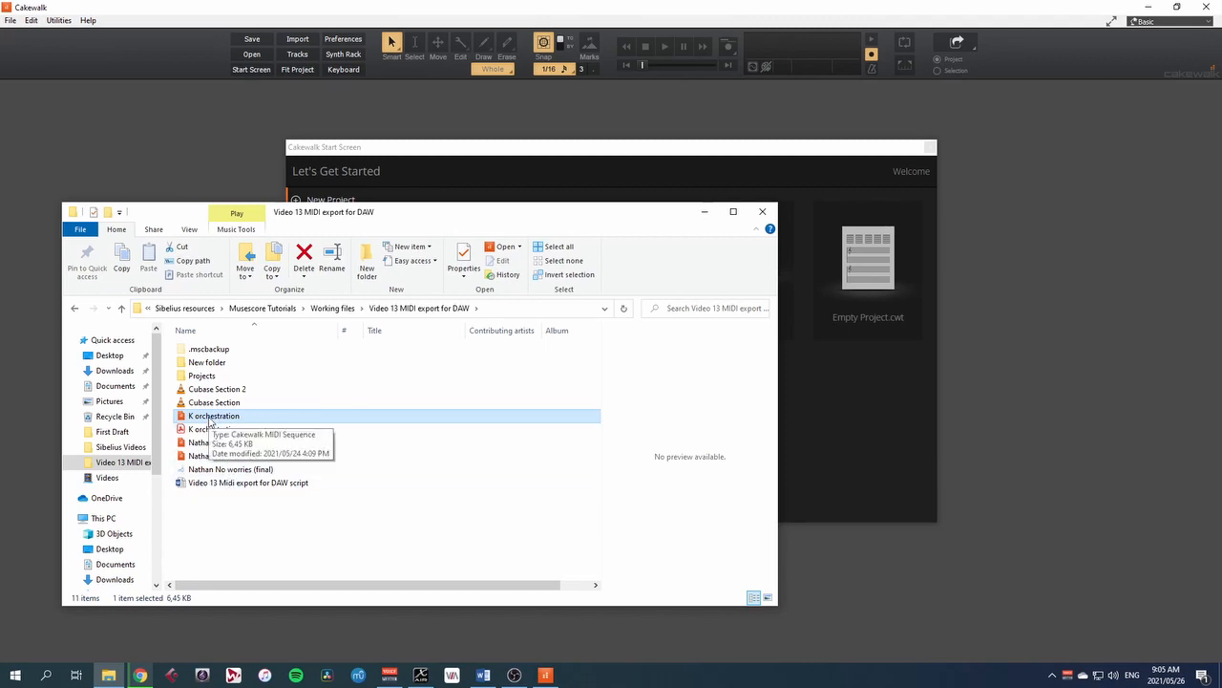
{"action": "mouse_move", "coordinate": [963, 319]}
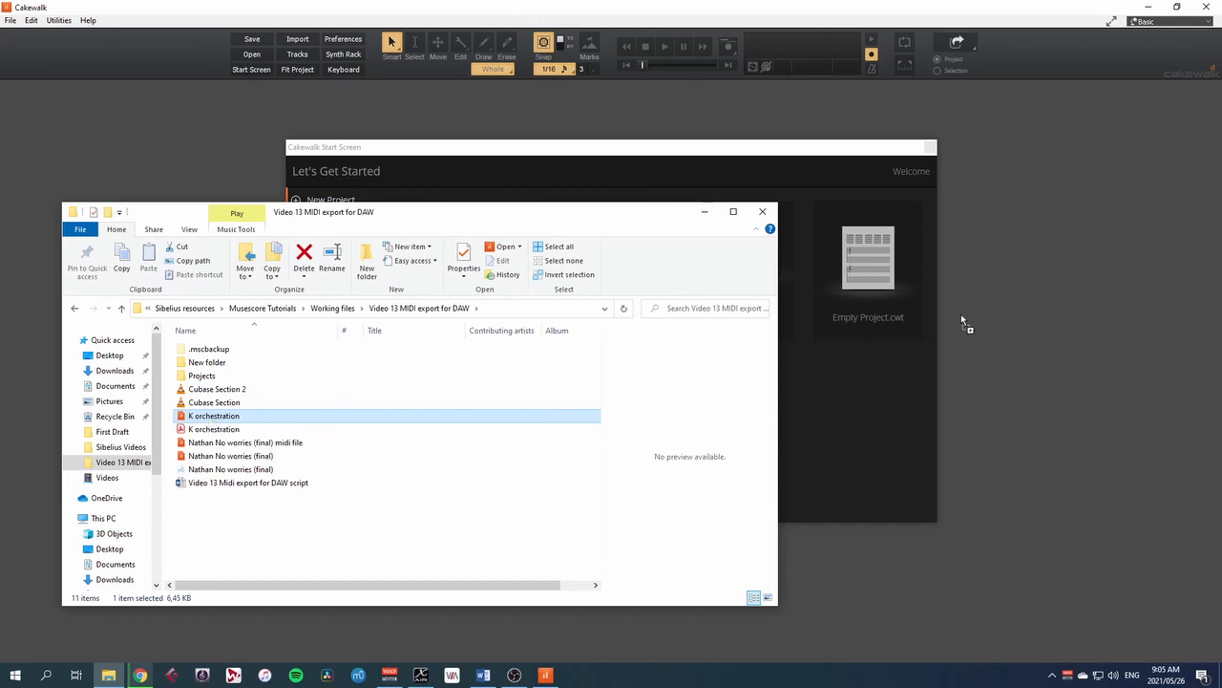
Open the K orchestration MIDI file and briefly audition it from near the start
{"action": "double_click", "coordinate": [214, 417]}
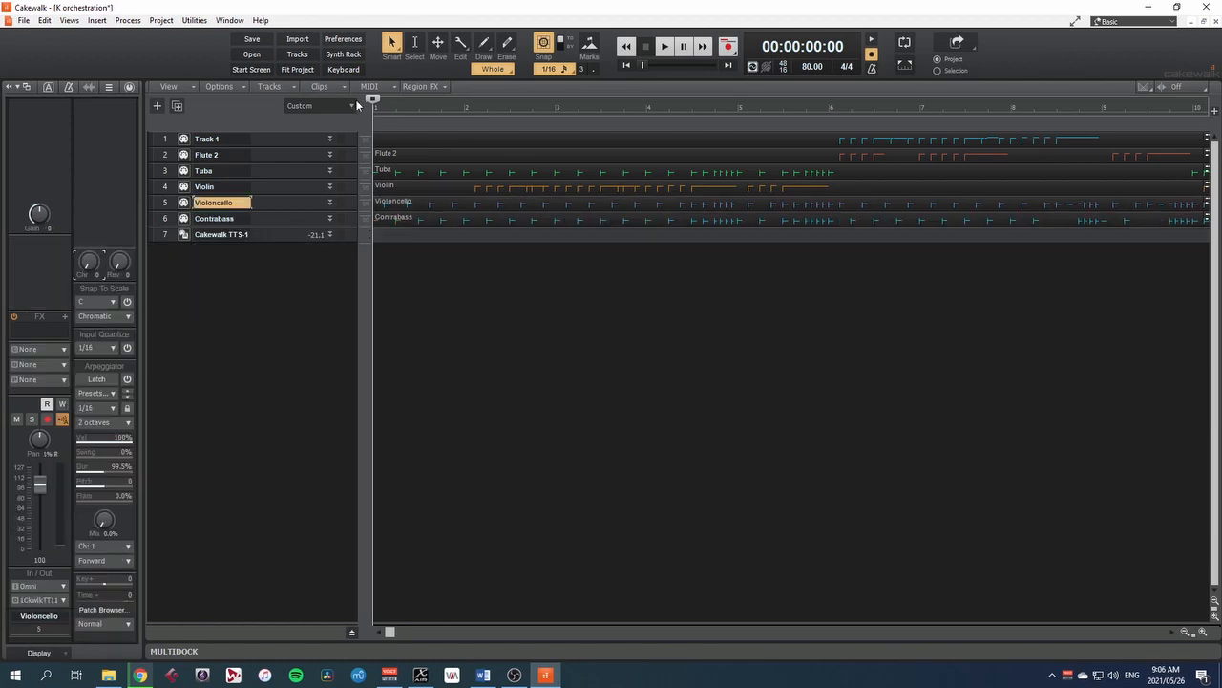
{"action": "left_click", "coordinate": [459, 107]}
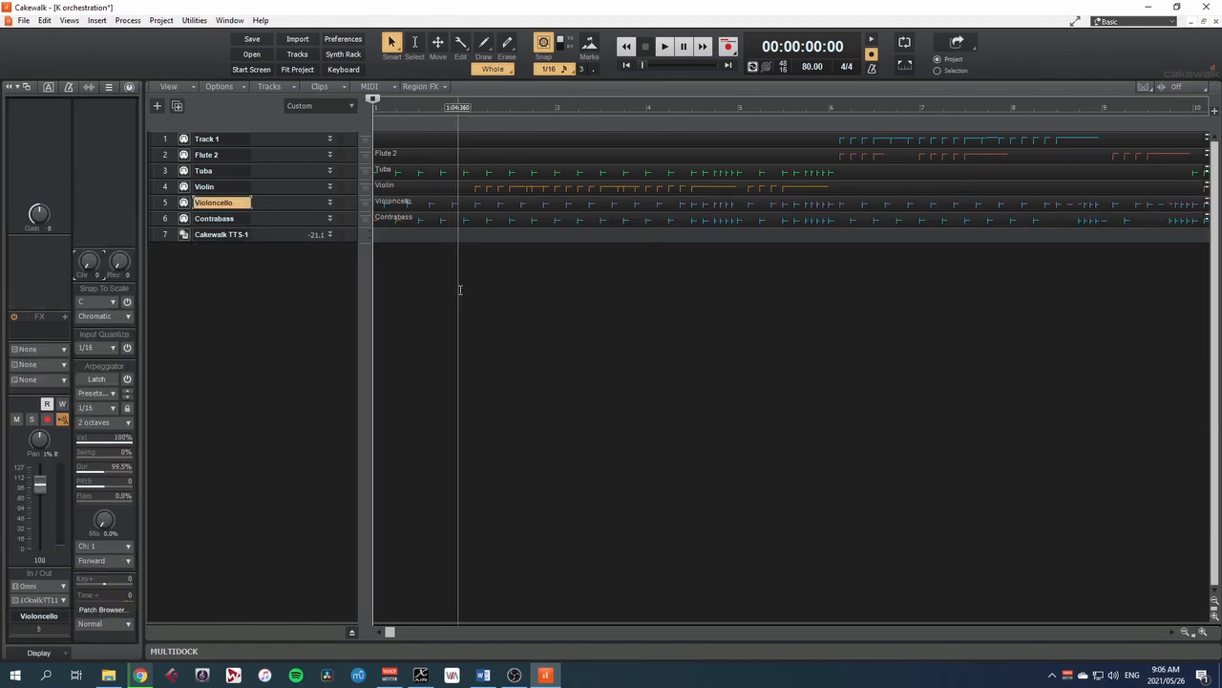
{"action": "left_click", "coordinate": [665, 46]}
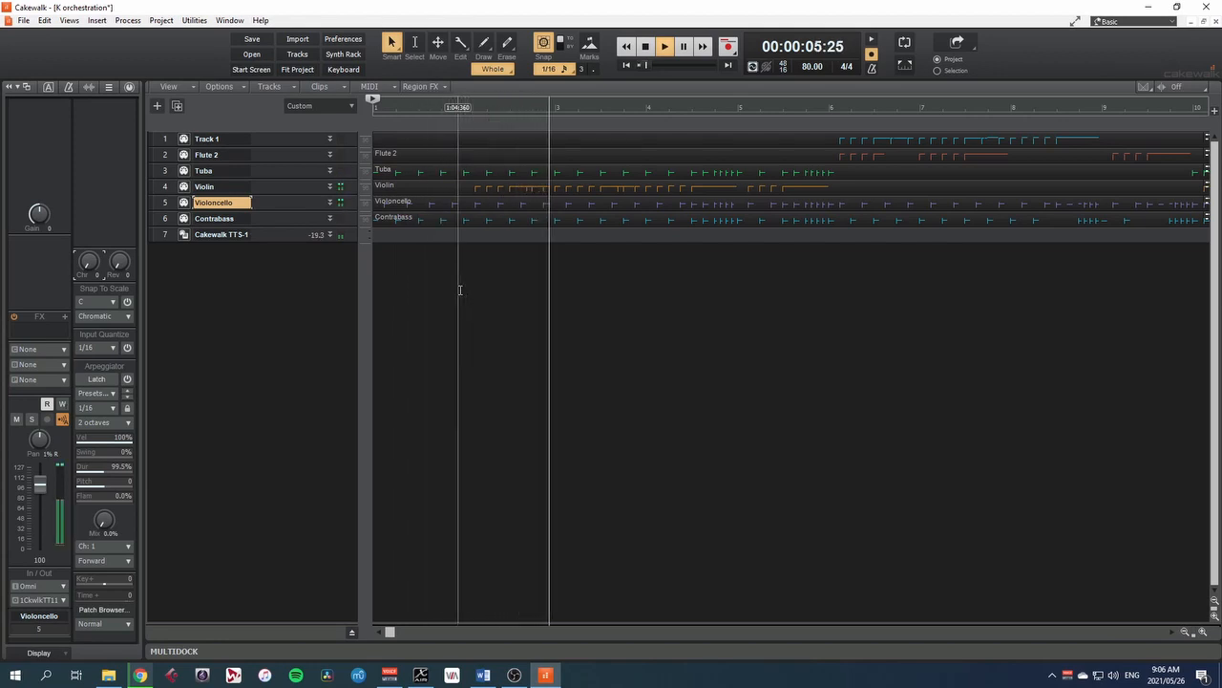
{"action": "left_click", "coordinate": [664, 46]}
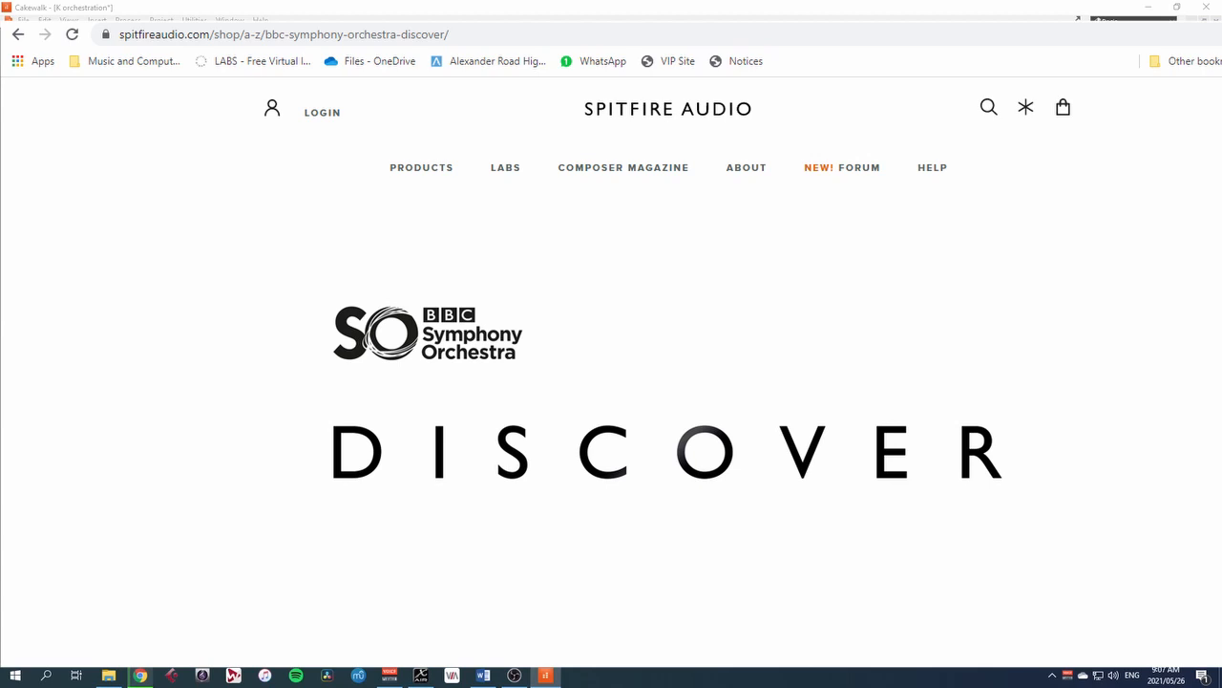
Scroll the BBC Symphony Orchestra Discover page down to its login / create account form
{"action": "scroll", "scroll_direction": "down", "scroll_amount": 3}
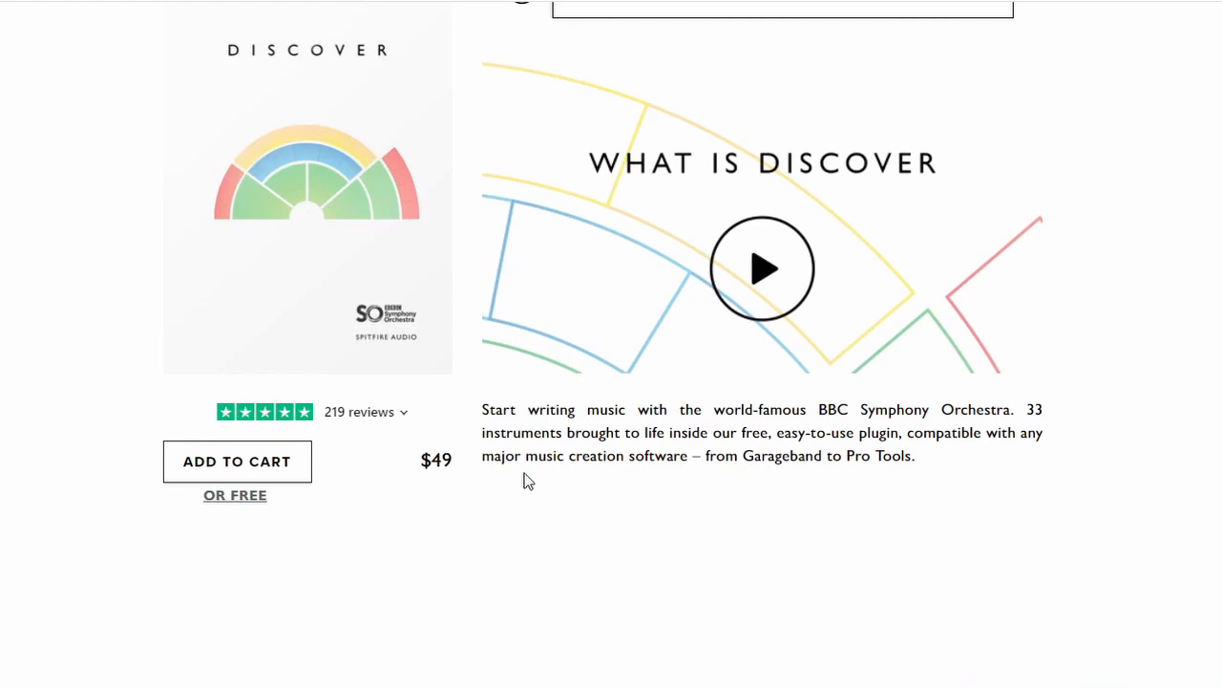
{"action": "mouse_move", "coordinate": [235, 495]}
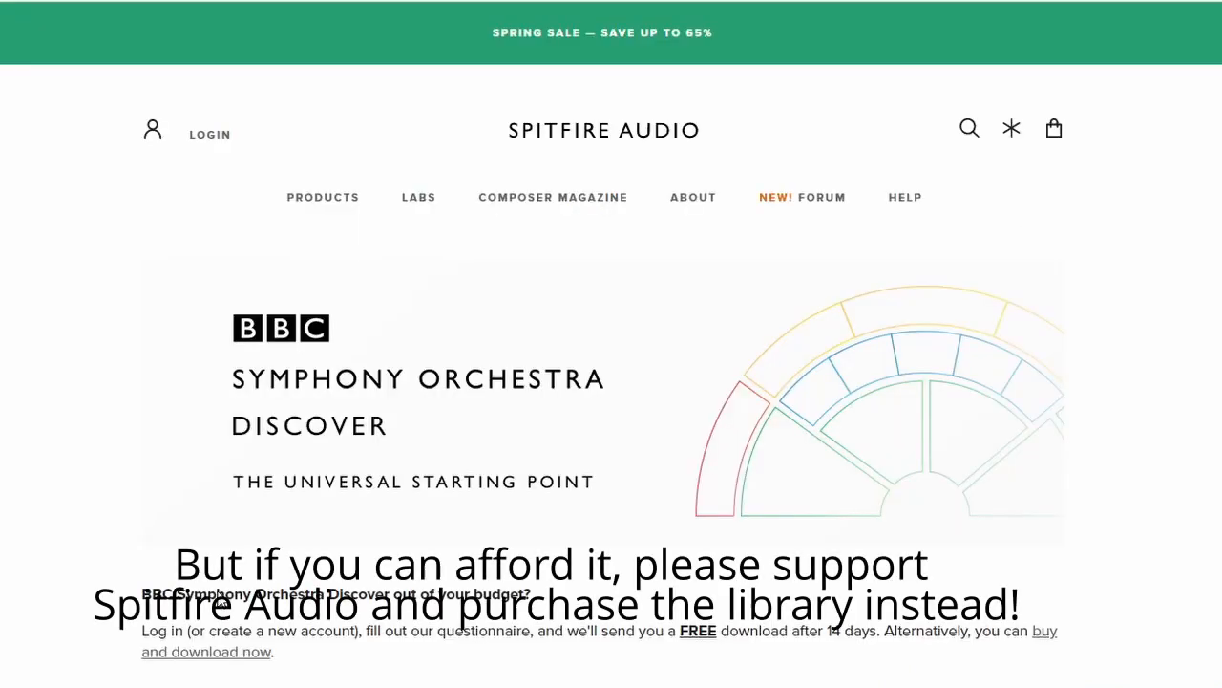
{"action": "scroll", "scroll_direction": "down", "scroll_amount": 3}
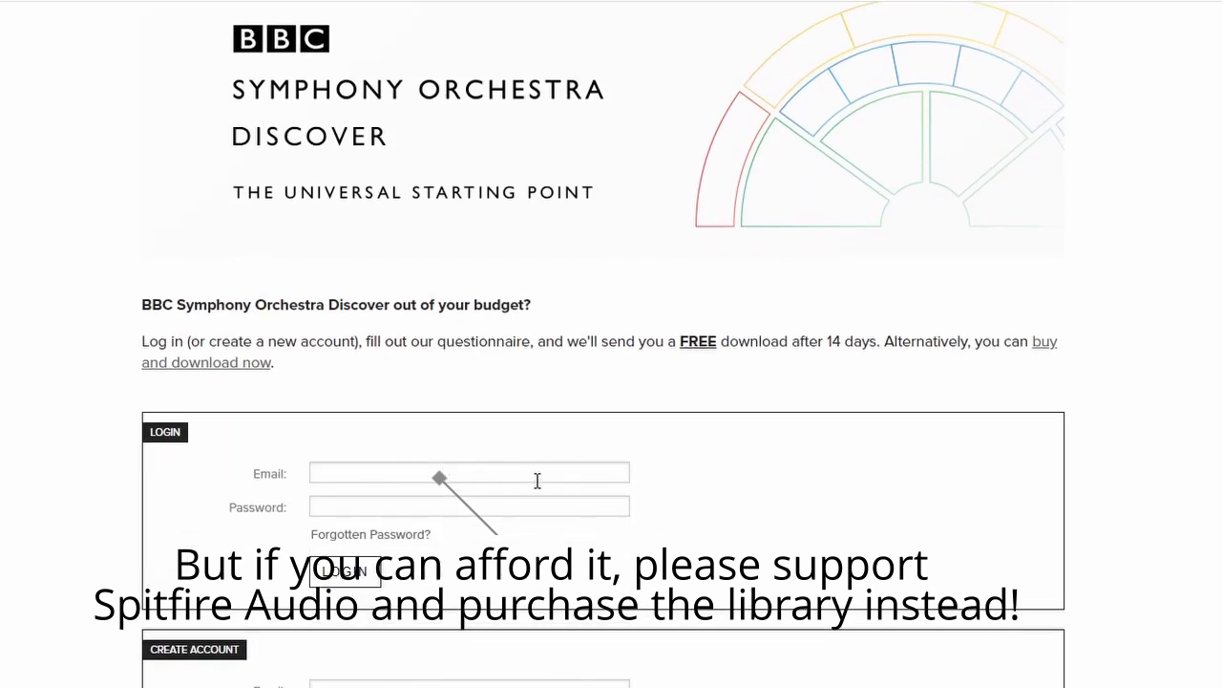
{"action": "scroll", "scroll_direction": "down", "scroll_amount": 3}
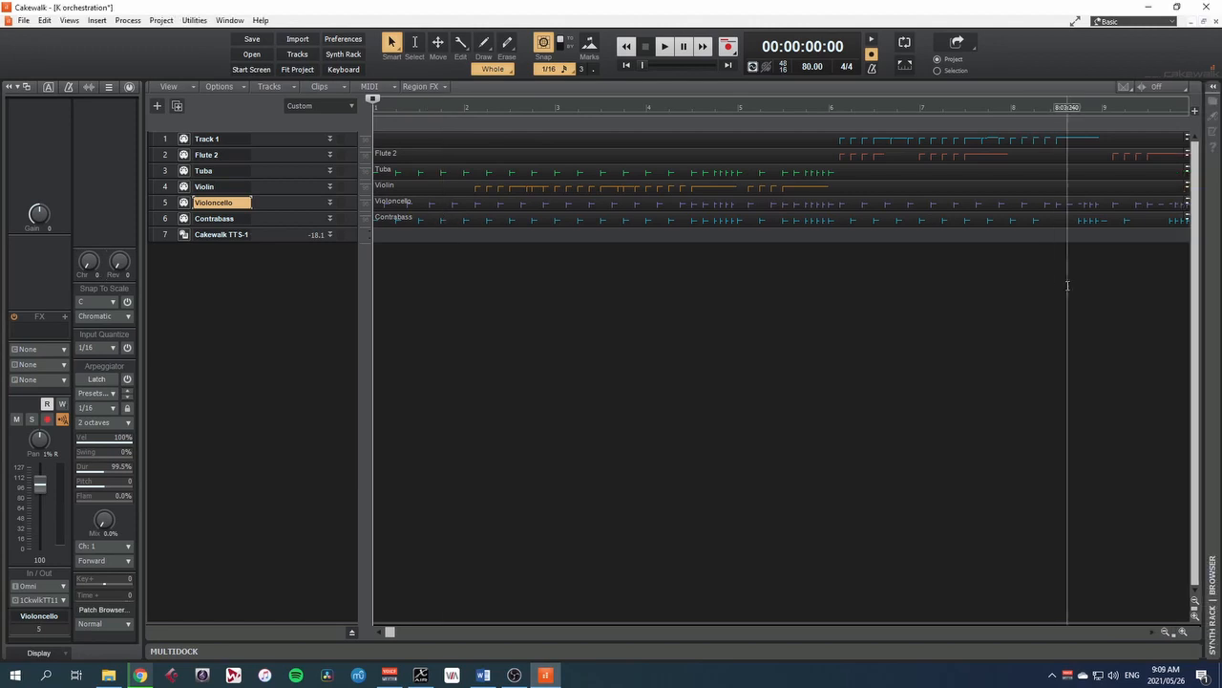
Show the Browser pane via Views and switch it to the Plug-ins list
{"action": "left_click", "coordinate": [69, 19]}
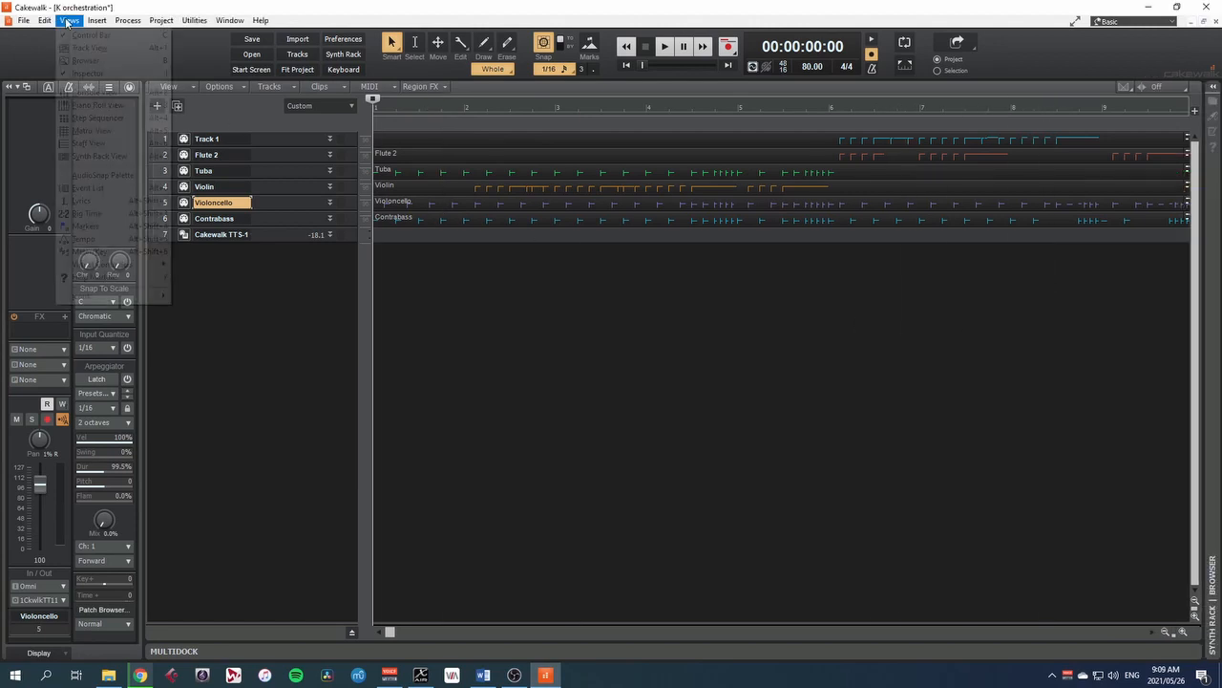
{"action": "left_click", "coordinate": [86, 60]}
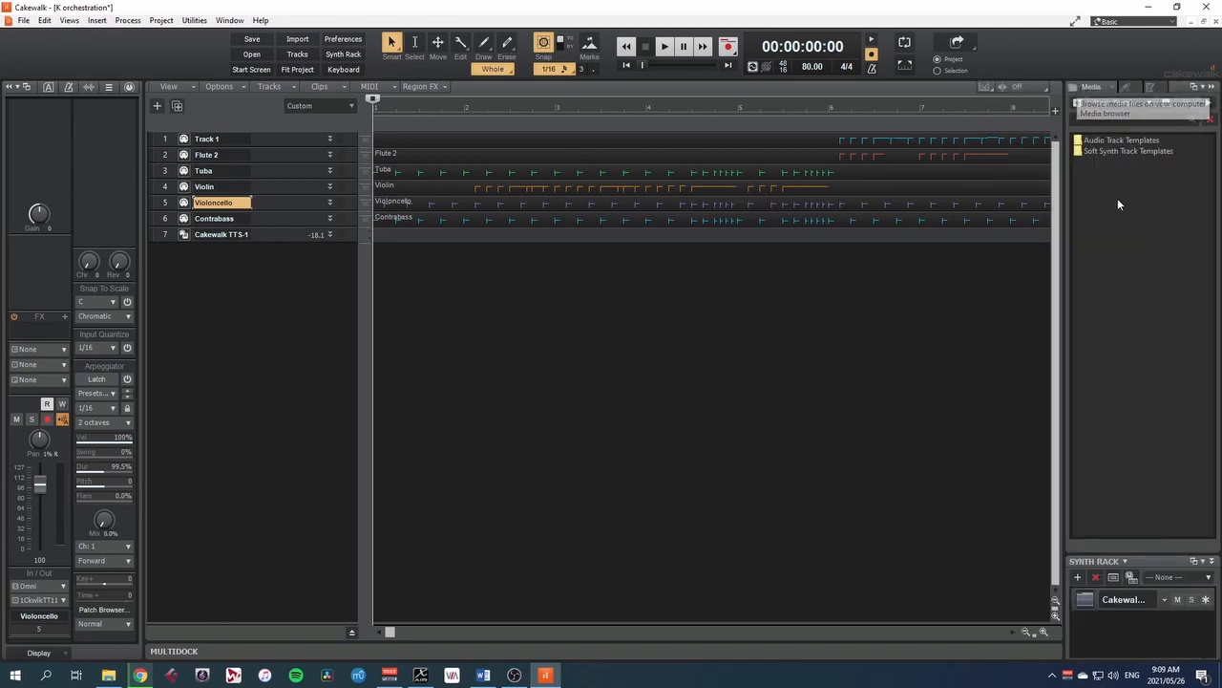
{"action": "left_click", "coordinate": [1142, 88]}
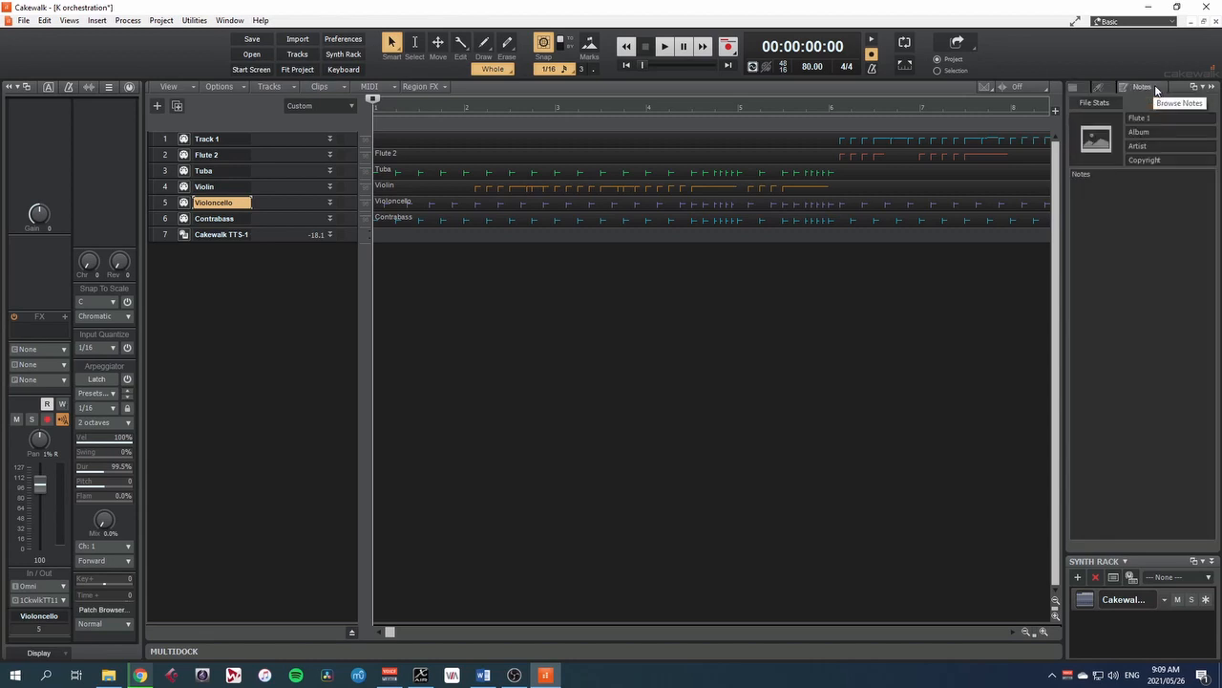
{"action": "left_click", "coordinate": [1115, 88]}
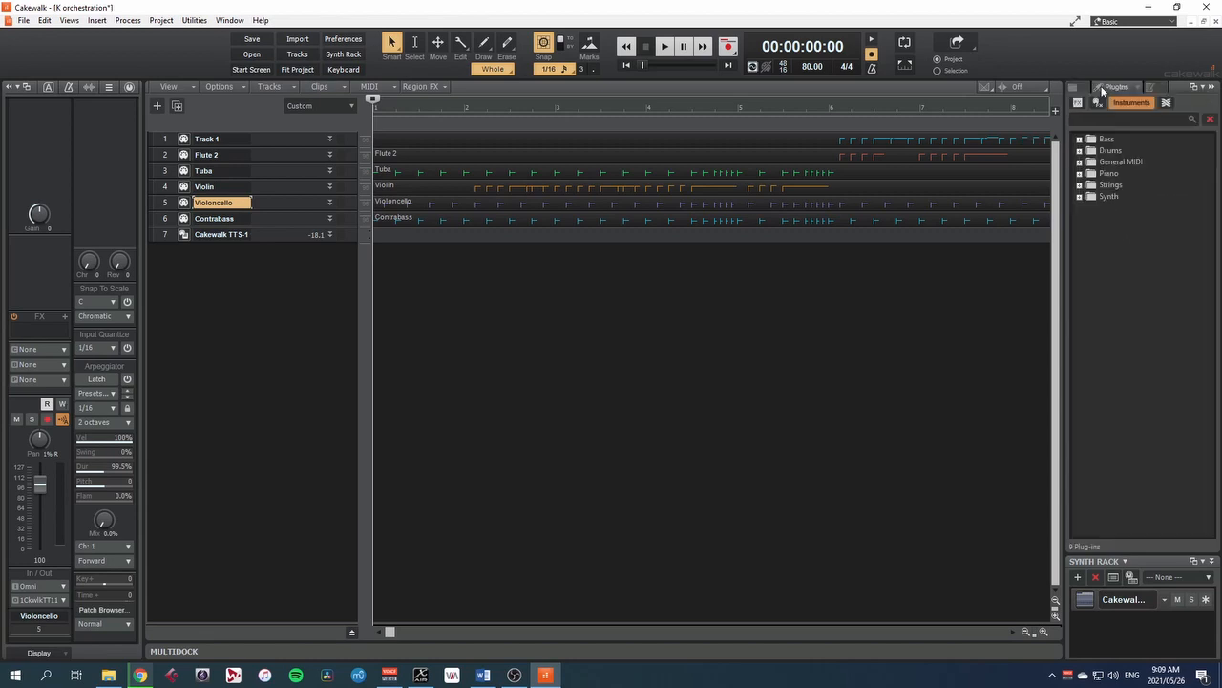
List Instrument plug-ins and pick BBC Symphony Orchestra in the Synth folder
{"action": "left_click", "coordinate": [1130, 103]}
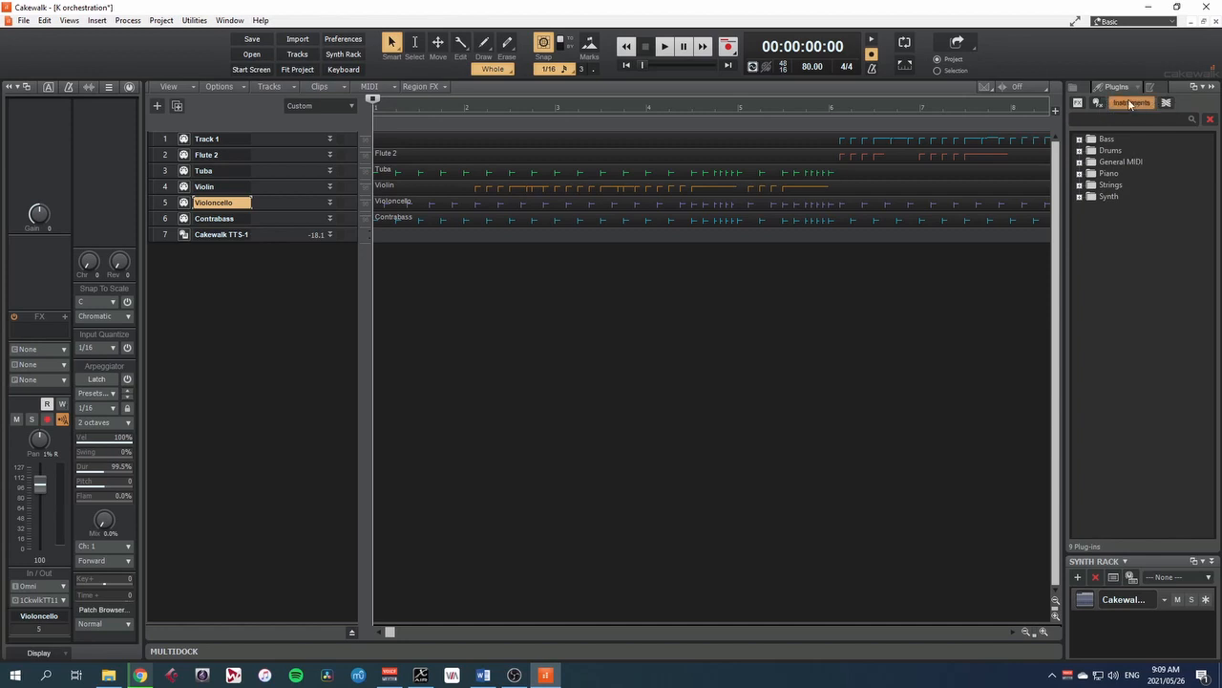
{"action": "left_click", "coordinate": [1093, 104]}
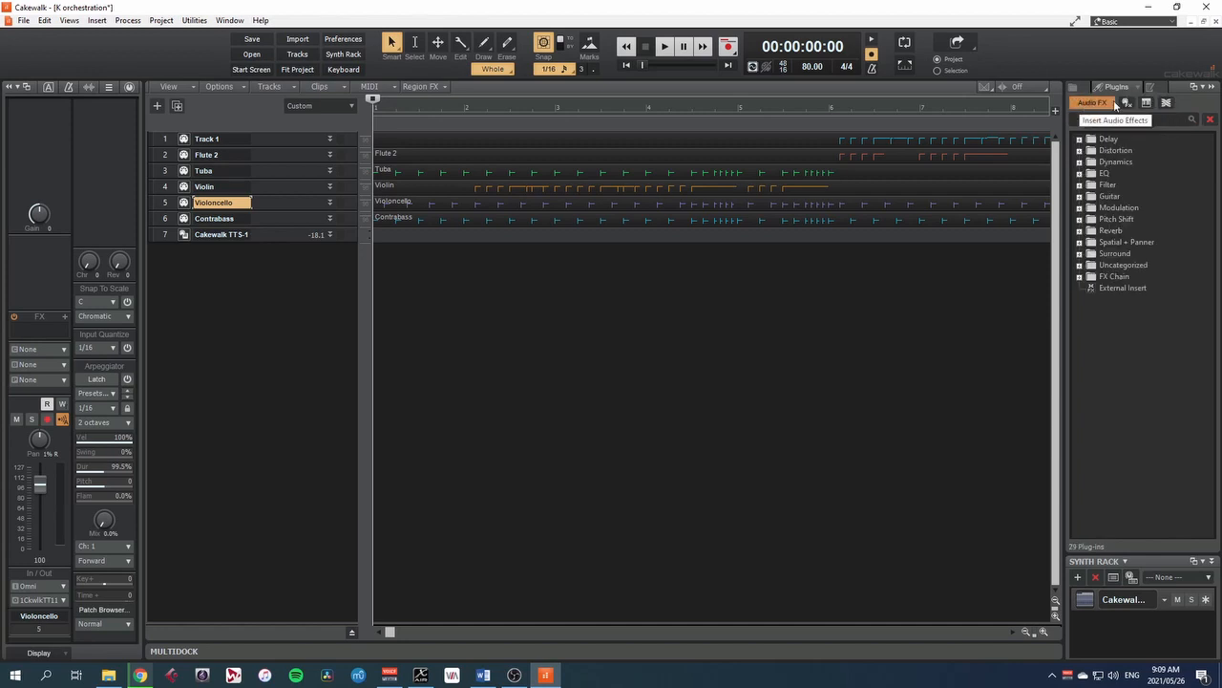
{"action": "left_click", "coordinate": [1133, 104]}
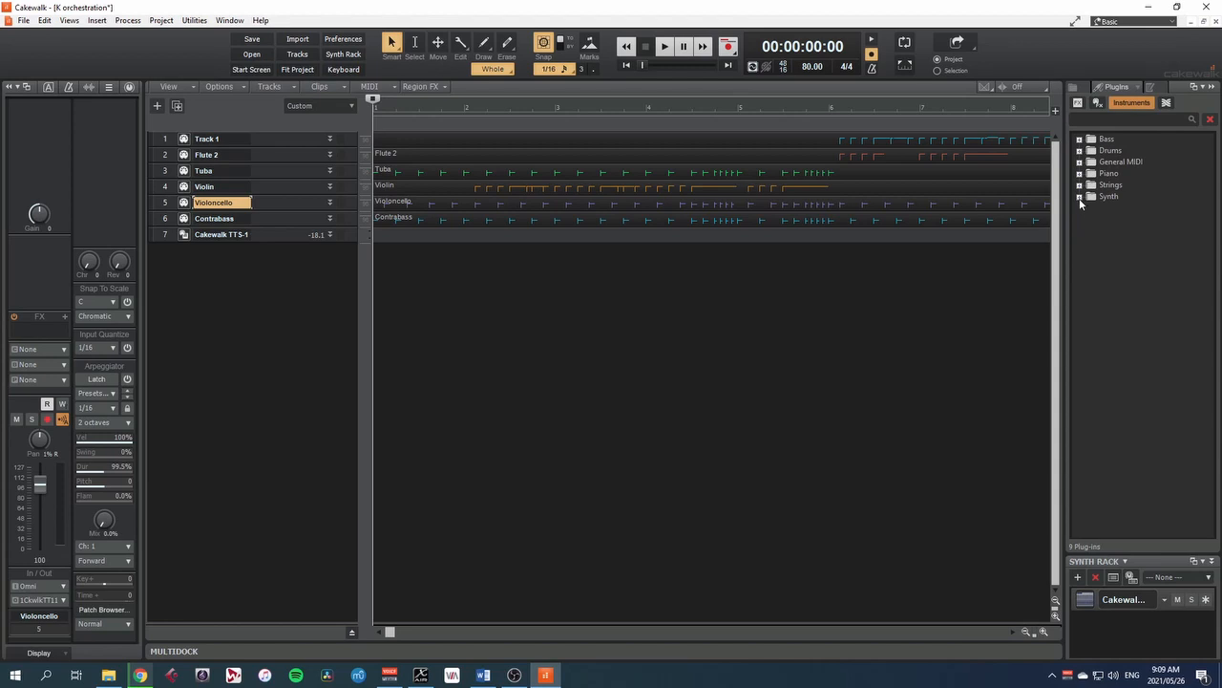
{"action": "left_click", "coordinate": [1081, 195]}
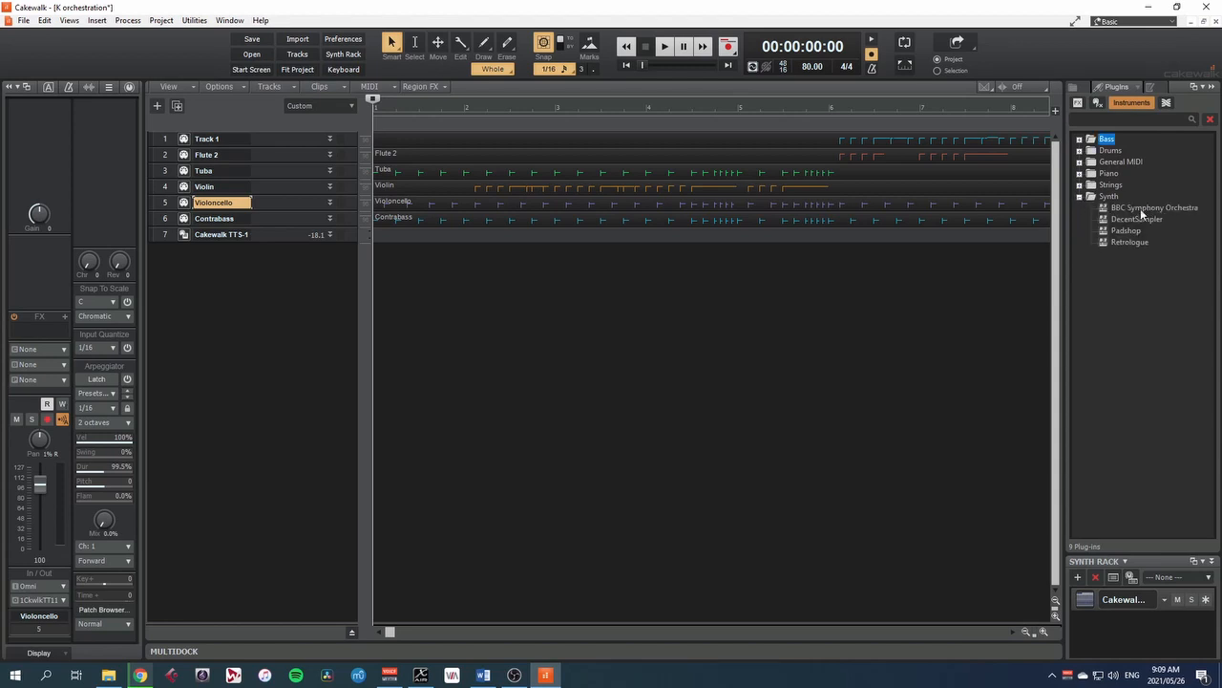
{"action": "left_click", "coordinate": [1154, 206]}
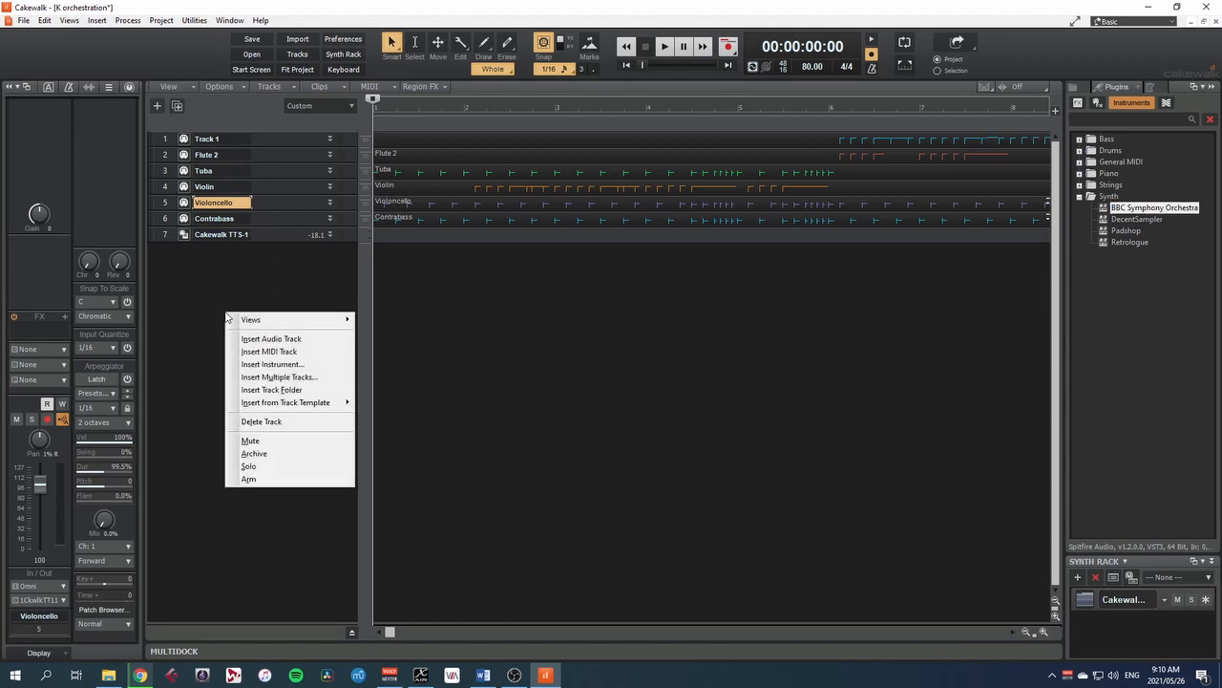
{"action": "mouse_move", "coordinate": [289, 305]}
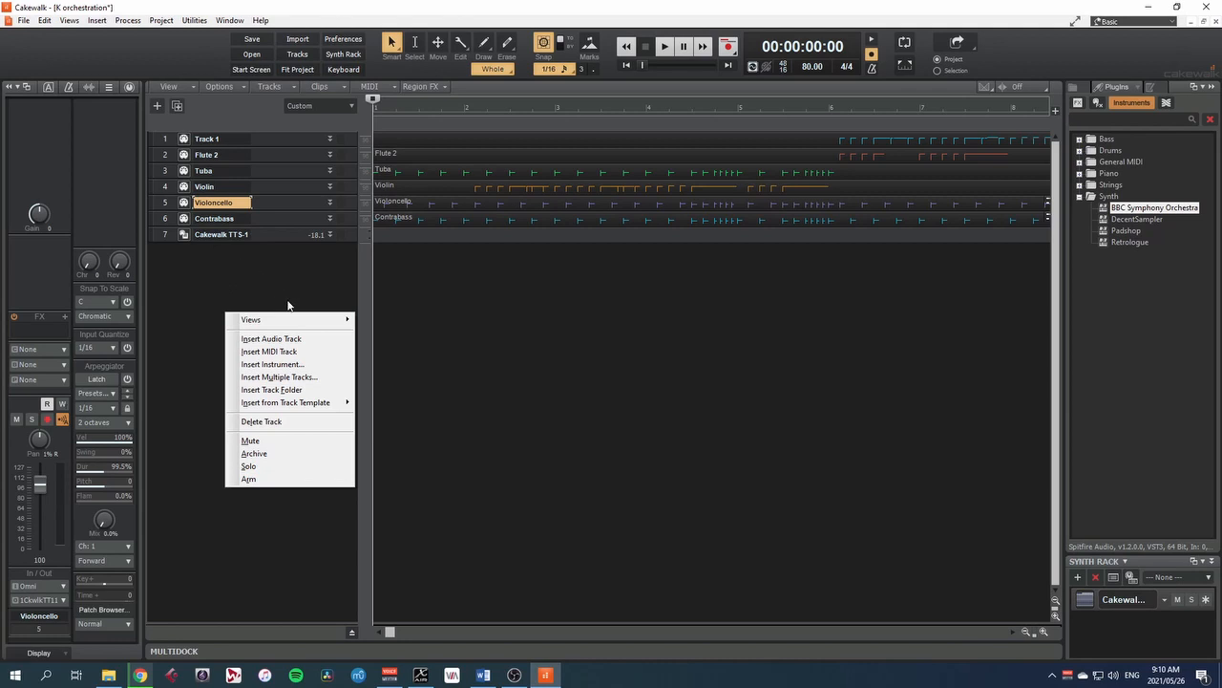
Insert six BBC Symphony Orchestra instrument tracks into the project
{"action": "left_click", "coordinate": [271, 363]}
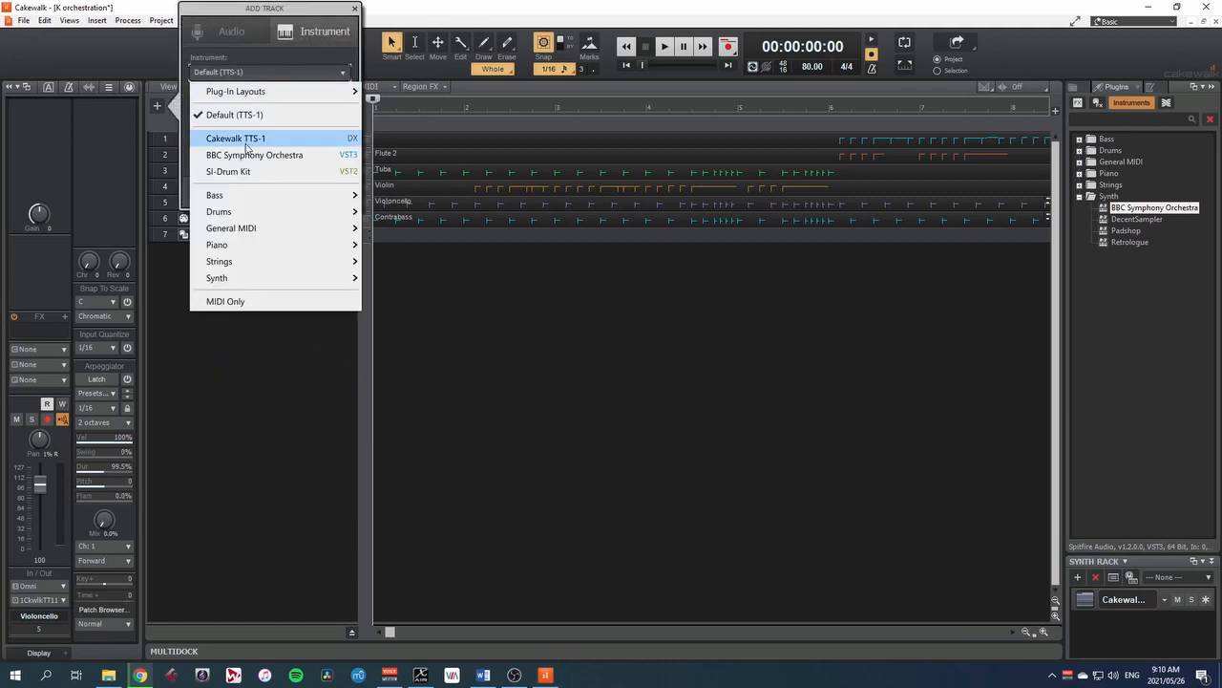
{"action": "left_click", "coordinate": [254, 155]}
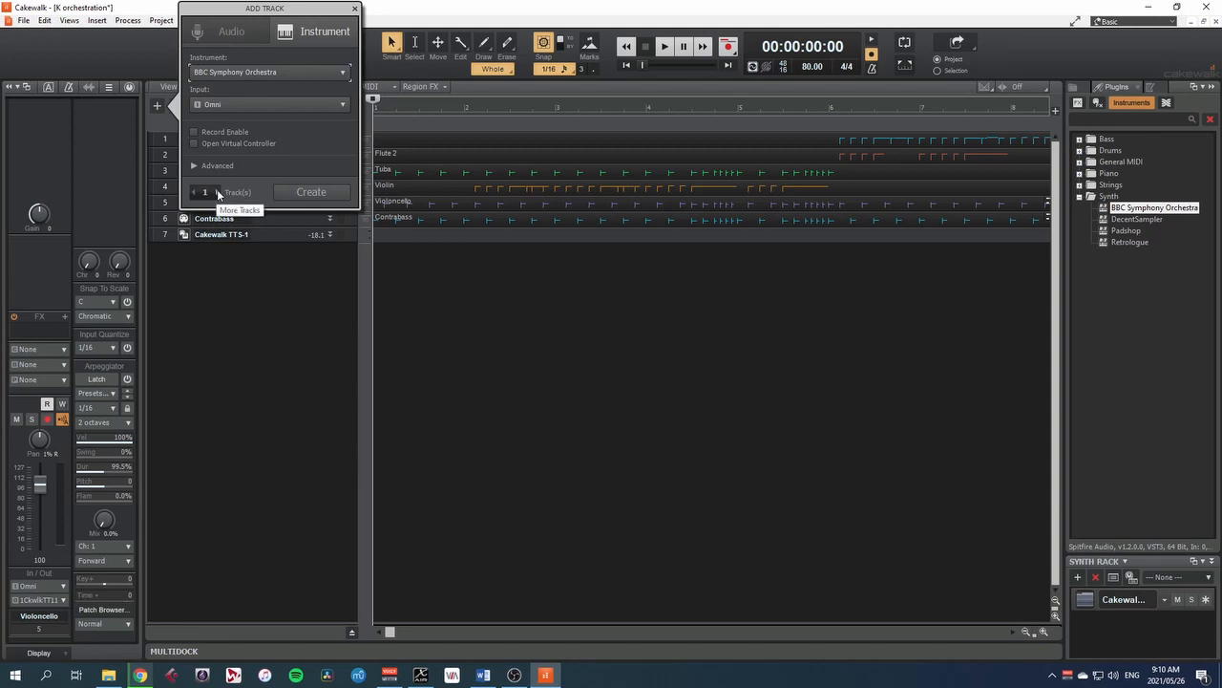
{"action": "left_click", "coordinate": [218, 191]}
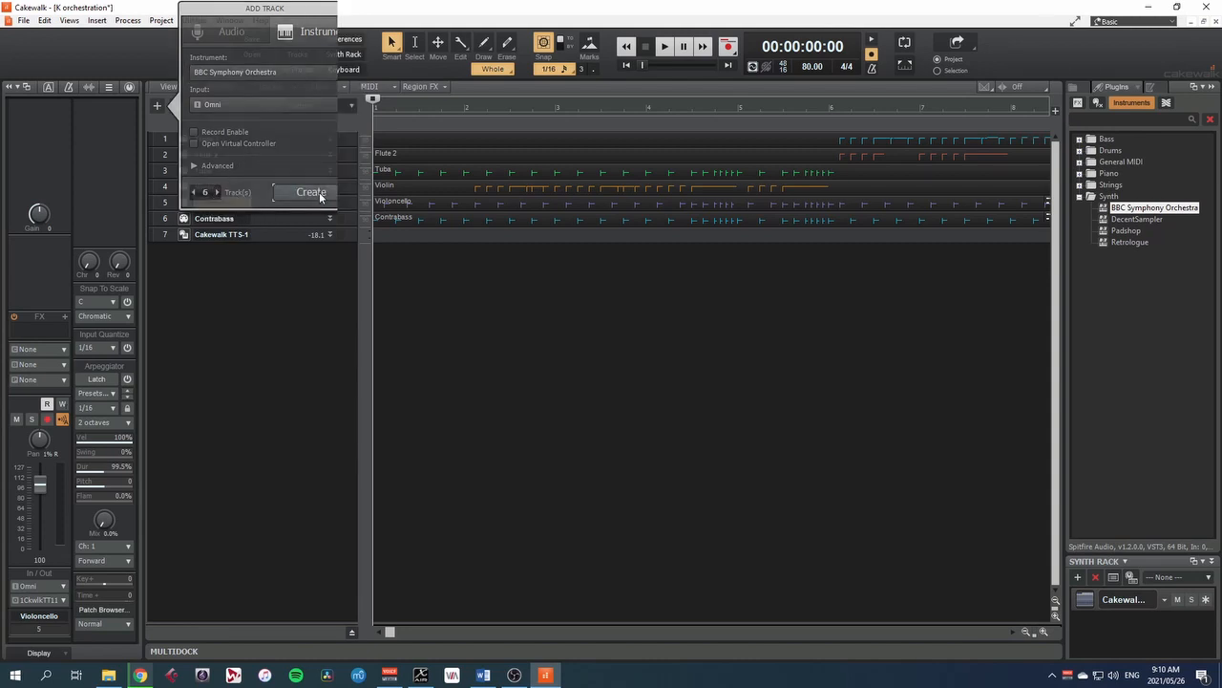
{"action": "left_click", "coordinate": [311, 191]}
{"action": "type", "text": "Tuba"}
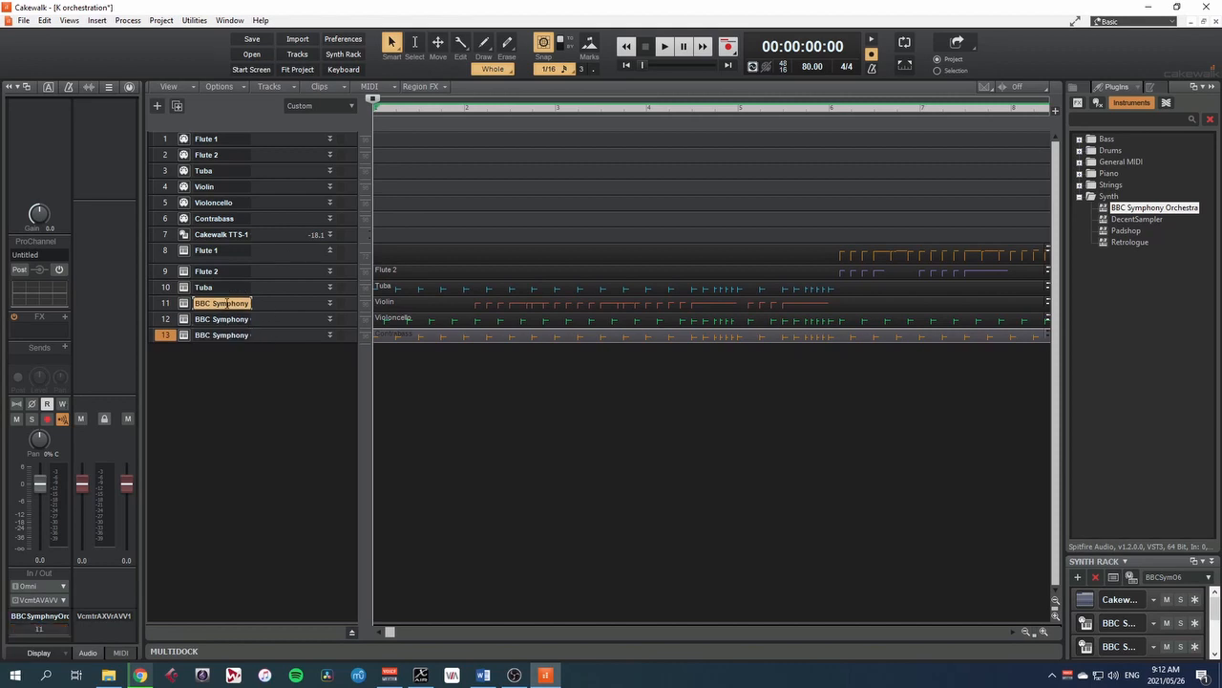
Rename the new tracks Flute 1, Flute 2, Tuba, Violin, Cello, Double Bass and move the MIDI clips onto them
{"action": "left_click", "coordinate": [664, 46]}
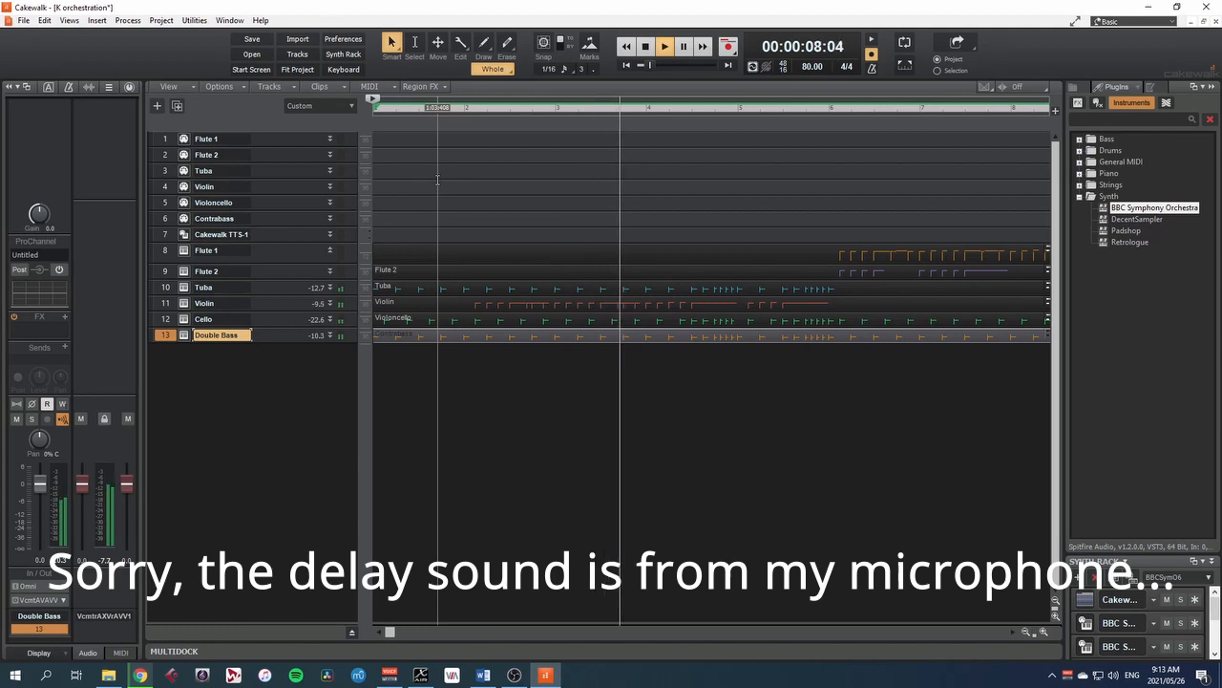
{"action": "left_click", "coordinate": [665, 45]}
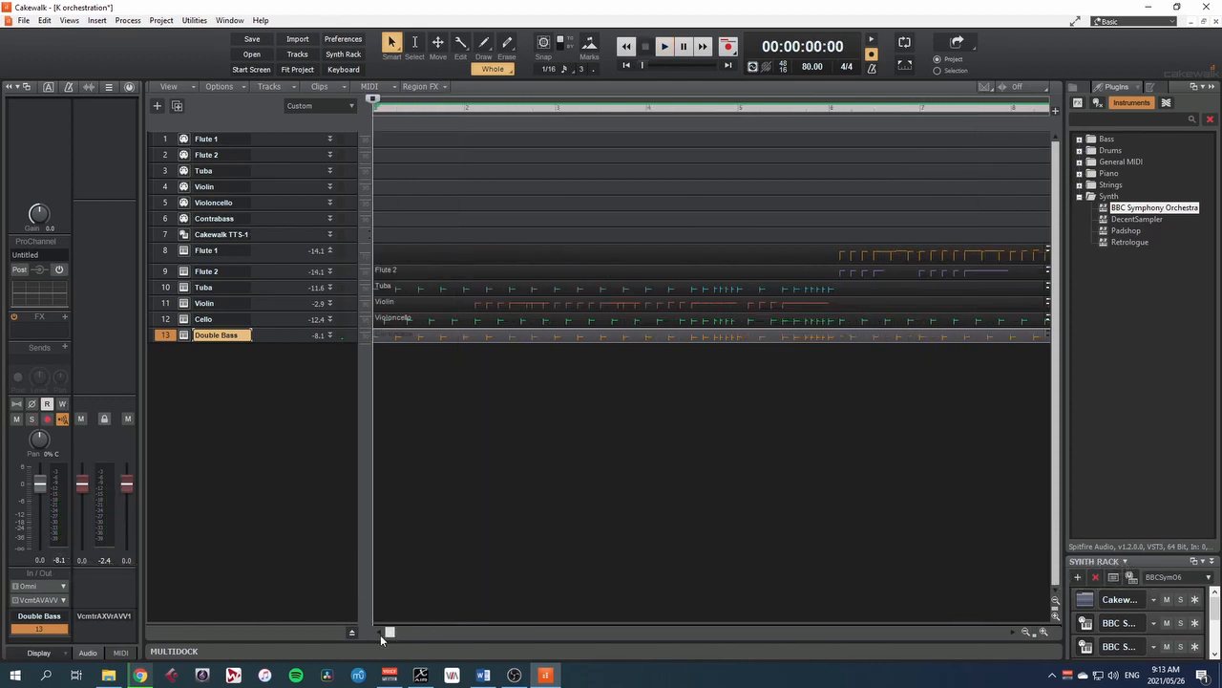
{"action": "left_click", "coordinate": [416, 107]}
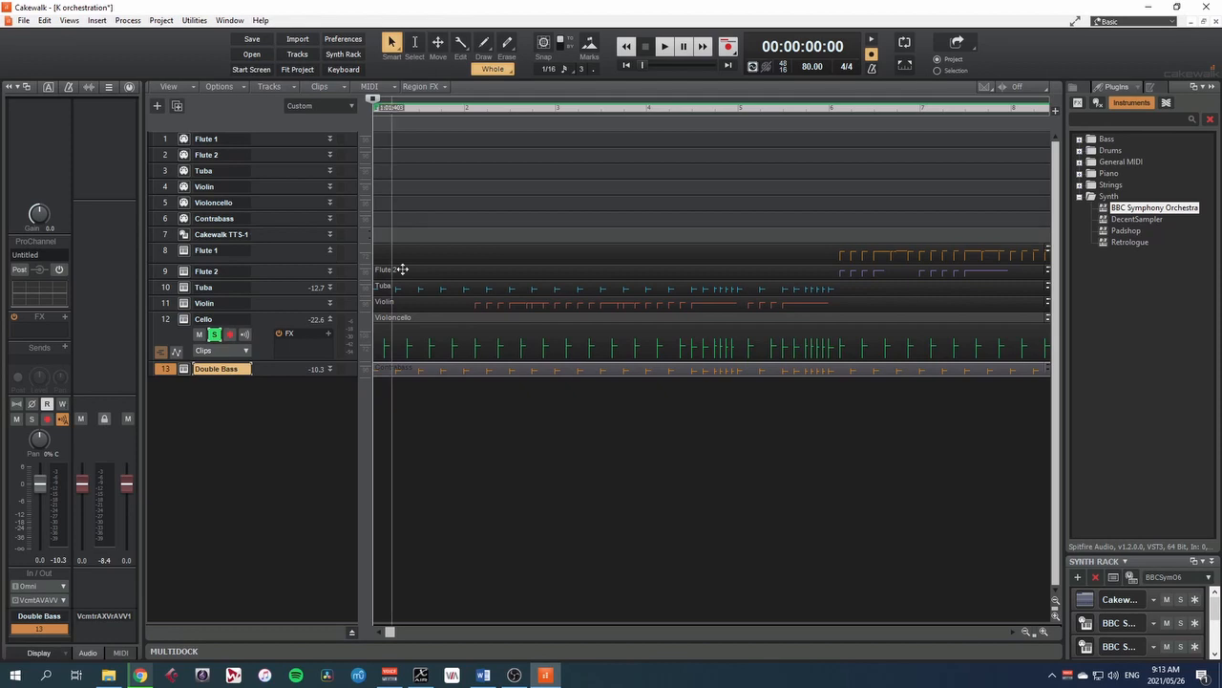
{"action": "left_click", "coordinate": [665, 46]}
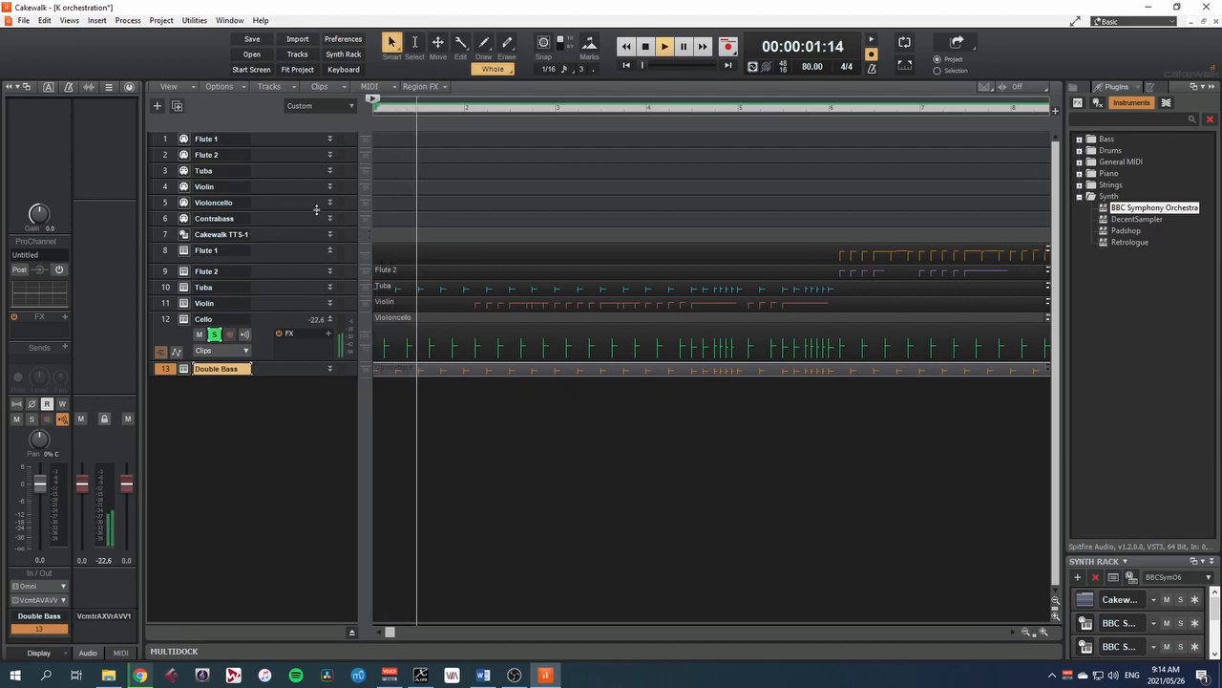
{"action": "left_click", "coordinate": [645, 45]}
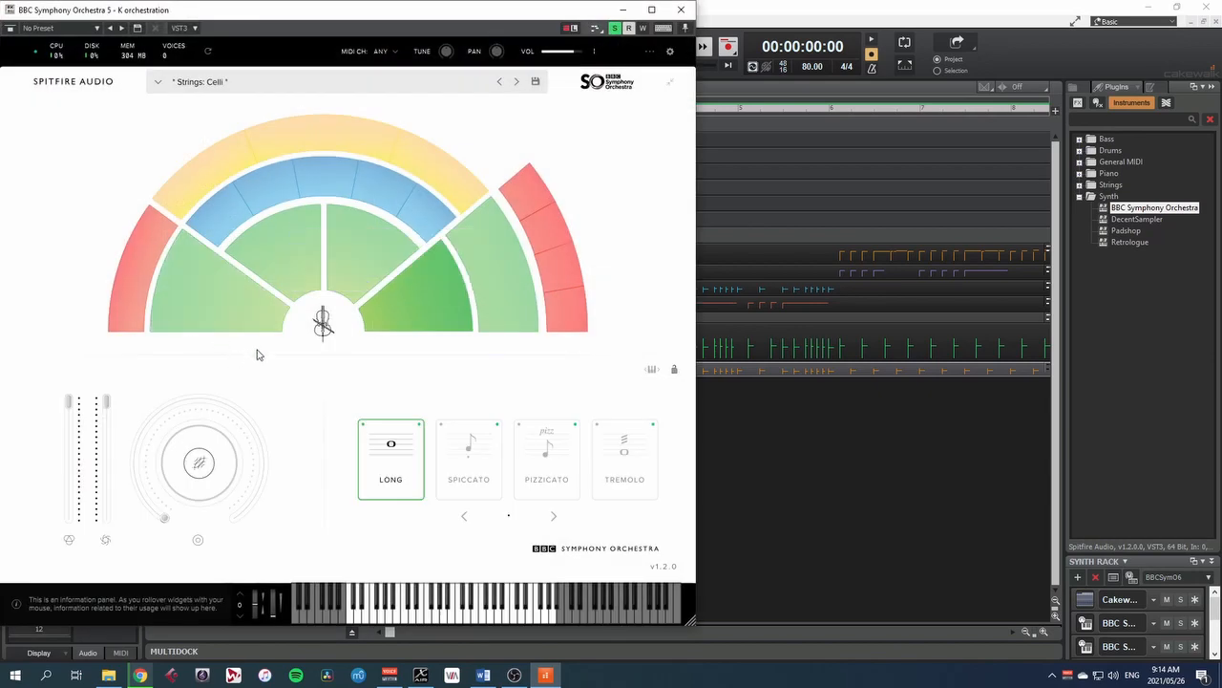
{"action": "left_click", "coordinate": [468, 459]}
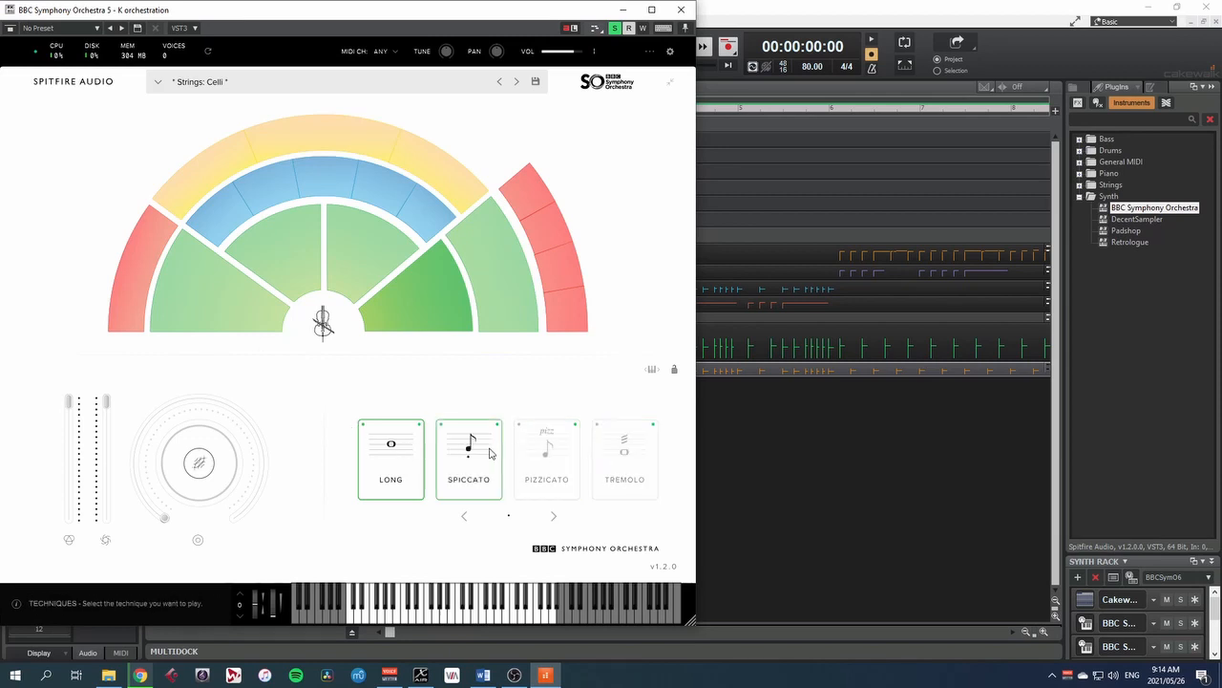
{"action": "left_click", "coordinate": [390, 459]}
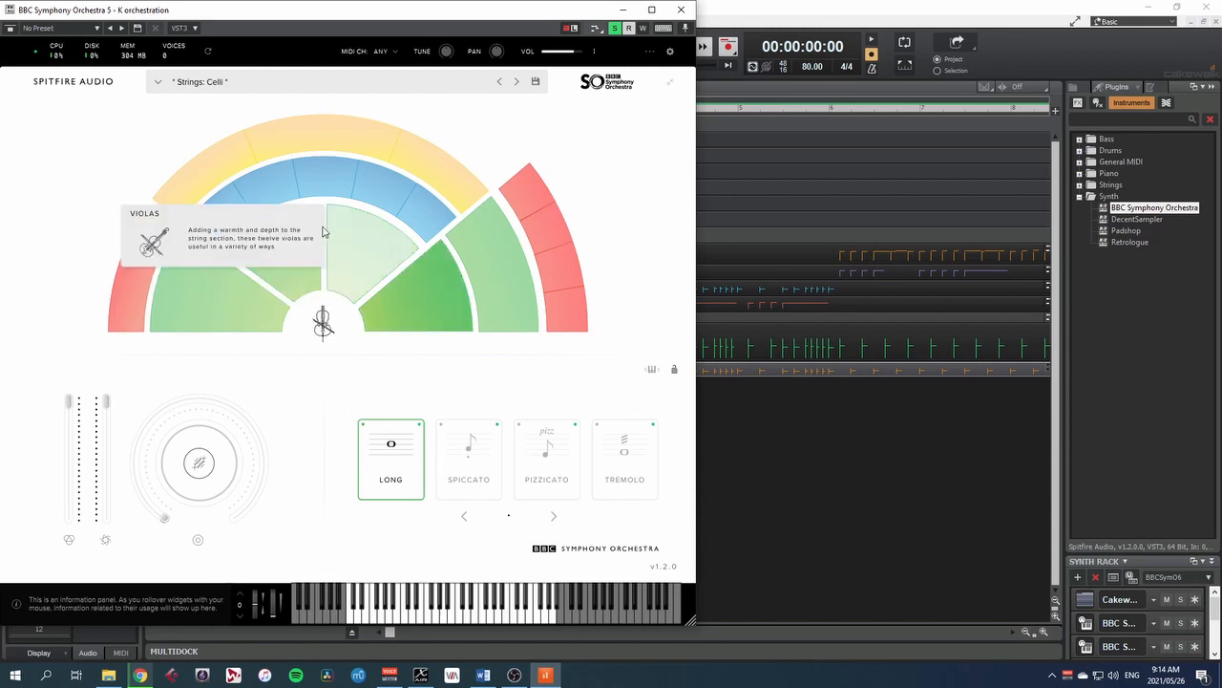
{"action": "mouse_move", "coordinate": [492, 401]}
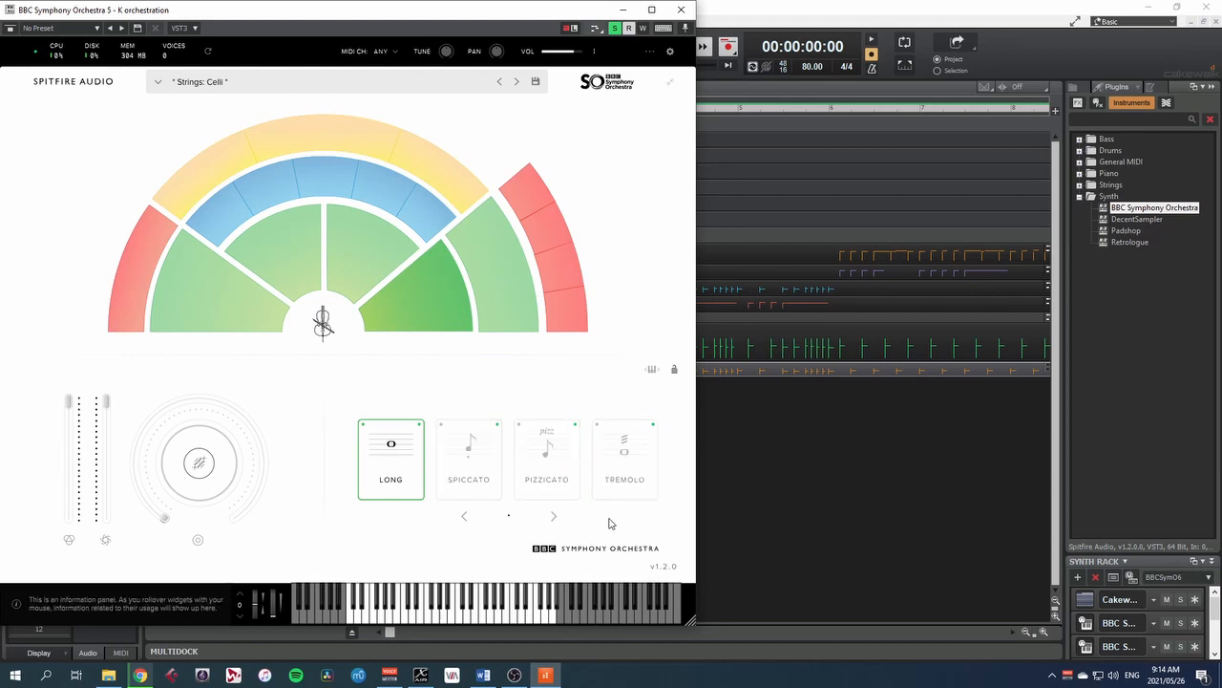
{"action": "mouse_move", "coordinate": [409, 466]}
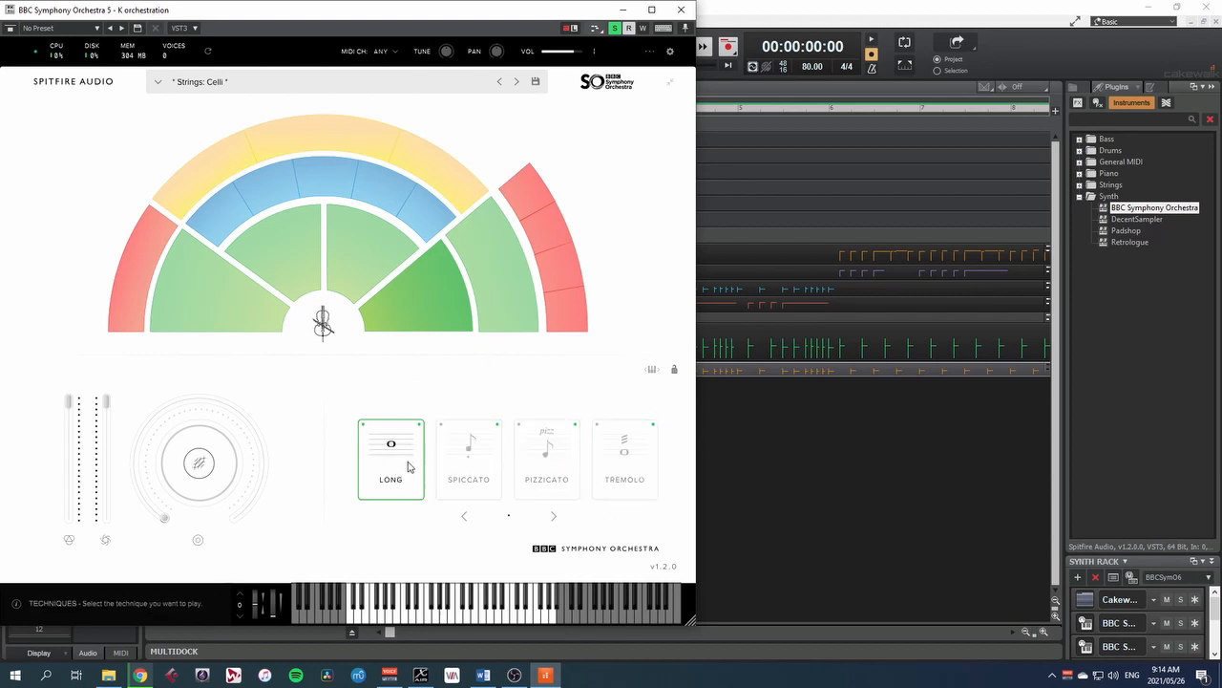
{"action": "left_click", "coordinate": [468, 459]}
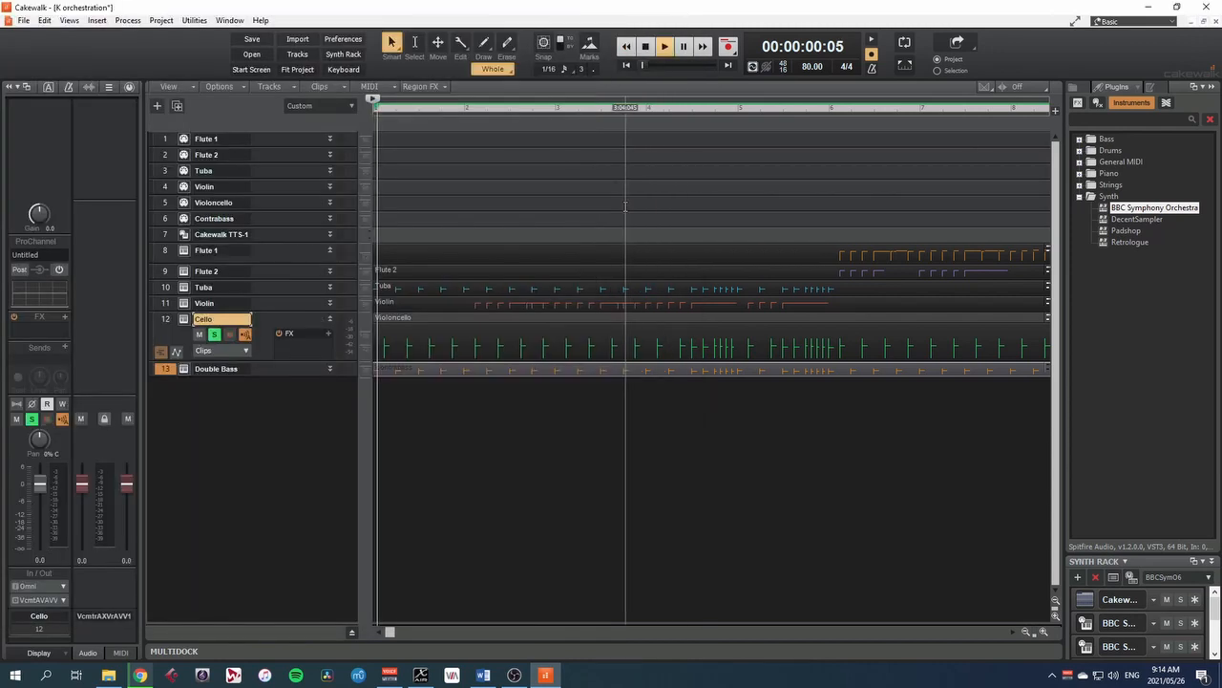
Set the Double Bass track's BBC SO Basses patch to Spiccato and close the plugin
{"action": "left_click", "coordinate": [665, 46]}
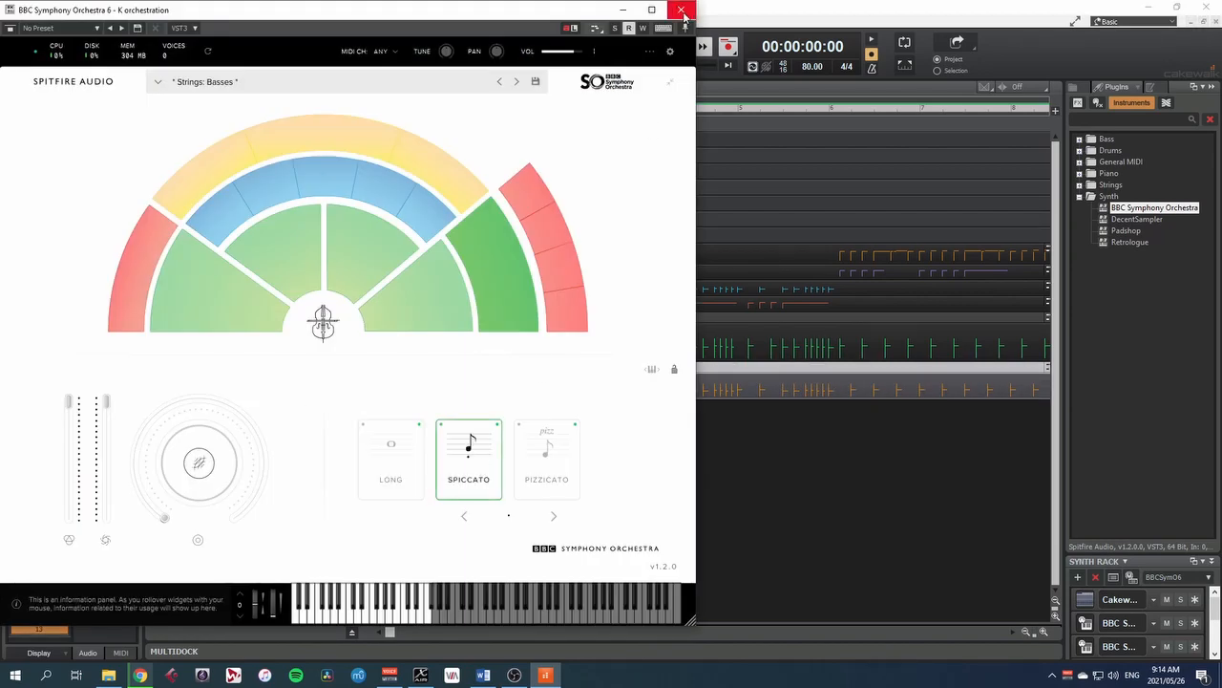
{"action": "left_click", "coordinate": [680, 10]}
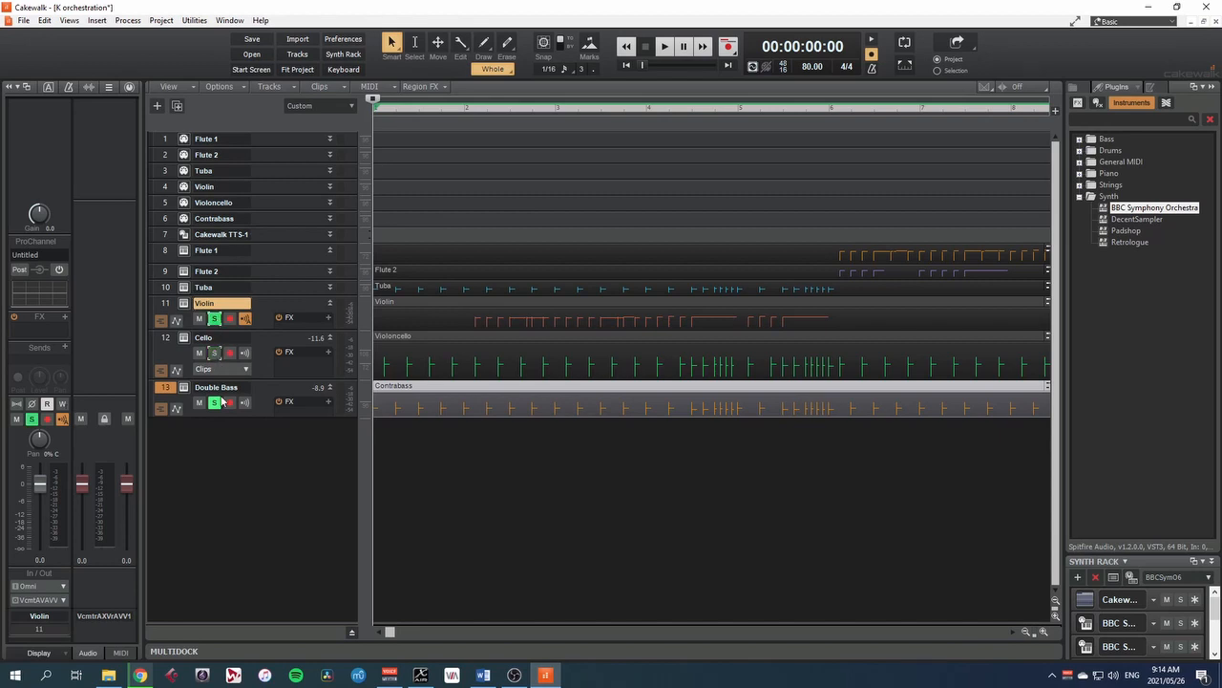
Switch Violins 1 on the Violin track's BBC SO instance to the Spiccato technique
{"action": "left_click", "coordinate": [466, 107]}
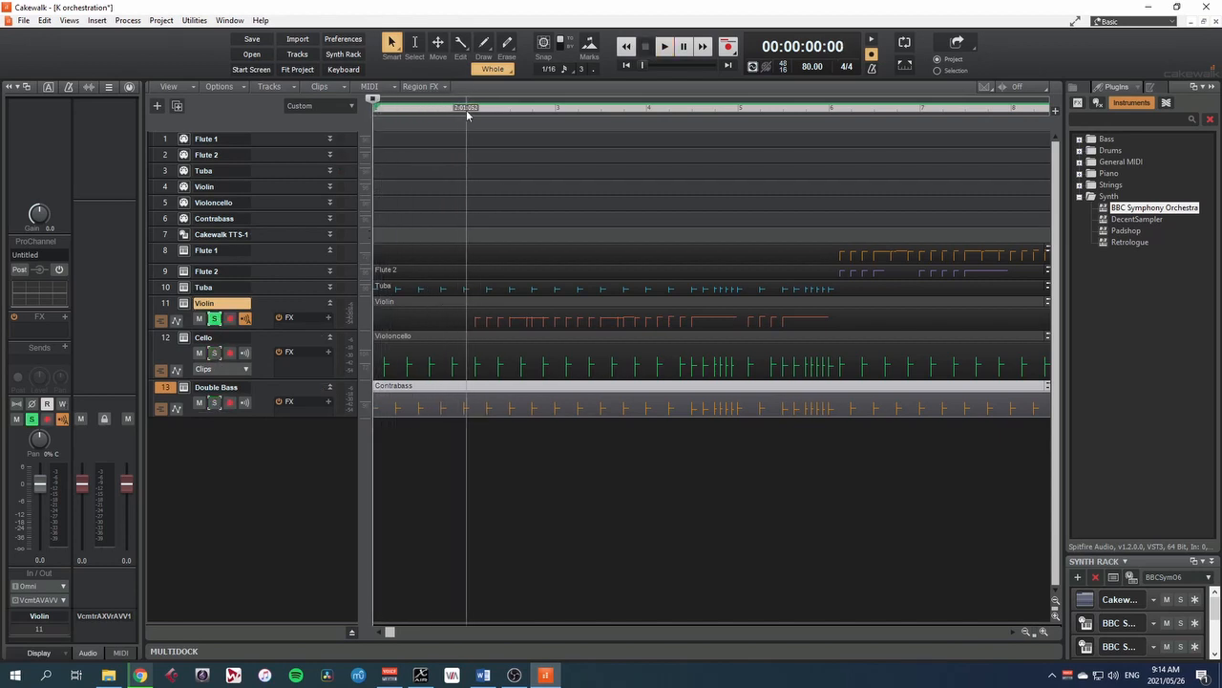
{"action": "left_click", "coordinate": [664, 46]}
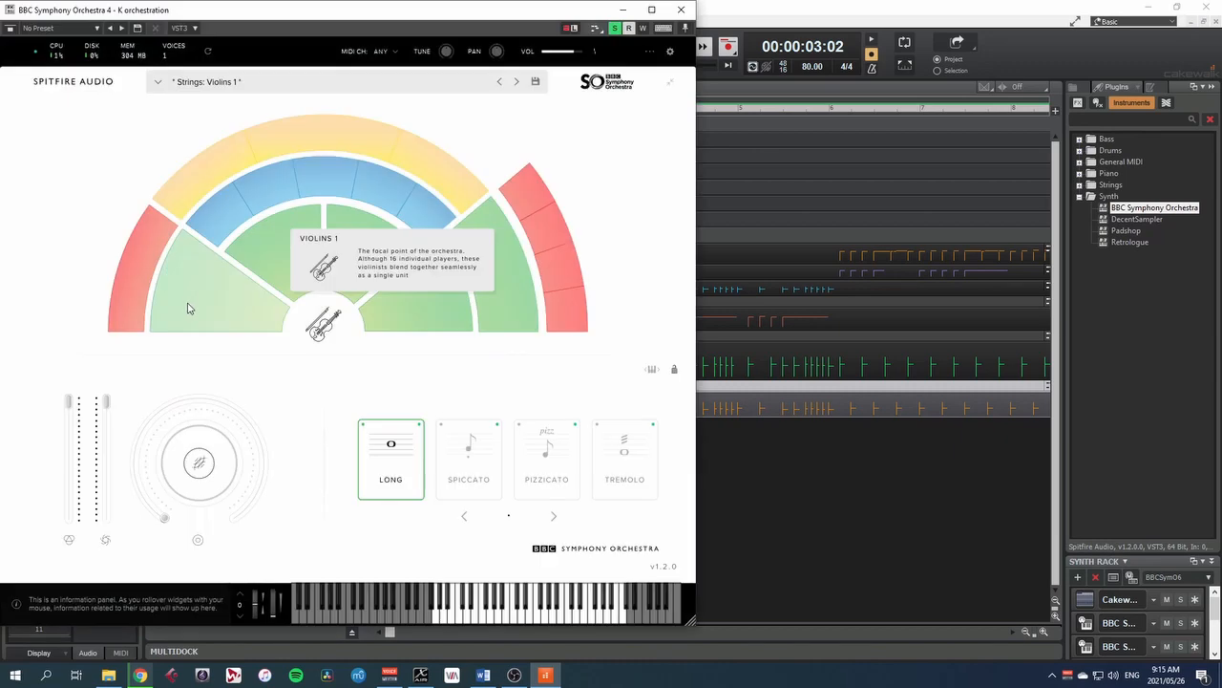
{"action": "left_click", "coordinate": [468, 458]}
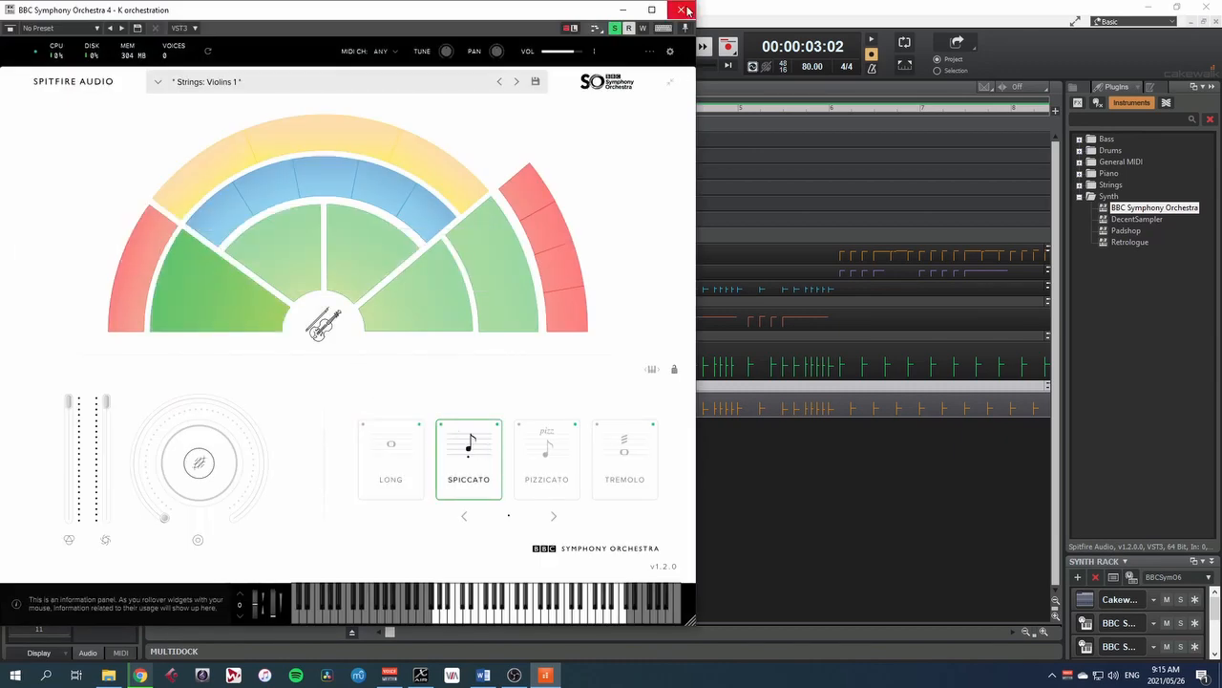
{"action": "left_click", "coordinate": [686, 12]}
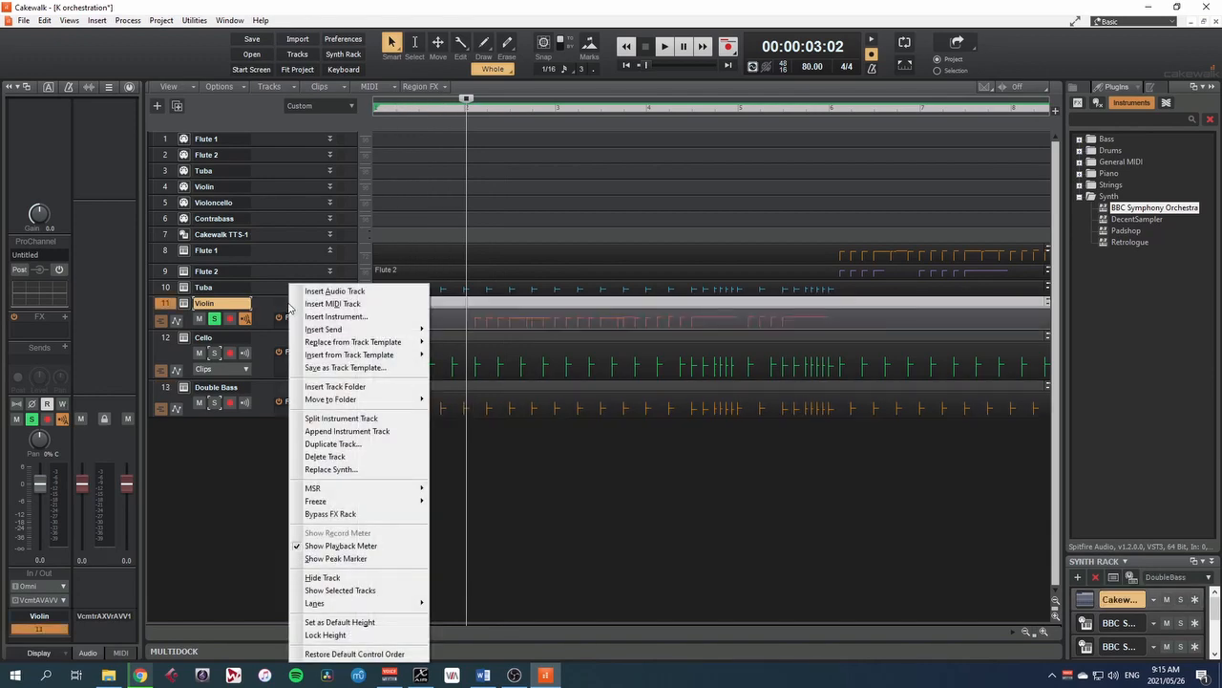
Duplicate the Violin track with its events, properties, effects and sends
{"action": "left_click", "coordinate": [333, 443]}
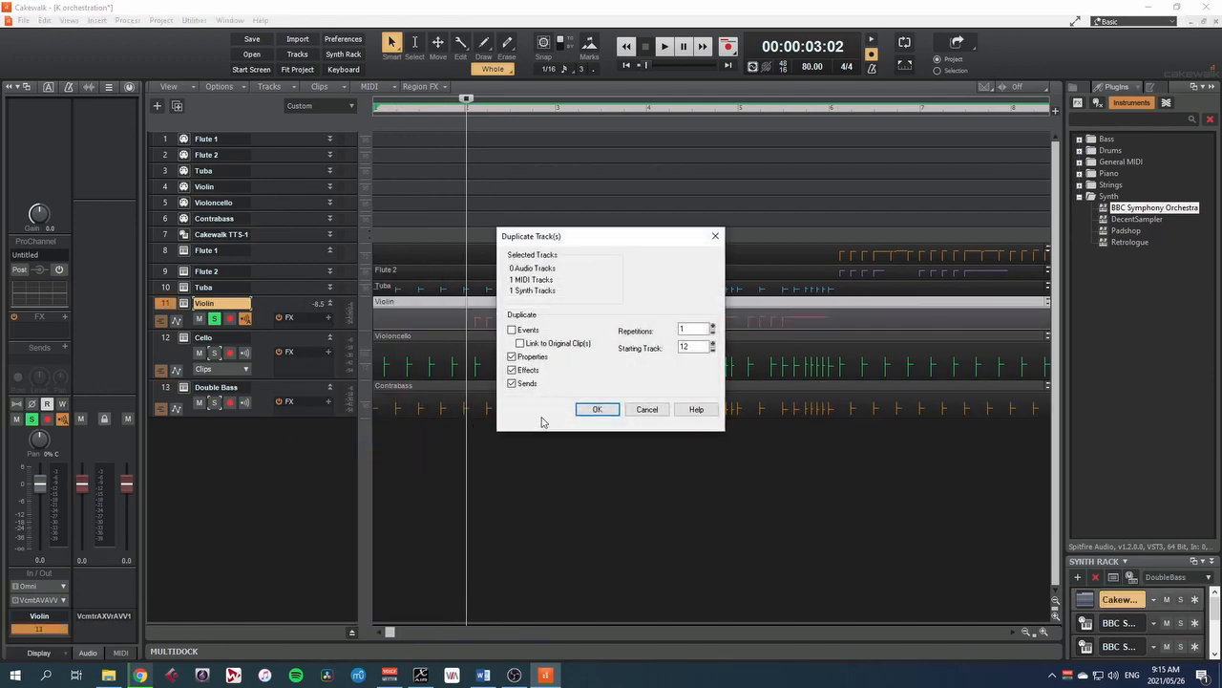
{"action": "left_click", "coordinate": [595, 408]}
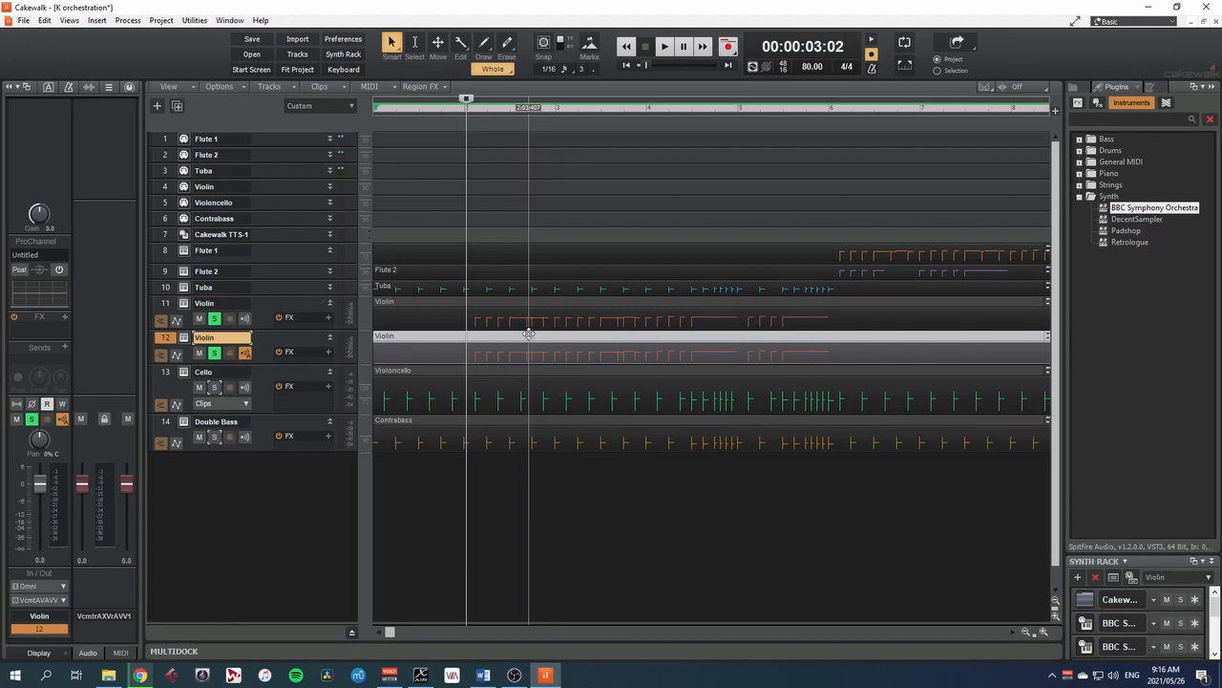
{"action": "left_click", "coordinate": [665, 45]}
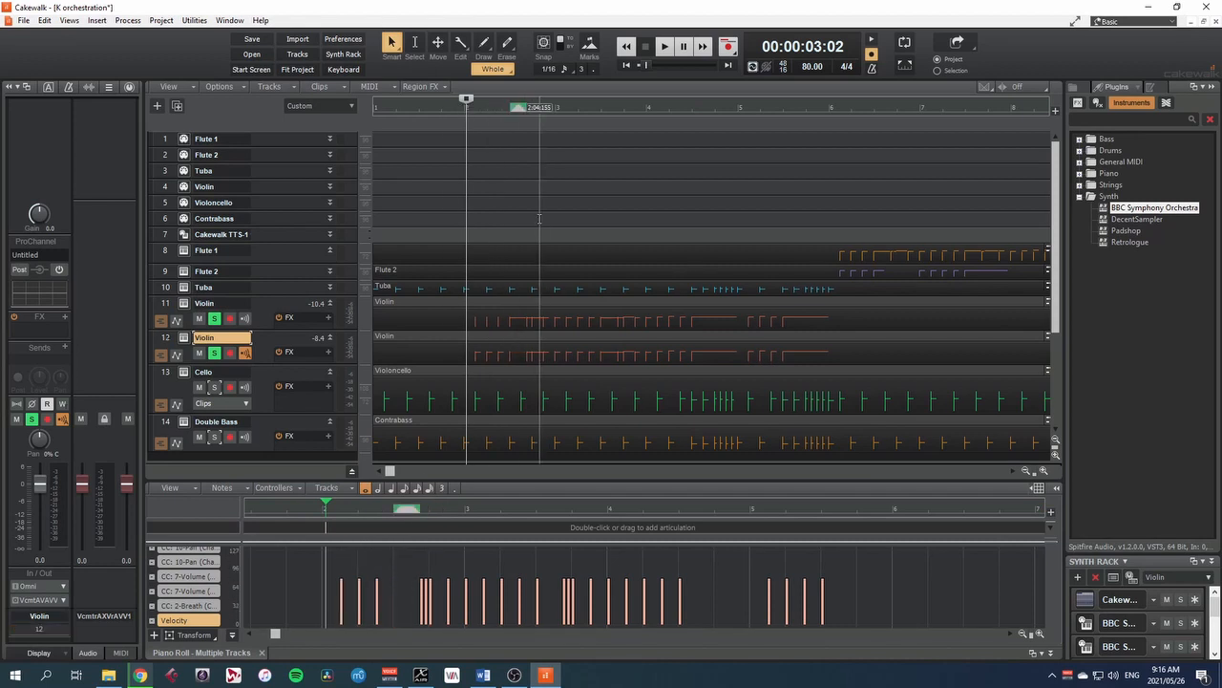
Place the playback marker in the ruler above the duplicated violin part
{"action": "left_click", "coordinate": [665, 46]}
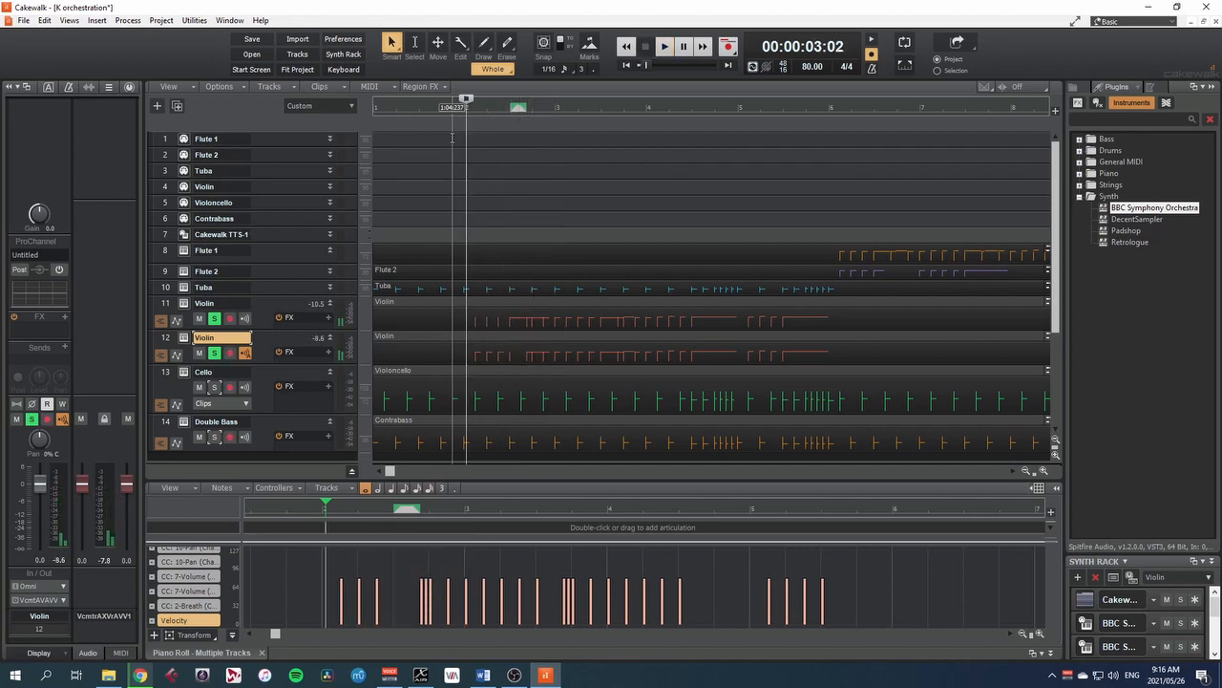
{"action": "left_click", "coordinate": [552, 107]}
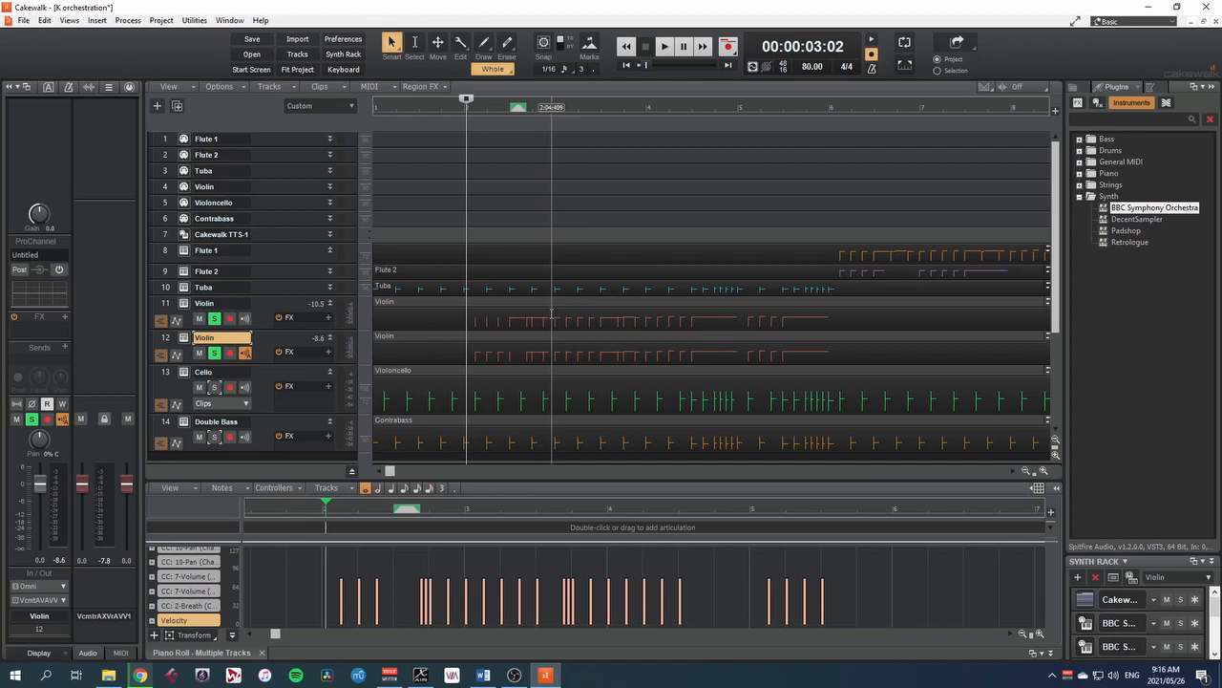